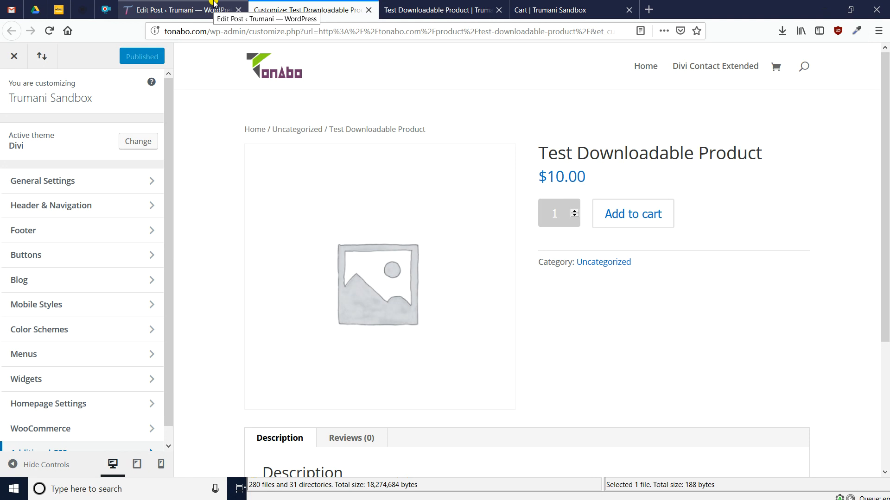
pyautogui.moveTo(232, 22)
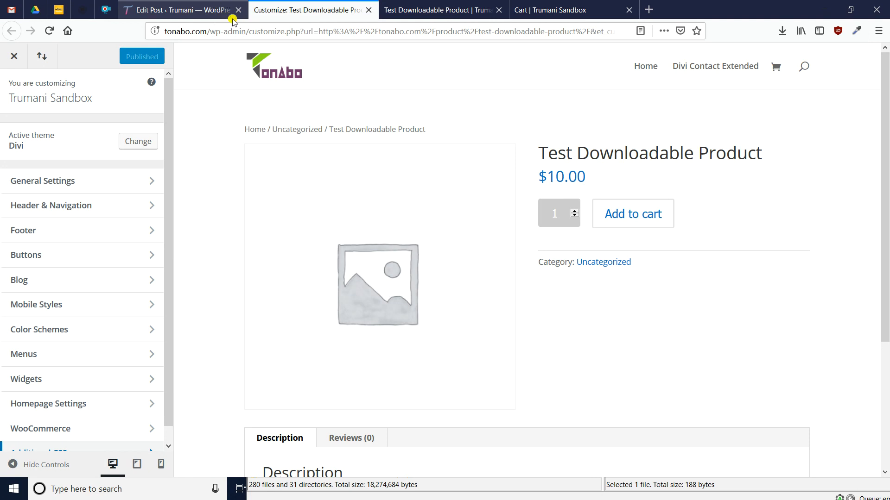
pyautogui.moveTo(632, 221)
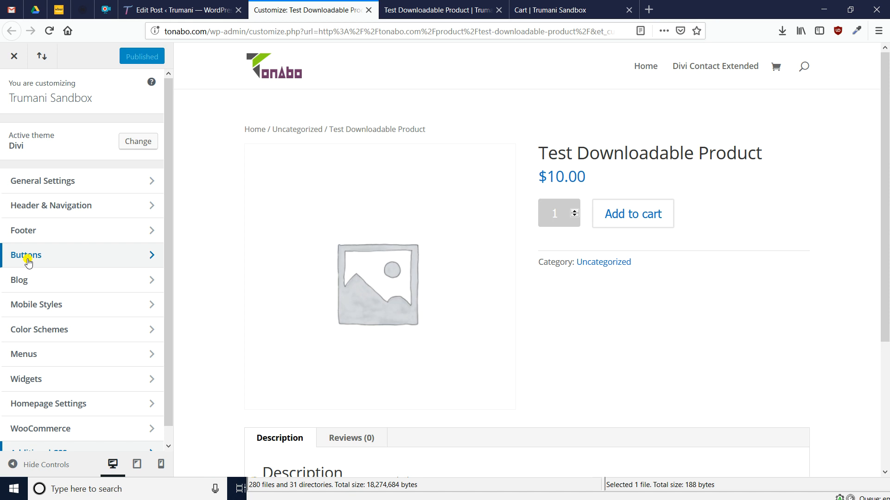
# Reach the Buttons Style settings from the Customizer sidebar.
pyautogui.click(26, 255)
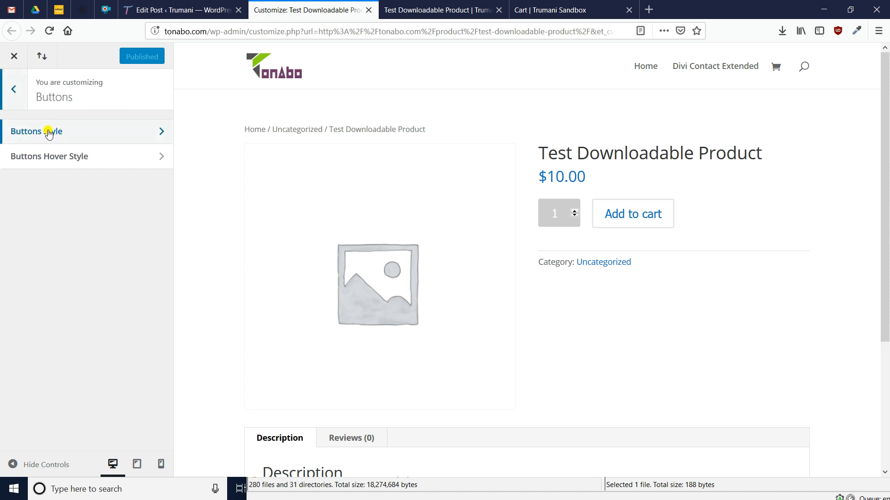
pyautogui.click(37, 131)
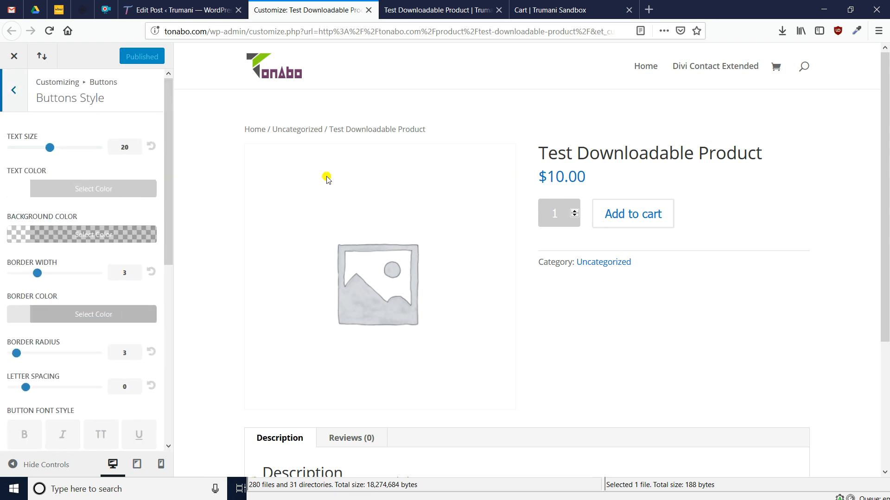
pyautogui.moveTo(85, 192)
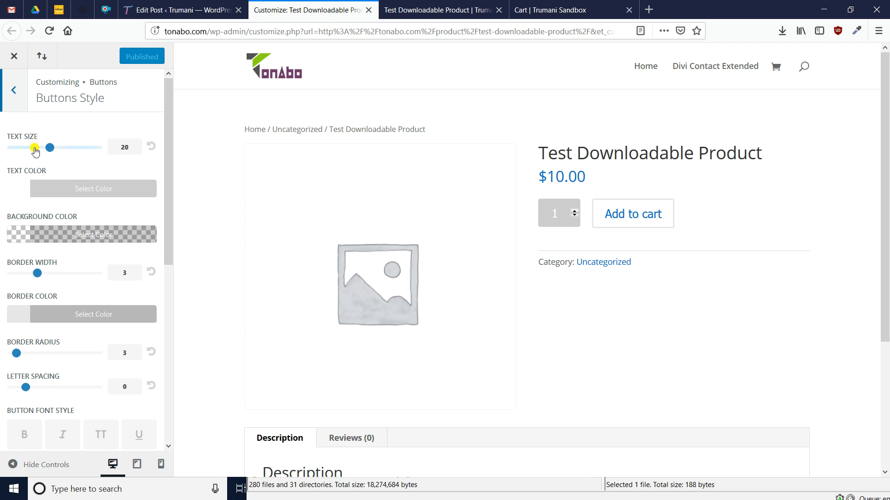
pyautogui.moveTo(76, 192)
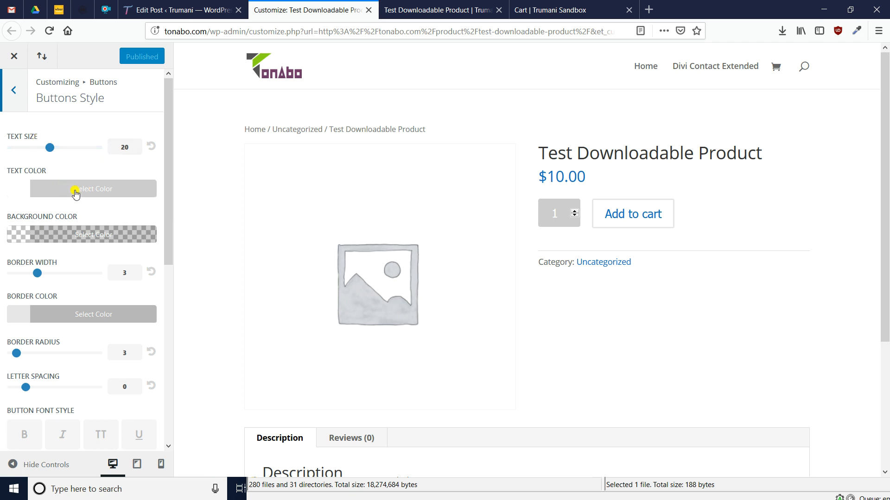
pyautogui.moveTo(50, 226)
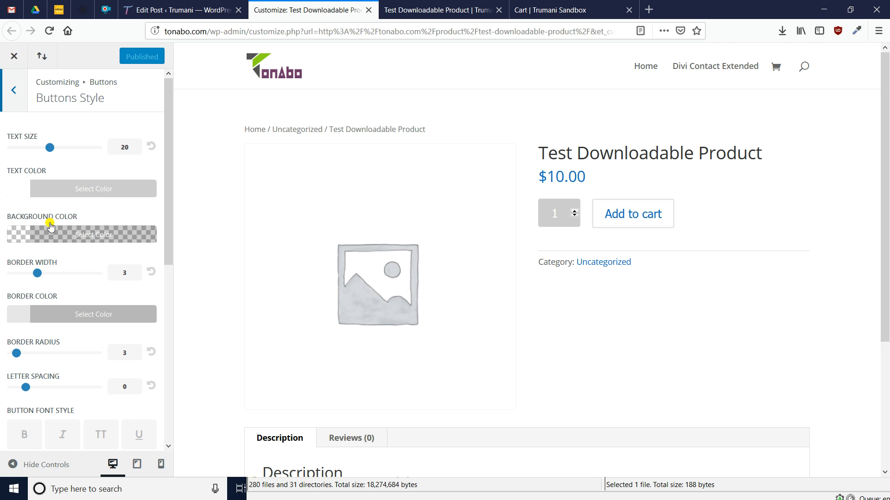
pyautogui.moveTo(67, 237)
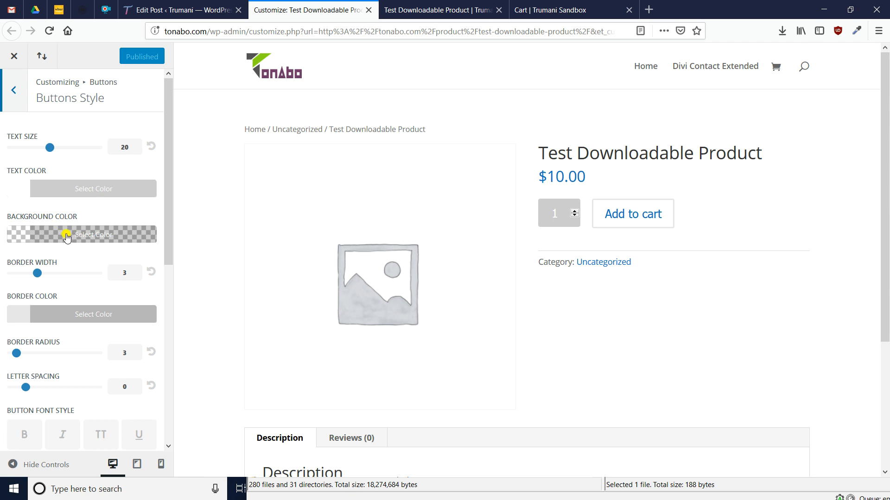
# Give buttons a purple background with border width and radius 0.
pyautogui.click(93, 234)
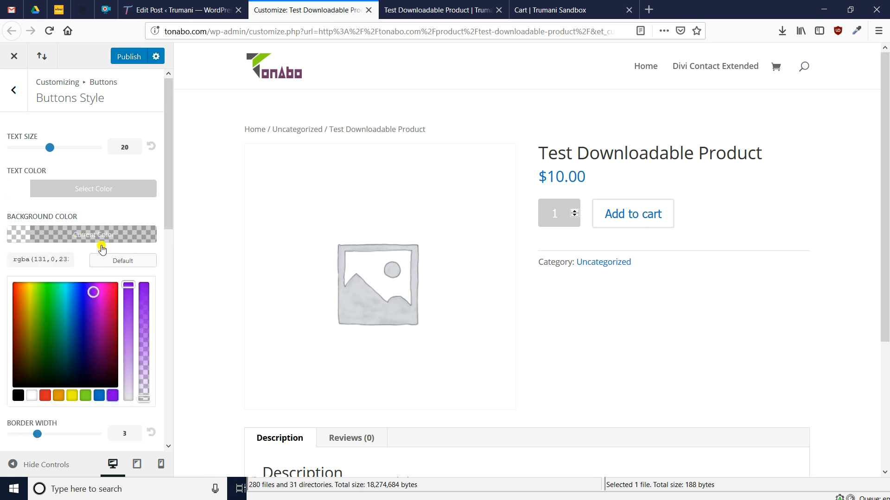
pyautogui.click(81, 234)
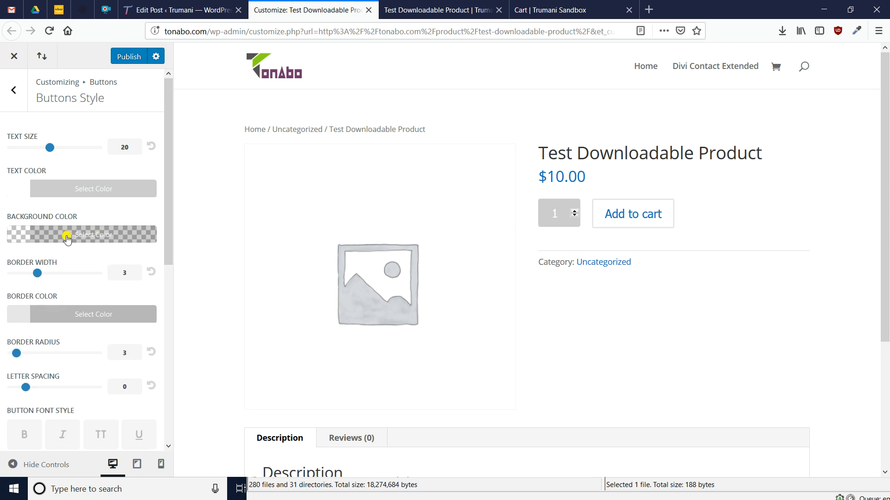
pyautogui.click(93, 234)
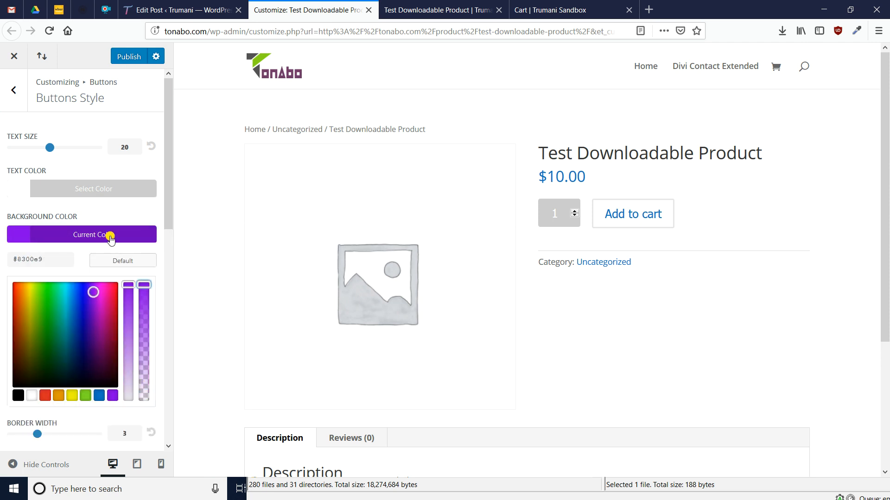
pyautogui.click(81, 234)
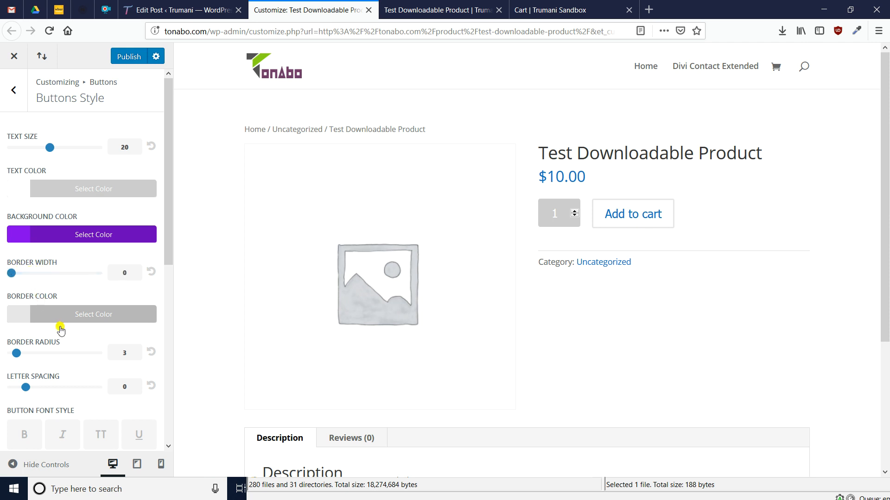
pyautogui.scroll(-3)
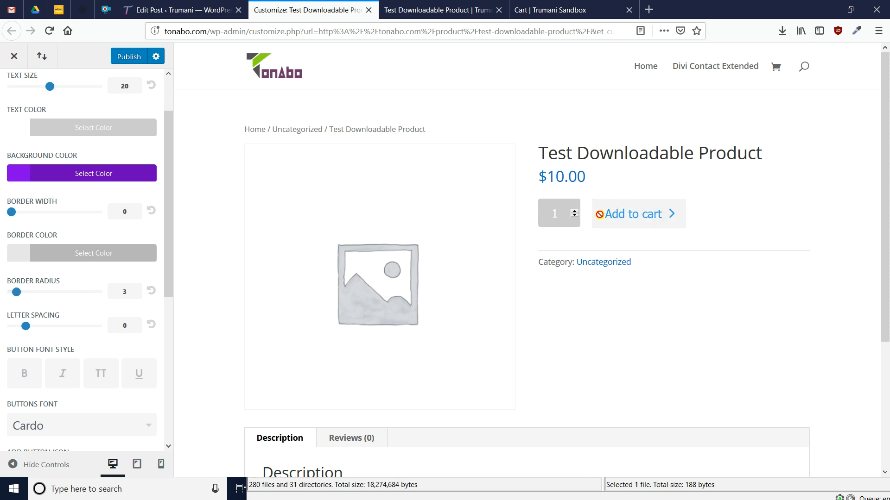
pyautogui.moveTo(639, 214)
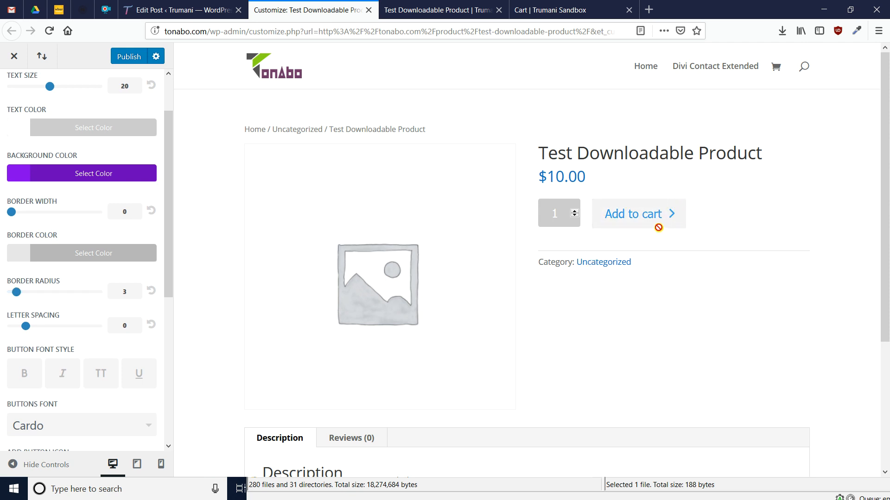
pyautogui.moveTo(552, 235)
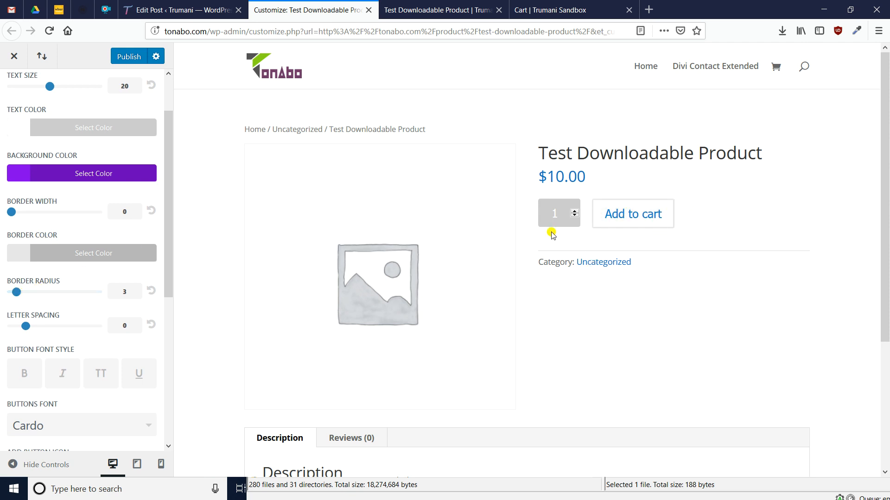
pyautogui.moveTo(592, 183)
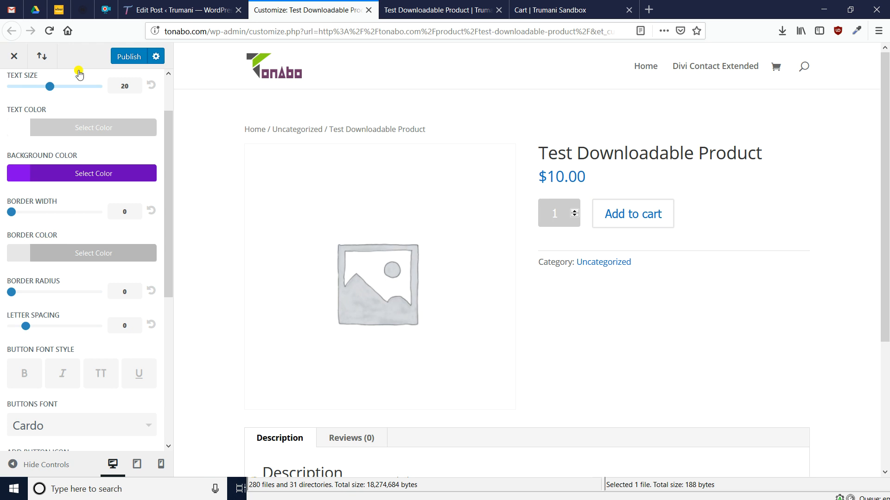
# Set the hover background to green in Buttons Hover Style and publish.
pyautogui.click(13, 88)
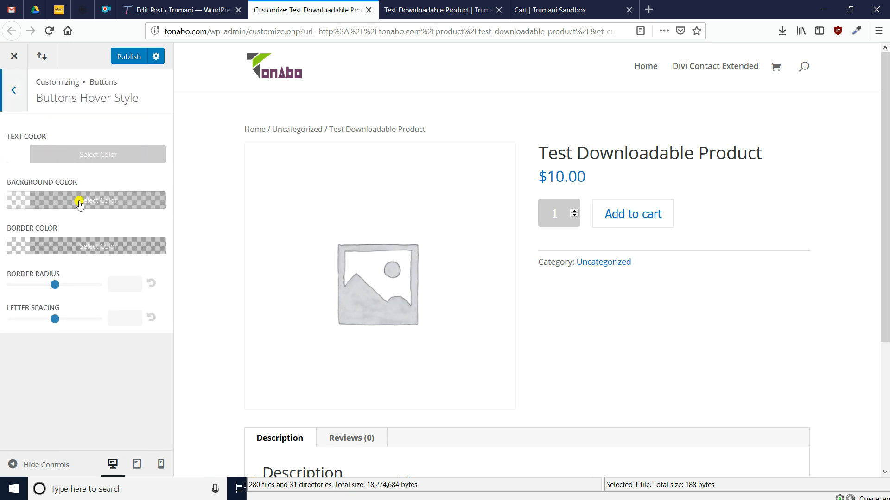
pyautogui.click(85, 201)
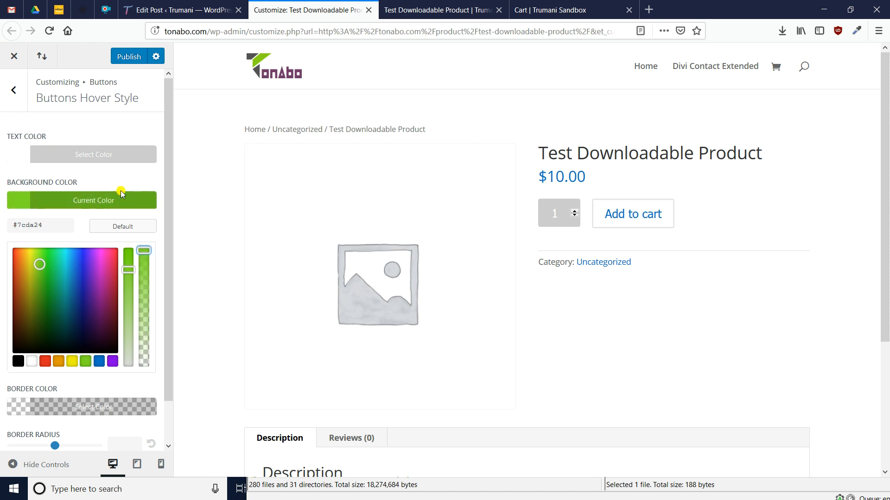
pyautogui.click(86, 200)
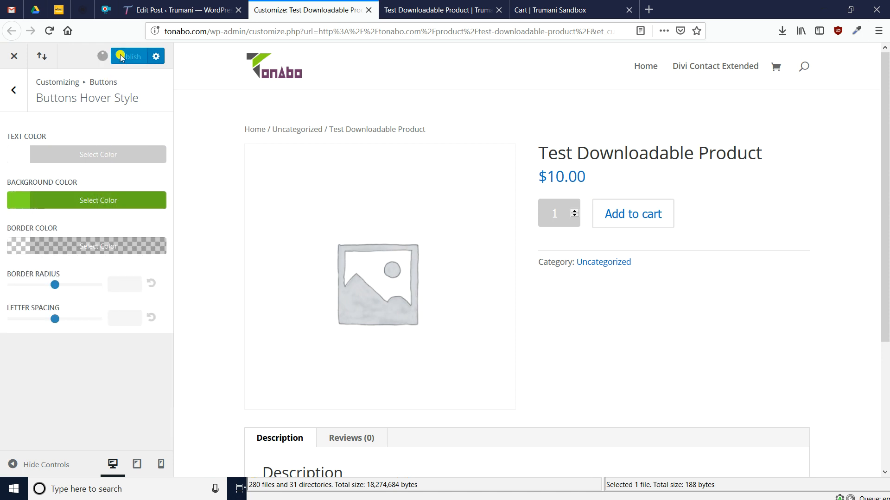
pyautogui.click(439, 9)
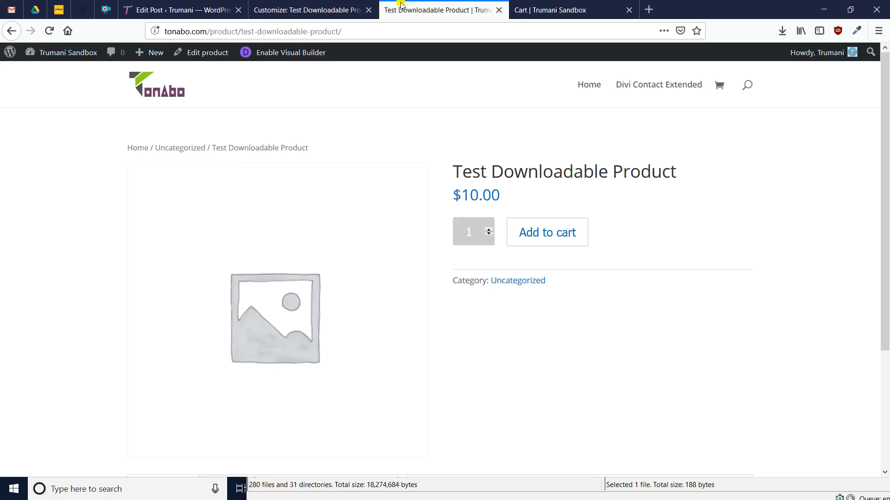
# Reload the product page to check the purple Add to cart button.
pyautogui.click(547, 231)
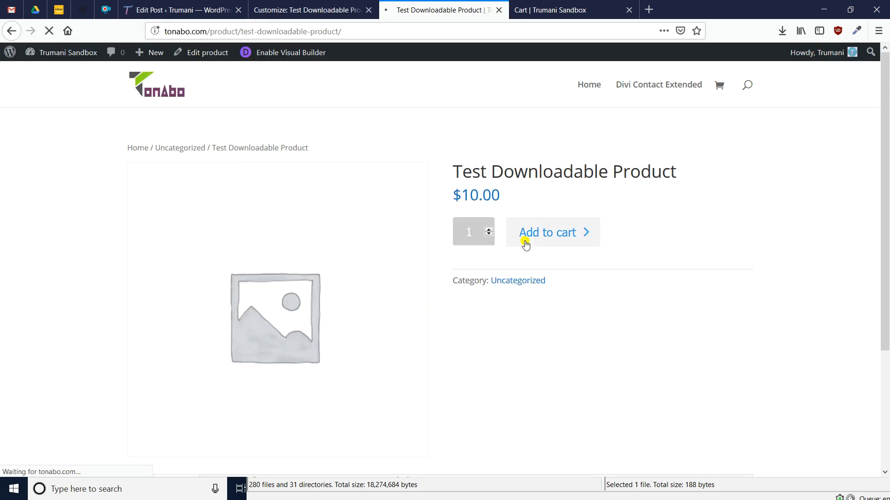
pyautogui.moveTo(673, 230)
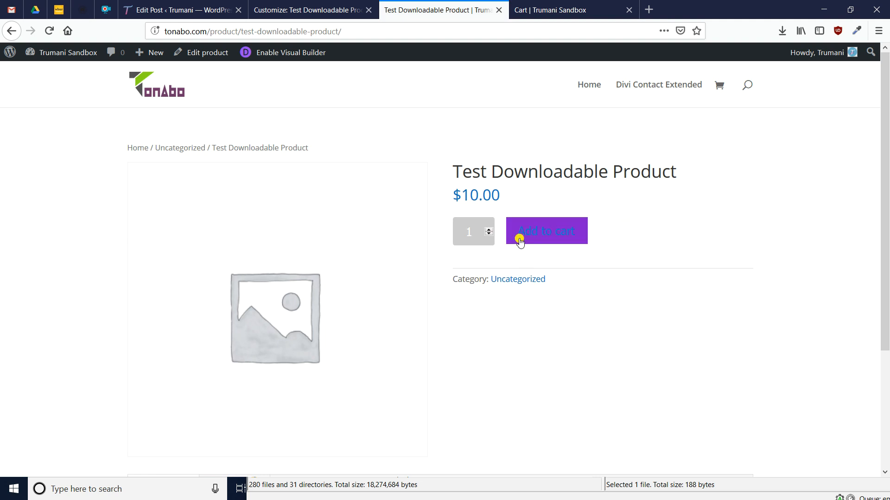
pyautogui.moveTo(599, 236)
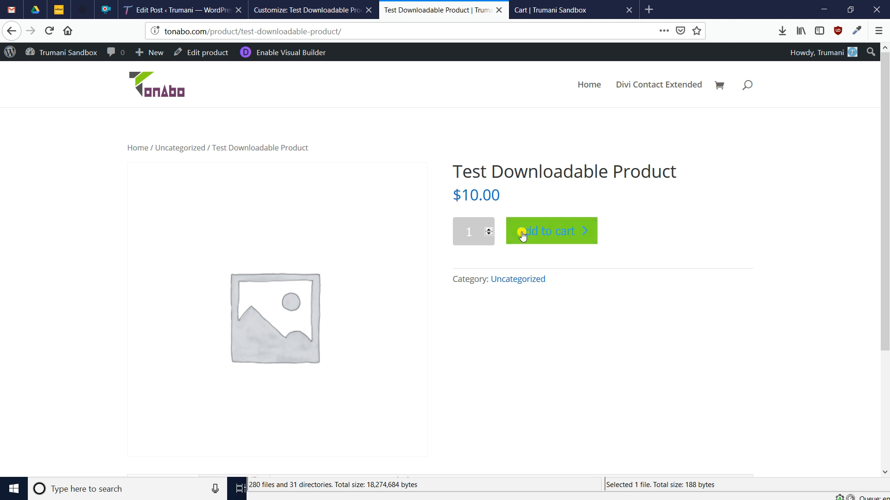
# Clear the theme accent colour under Layout Settings and publish the changes.
pyautogui.click(309, 9)
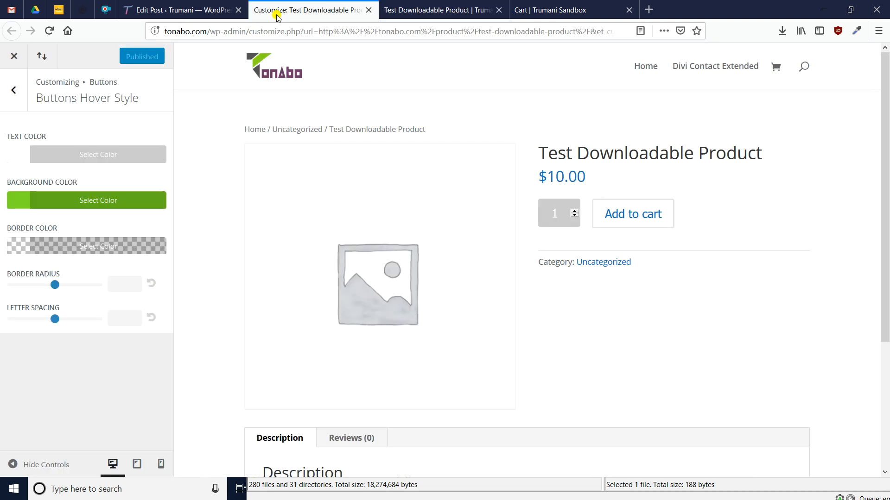
pyautogui.click(14, 90)
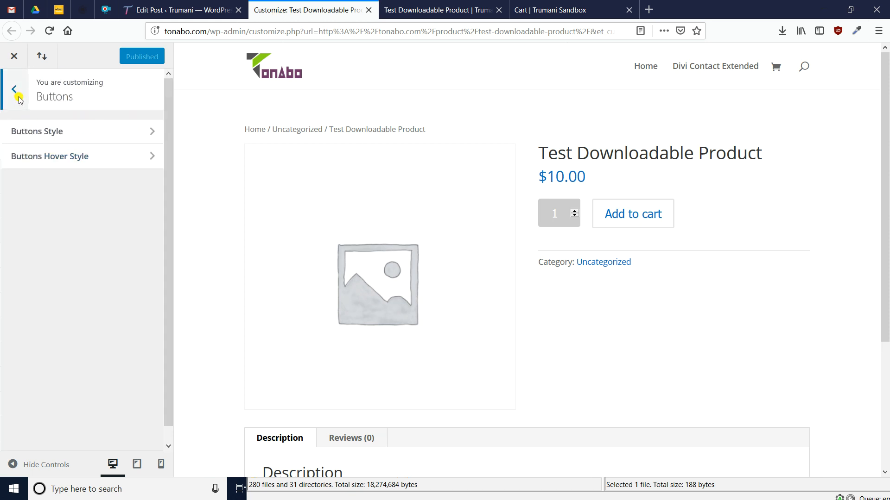
pyautogui.click(13, 89)
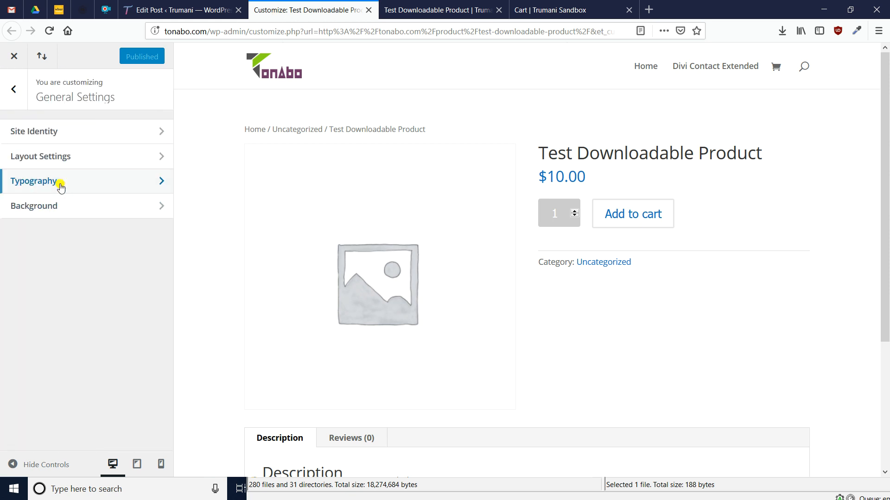
pyautogui.click(39, 155)
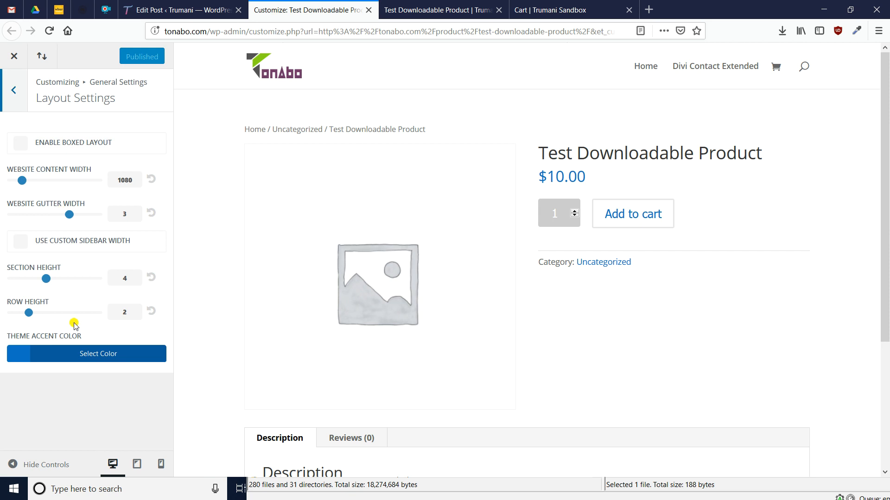
pyautogui.moveTo(516, 352)
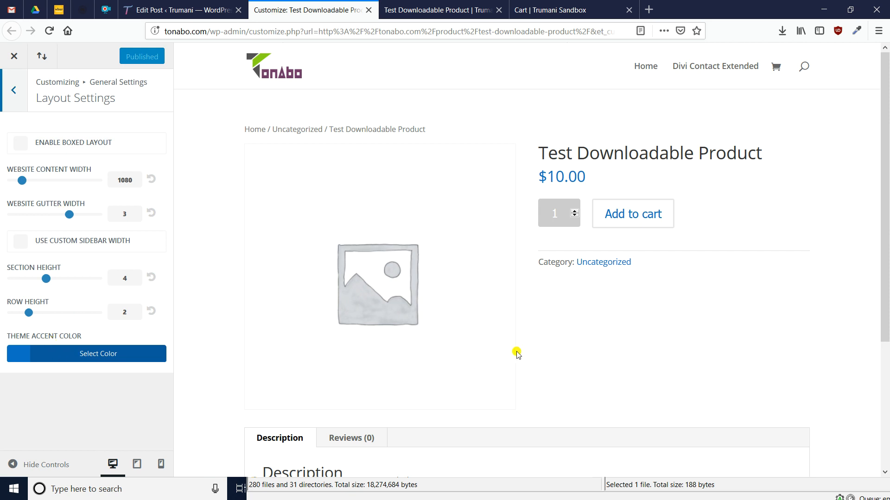
pyautogui.click(86, 353)
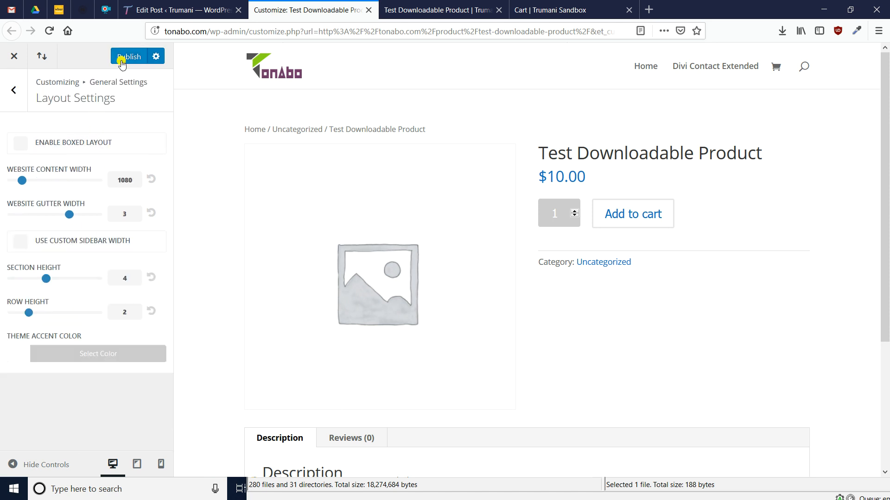
pyautogui.click(128, 57)
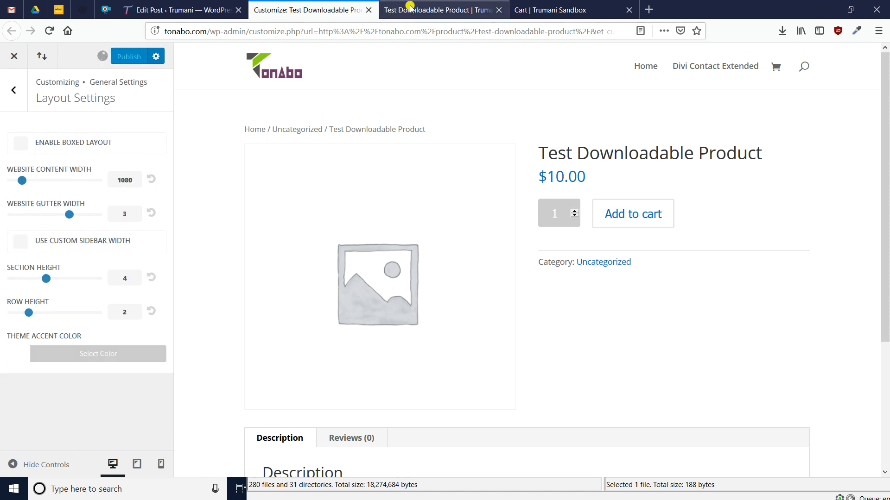
# Switch to the product page tab to see the purple Add to cart button.
pyautogui.click(436, 9)
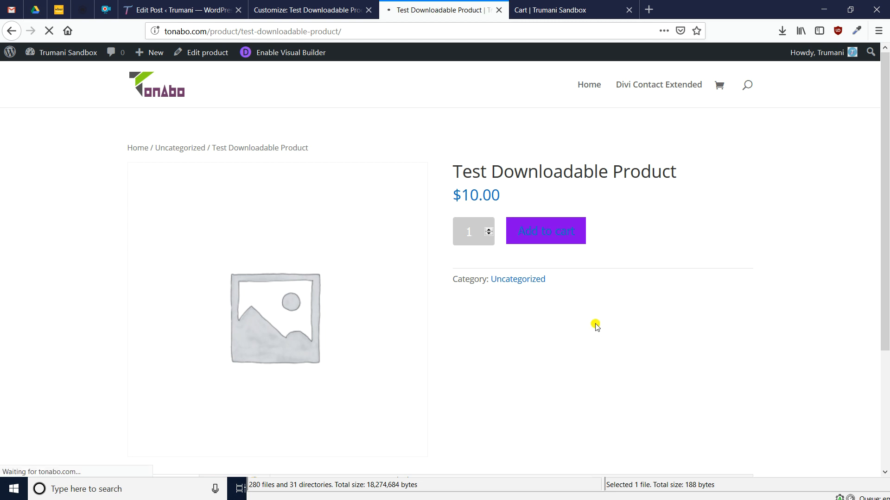
pyautogui.moveTo(578, 288)
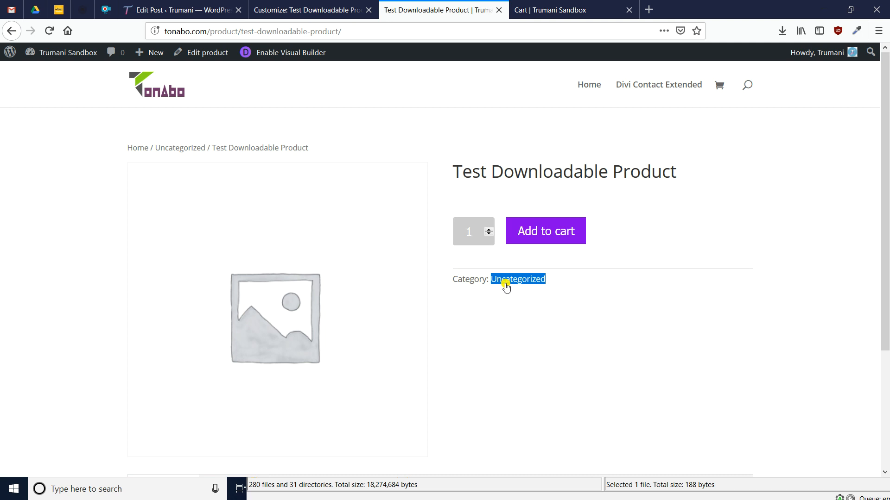
pyautogui.moveTo(502, 281)
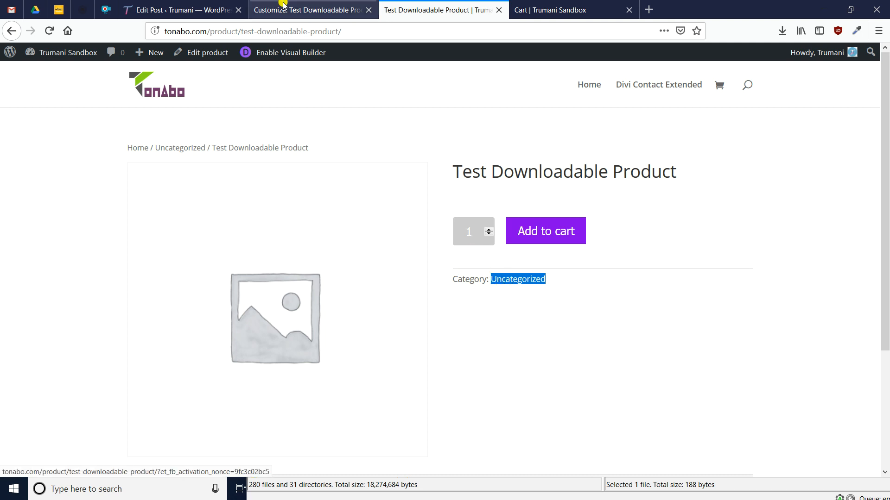
# Clear the white Theme Accent Color and go to the Additional CSS section.
pyautogui.click(309, 9)
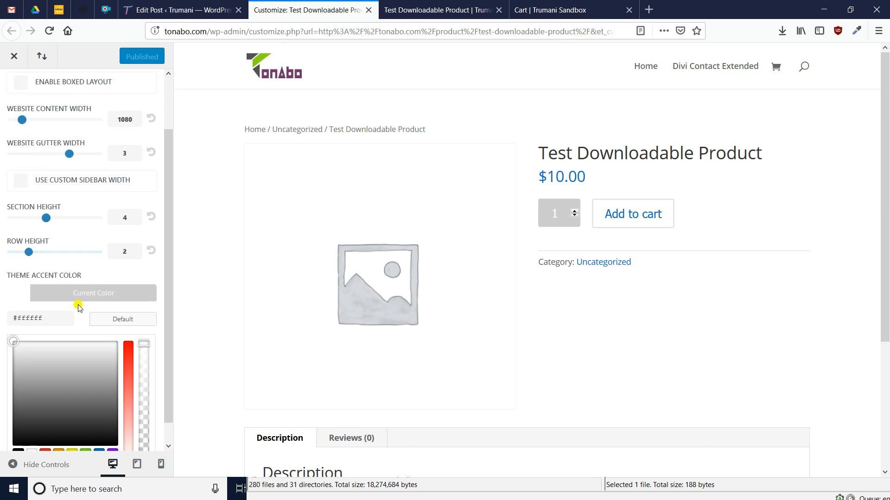
pyautogui.click(92, 293)
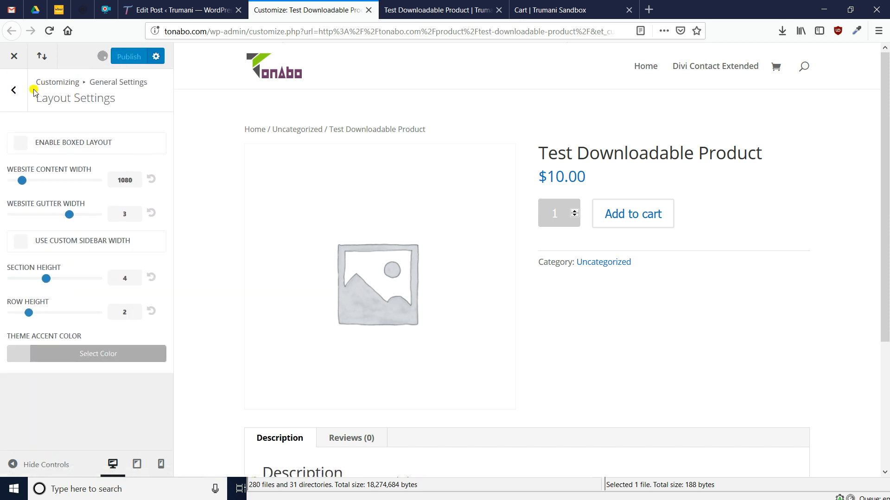
pyautogui.click(12, 92)
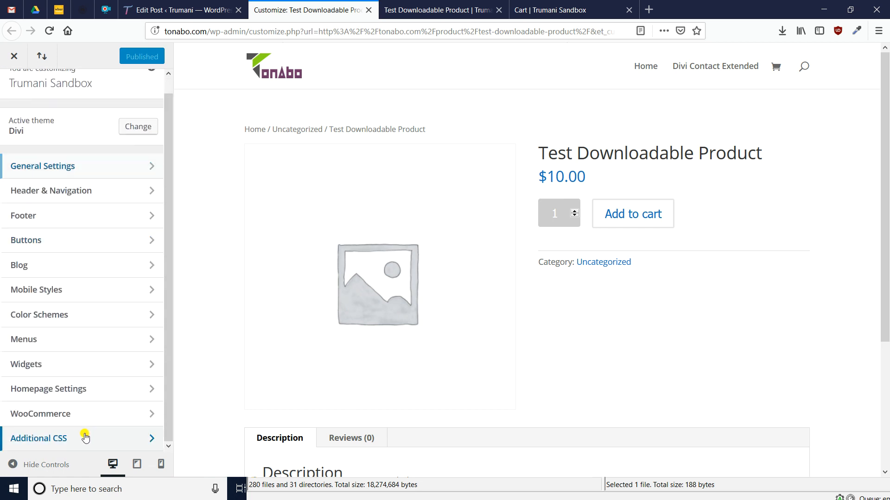
pyautogui.click(39, 438)
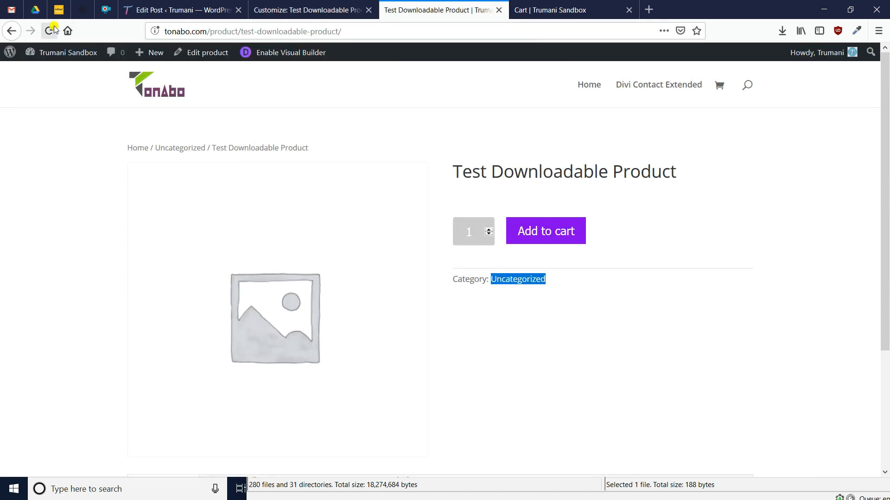
# Reload the product page and add Test Downloadable Product to the cart.
pyautogui.click(51, 31)
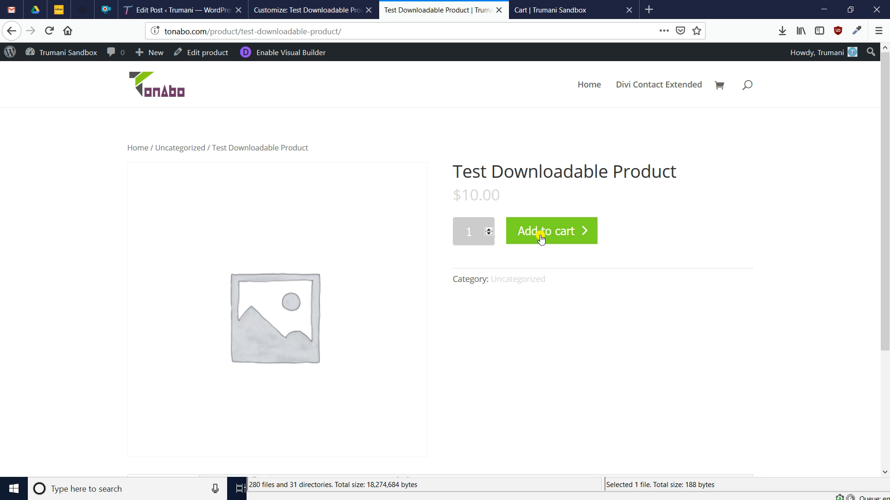
pyautogui.click(550, 231)
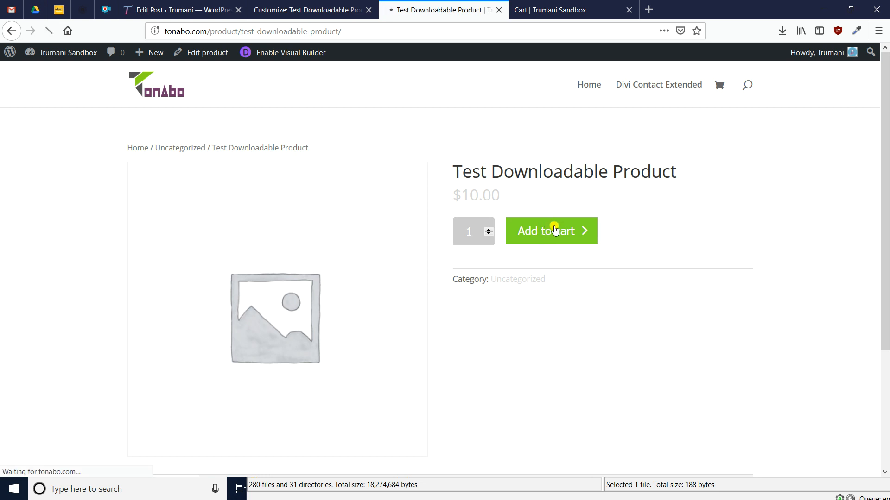
pyautogui.click(550, 231)
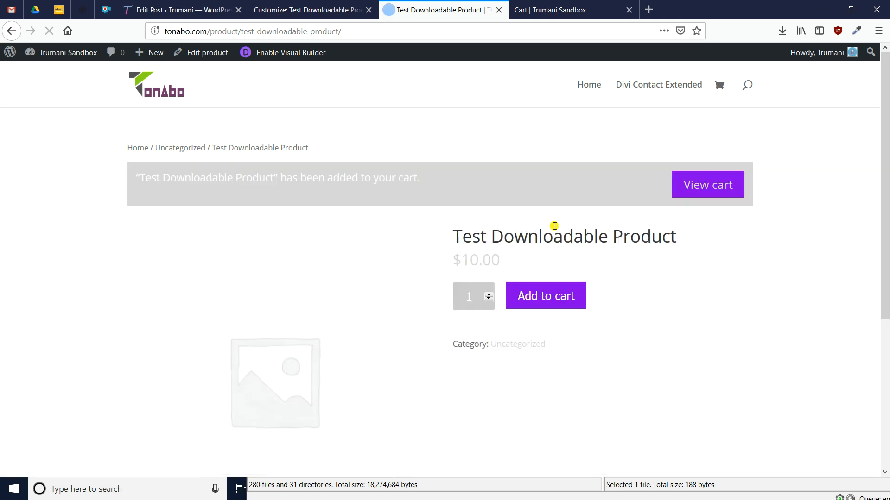
pyautogui.moveTo(701, 184)
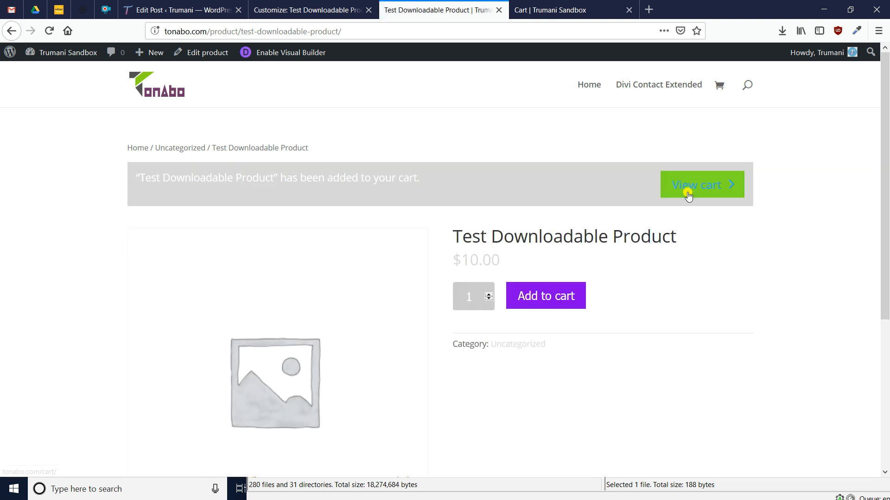
pyautogui.moveTo(669, 189)
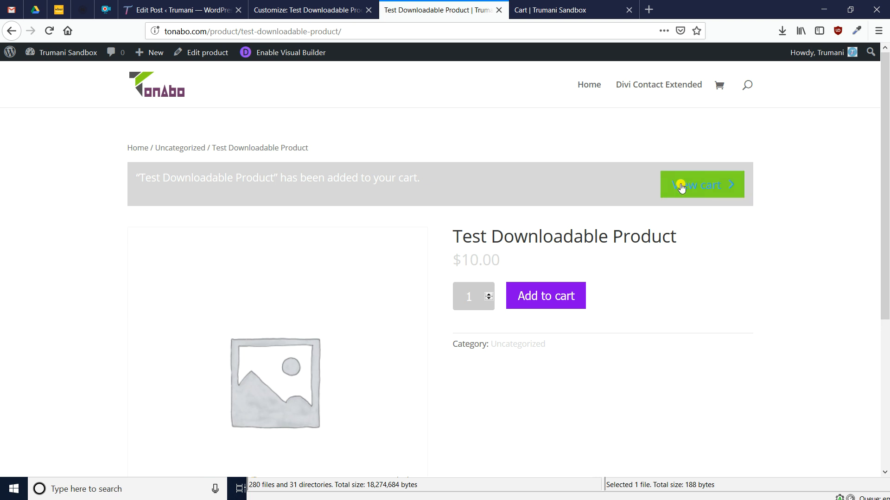
pyautogui.moveTo(658, 188)
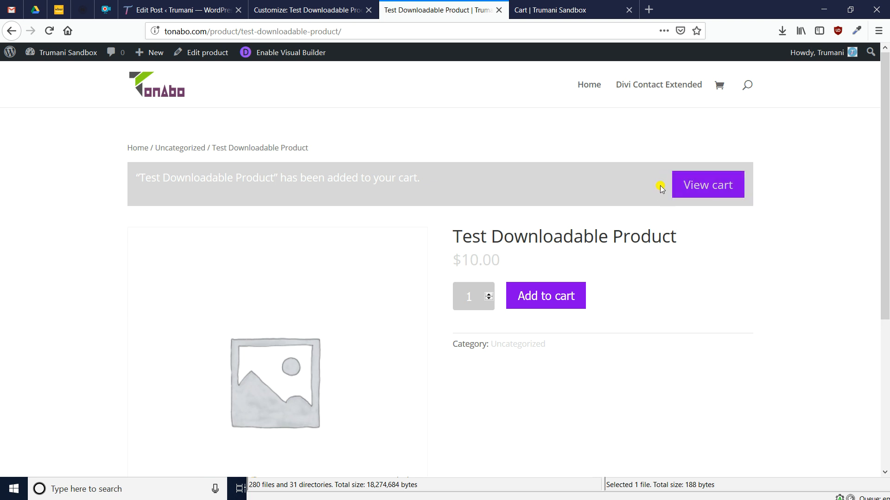
pyautogui.moveTo(701, 184)
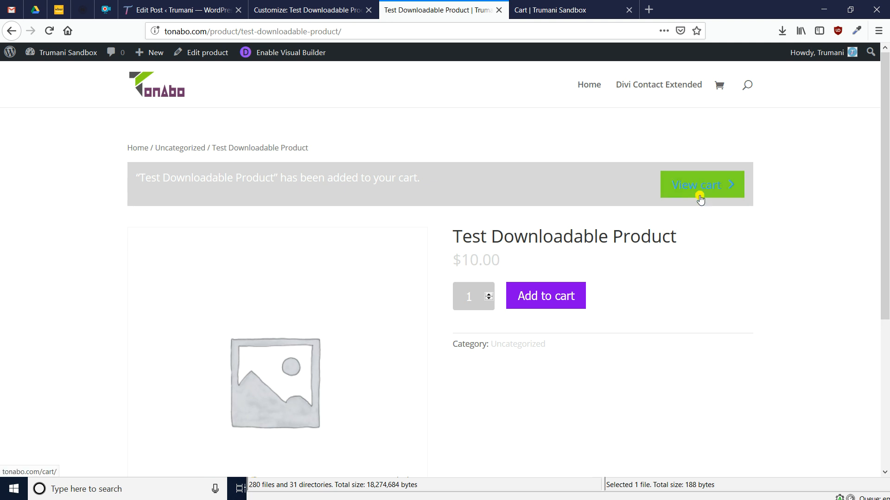
pyautogui.moveTo(702, 196)
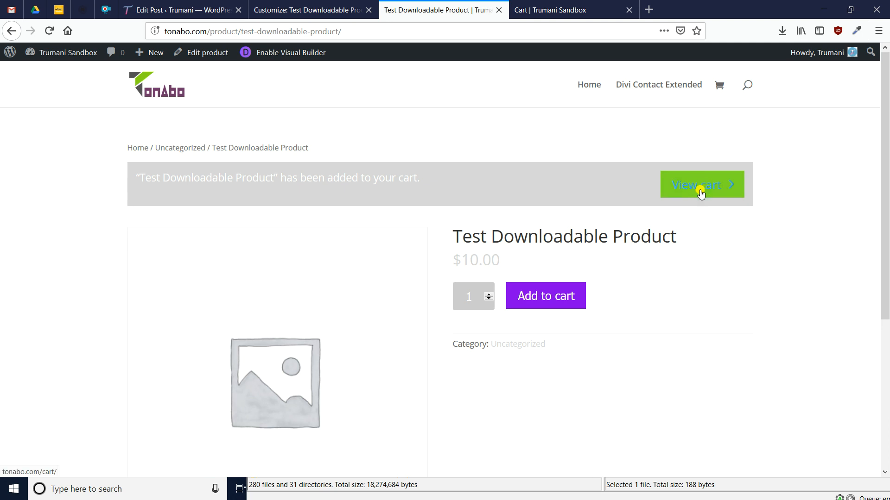
pyautogui.moveTo(720, 191)
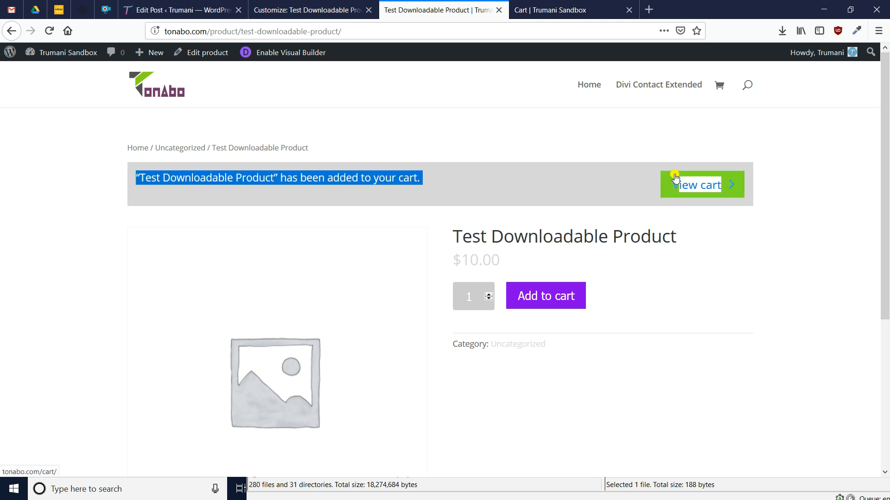
# Inspect the View cart link to read its button wc-forward class.
pyautogui.rightClick(701, 183)
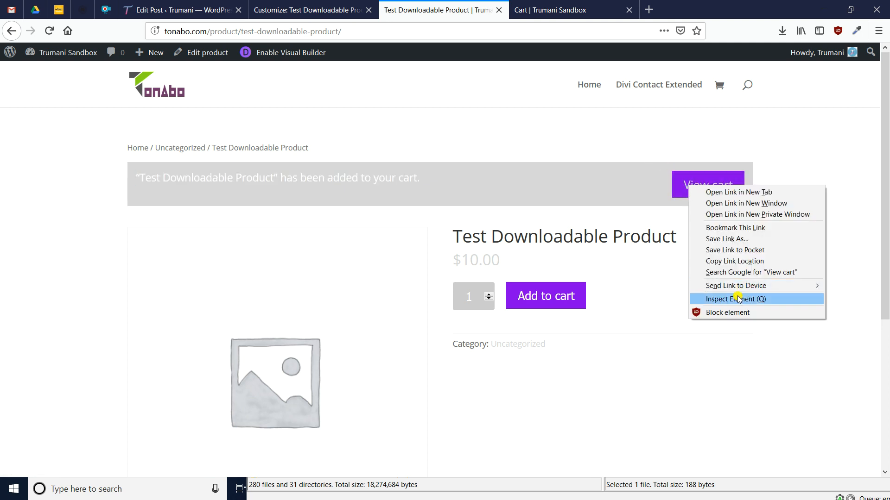
pyautogui.moveTo(532, 296)
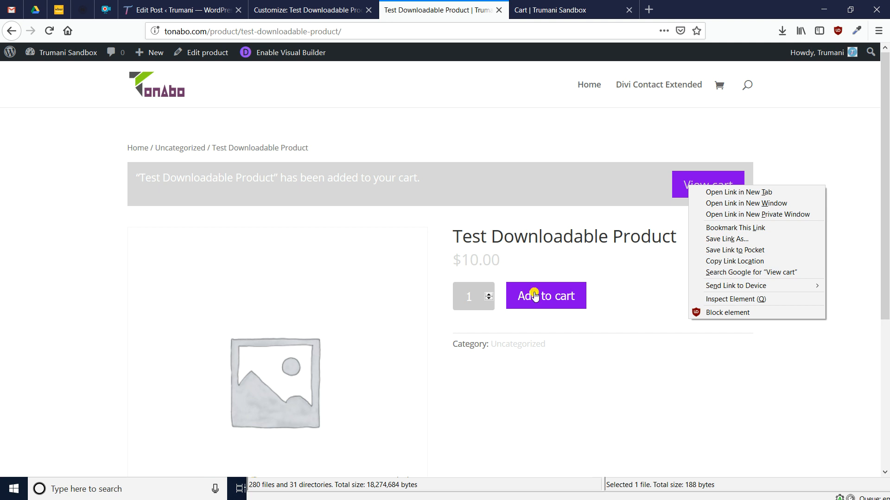
pyautogui.moveTo(722, 307)
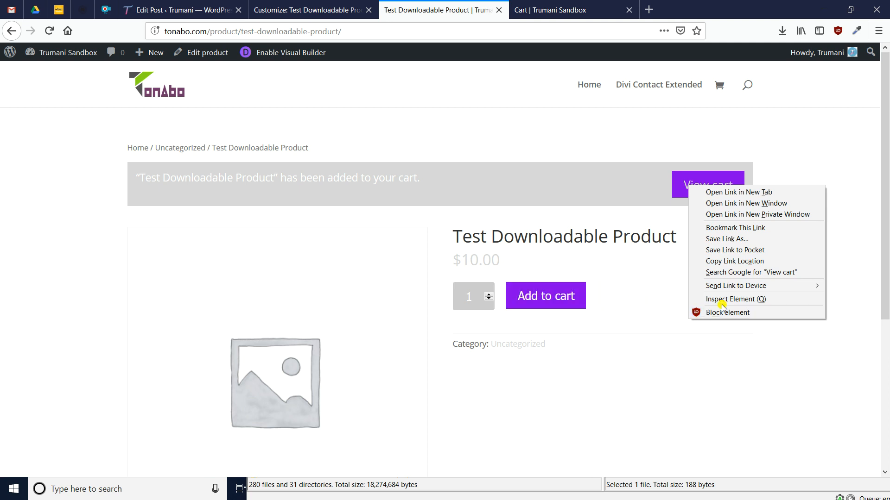
pyautogui.click(734, 300)
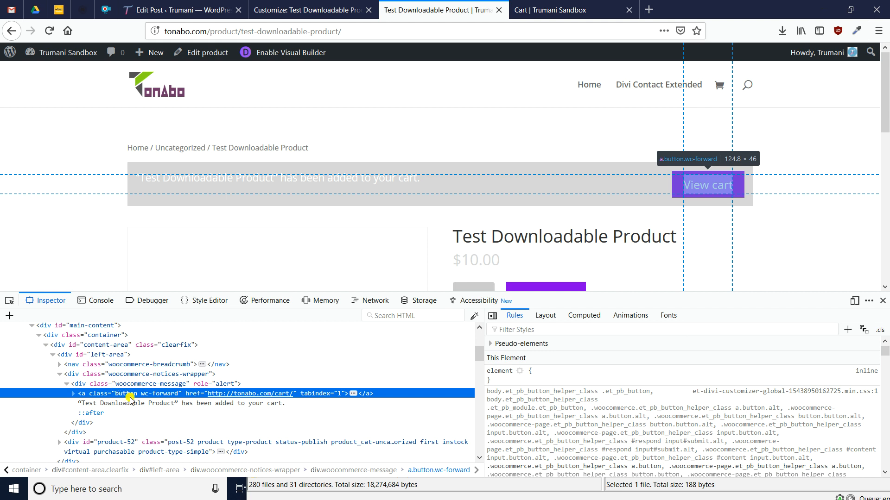
pyautogui.moveTo(147, 397)
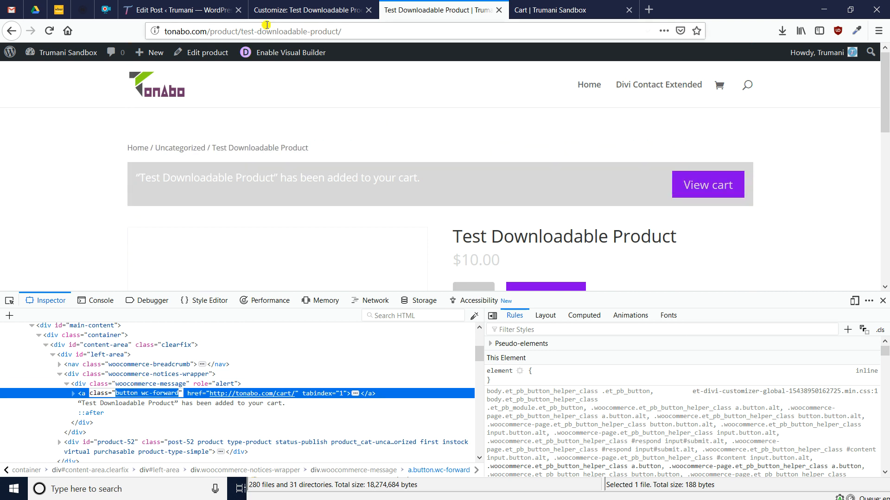
# Add a.button.button.wc-forward { color: white !important; } in Additional CSS.
pyautogui.click(309, 9)
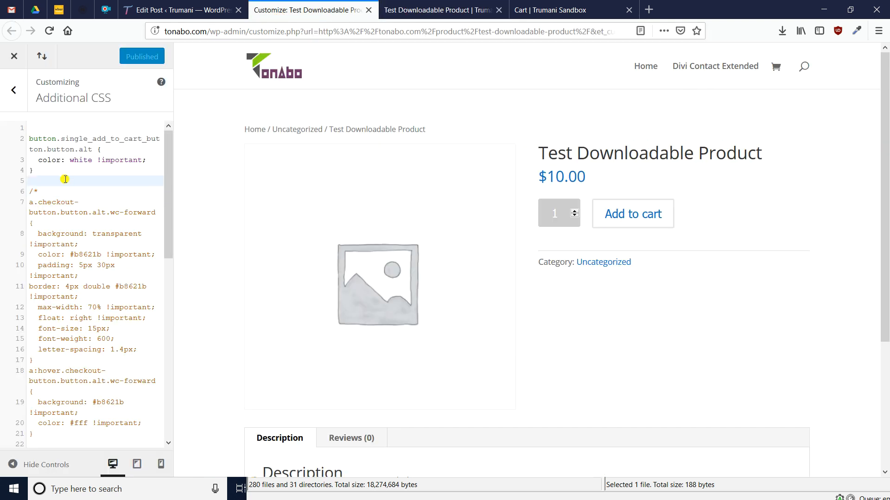
pyautogui.write('a.butto')
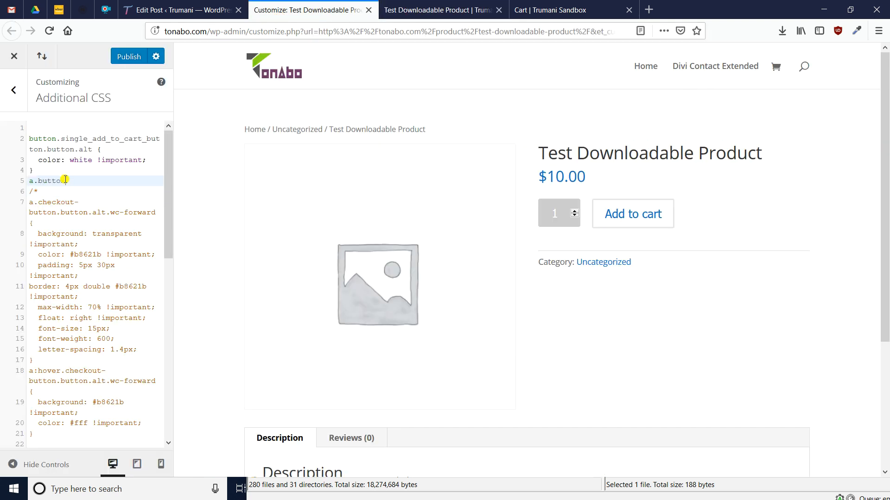
pyautogui.write('n.button.wc-forward')
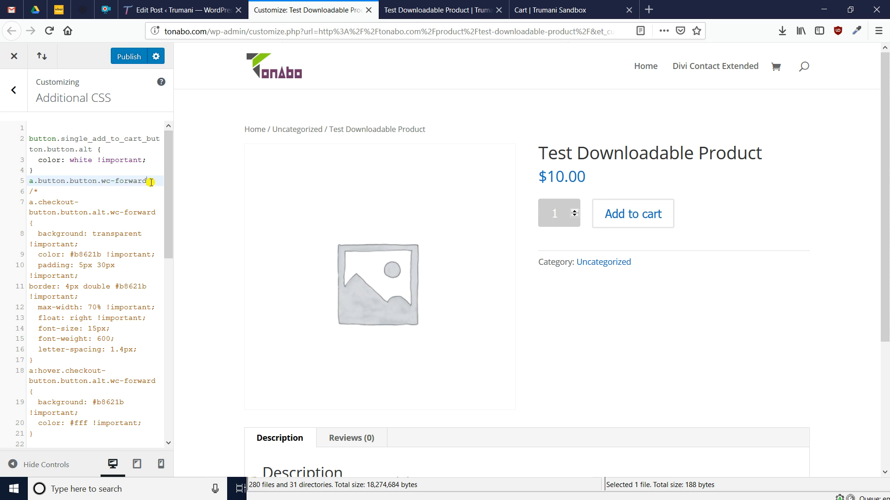
pyautogui.press('enter')
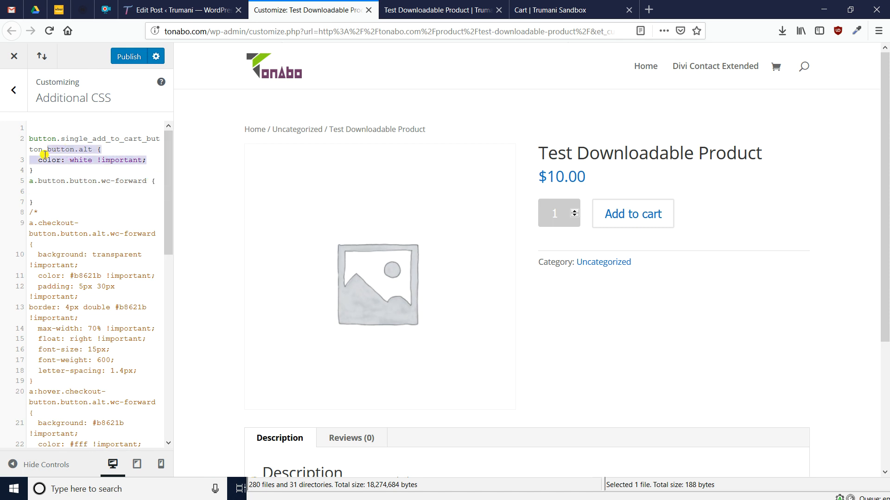
pyautogui.click(51, 191)
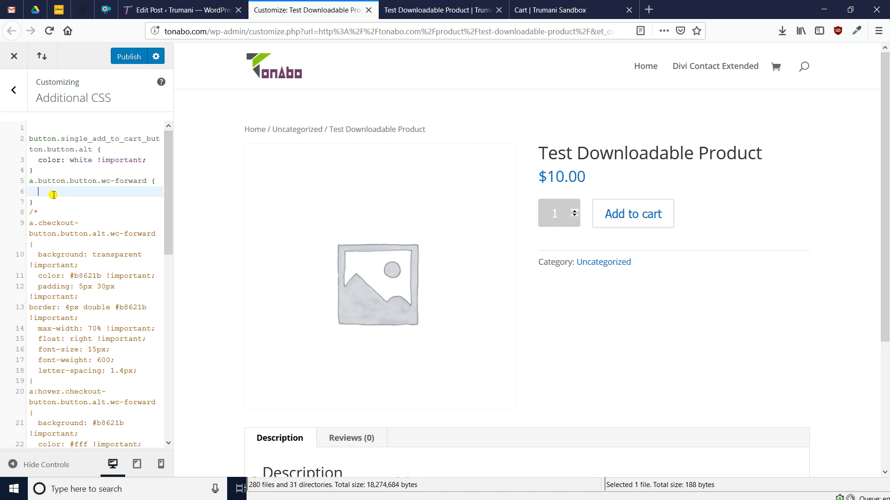
pyautogui.write('color: white !important;')
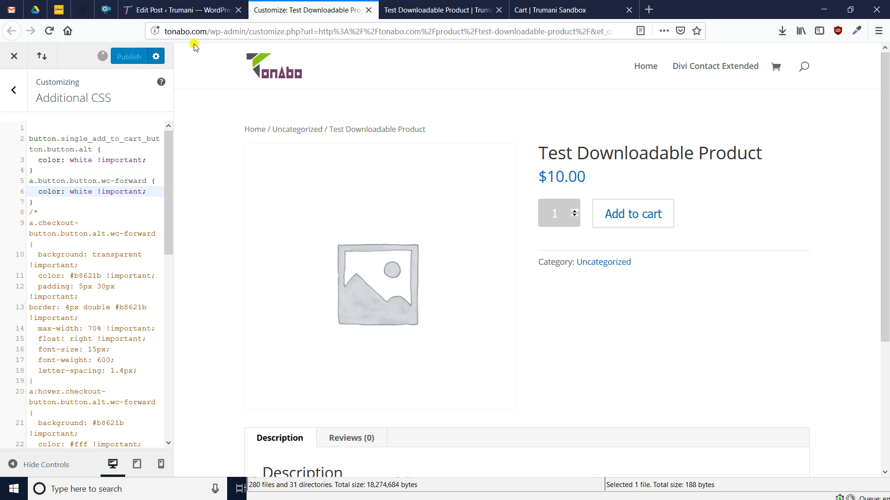
pyautogui.click(437, 9)
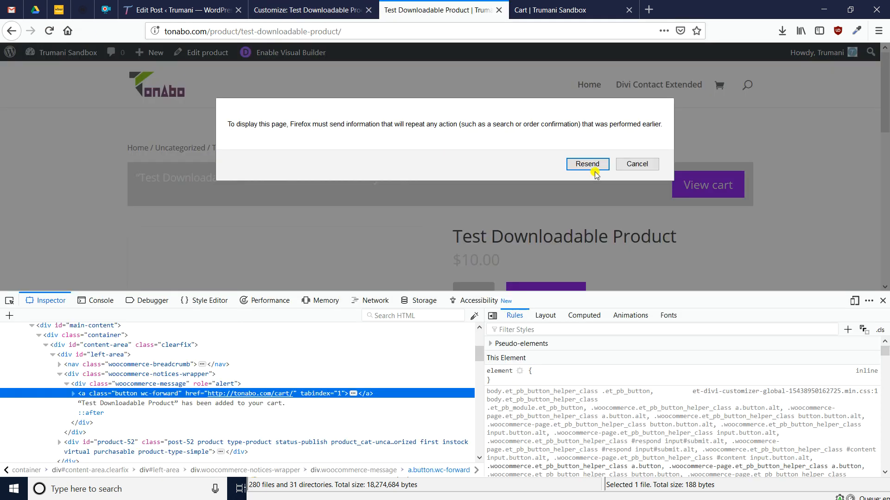
# Confirm resending to reload the page and check View cart's white text.
pyautogui.click(587, 164)
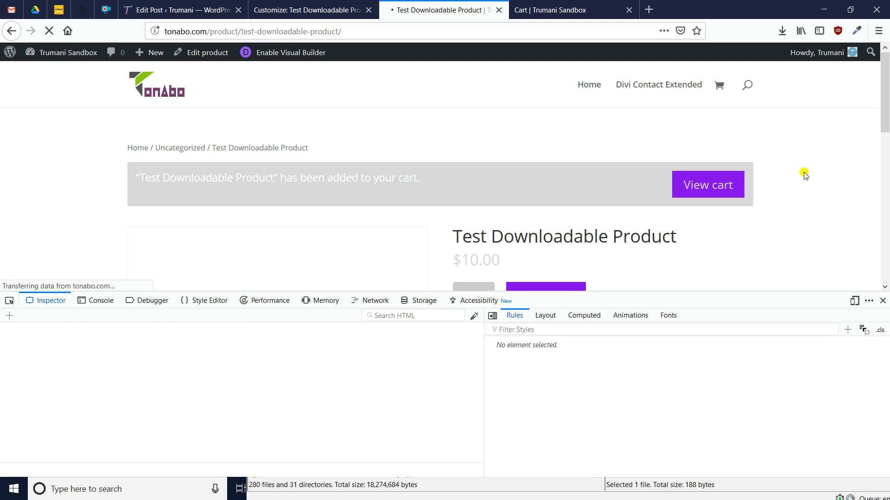
pyautogui.click(702, 184)
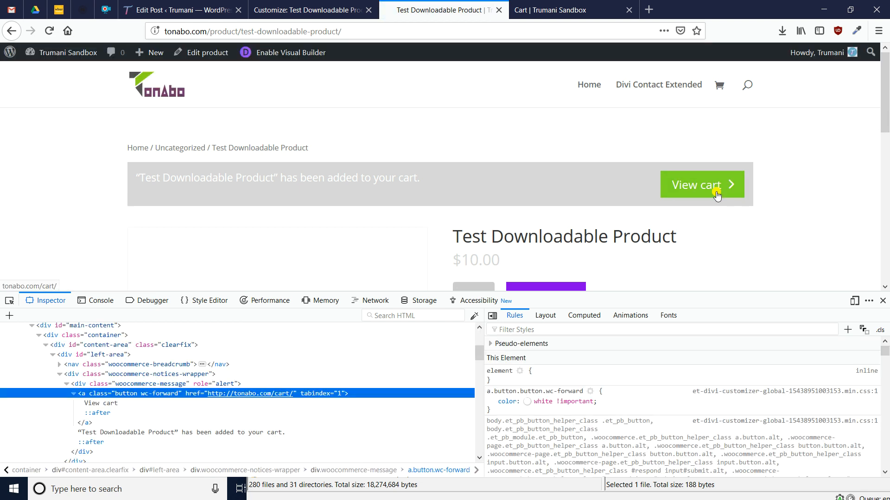
pyautogui.scroll(3)
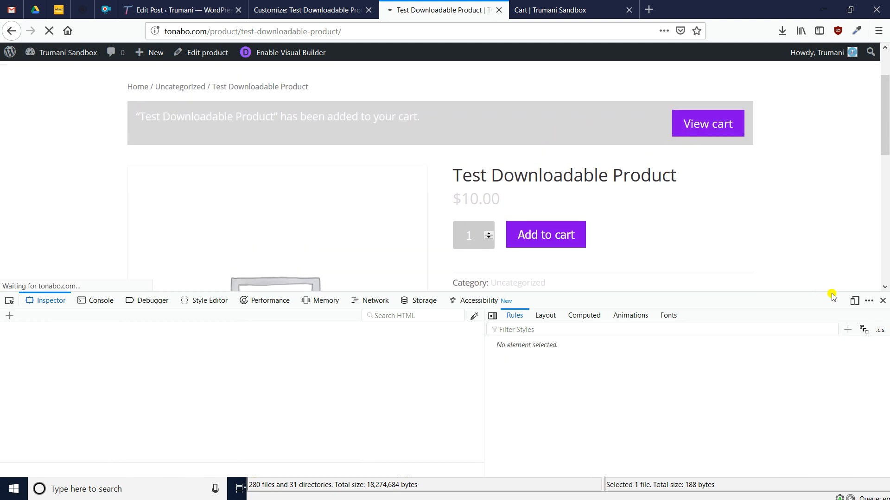
# View the cart page and check the Apply coupon and Proceed to checkout hover colours.
pyautogui.click(707, 123)
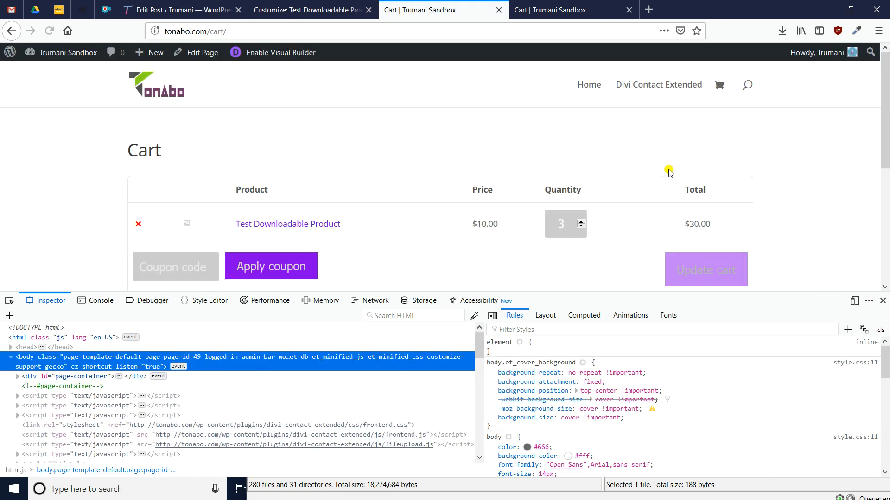
pyautogui.scroll(-3)
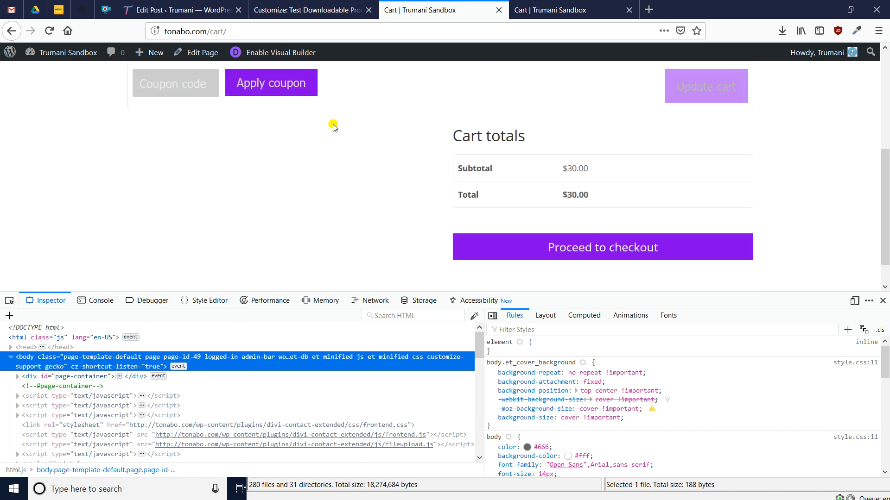
pyautogui.scroll(3)
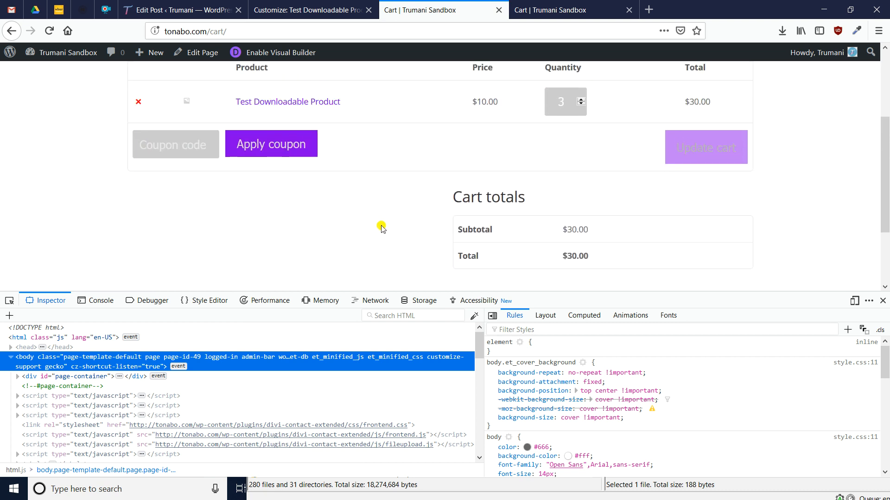
pyautogui.moveTo(272, 143)
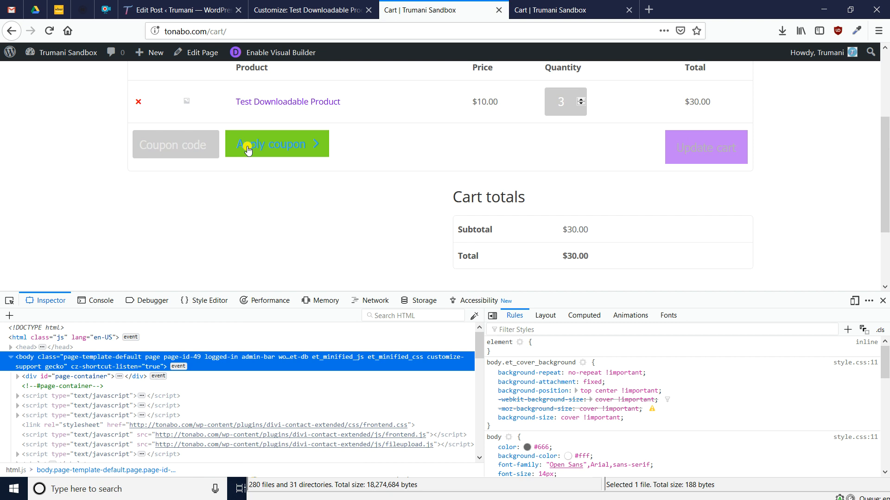
pyautogui.scroll(-3)
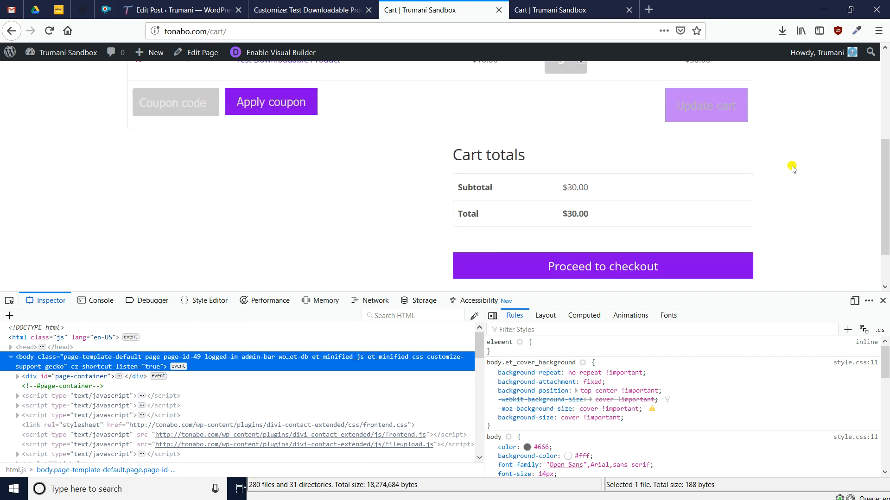
pyautogui.scroll(3)
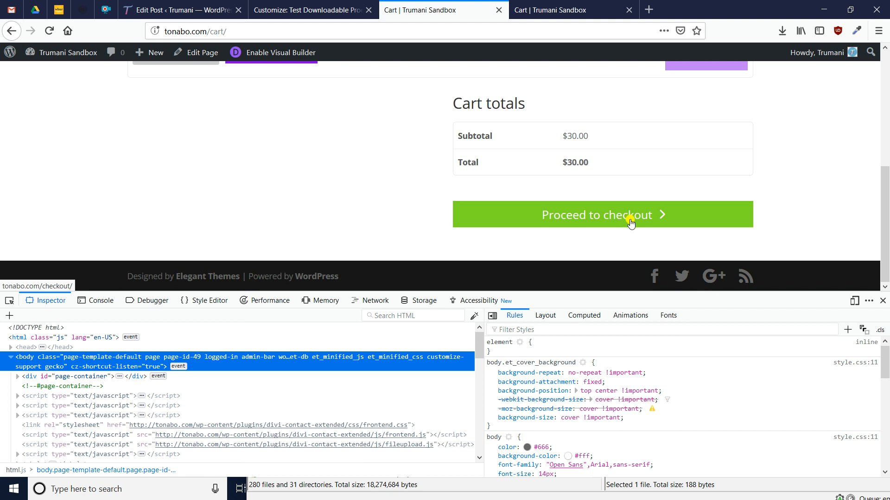
pyautogui.moveTo(495, 168)
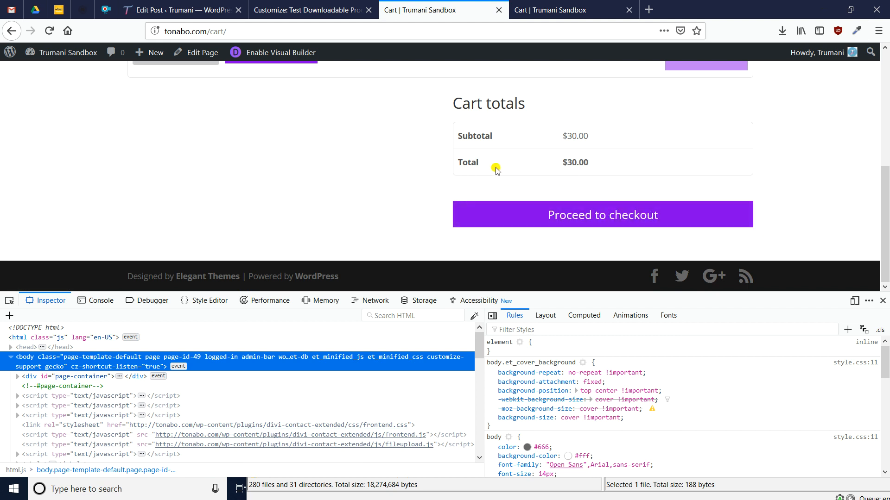
pyautogui.scroll(3)
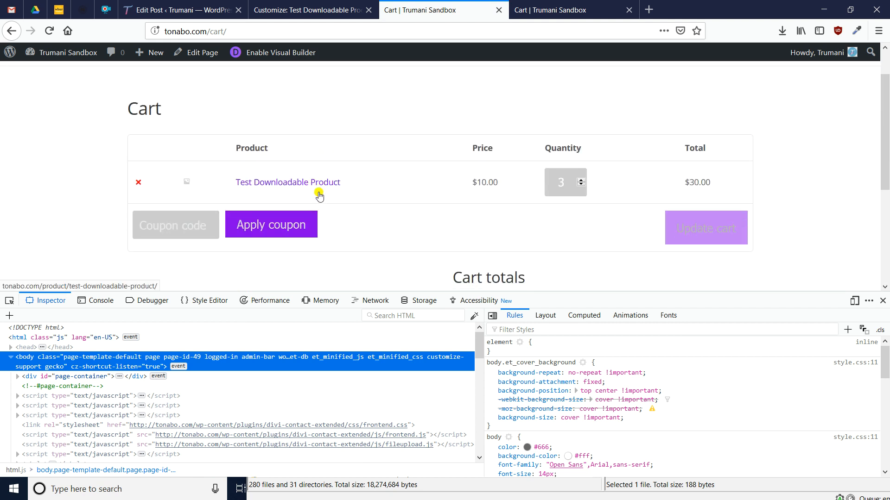
pyautogui.scroll(-3)
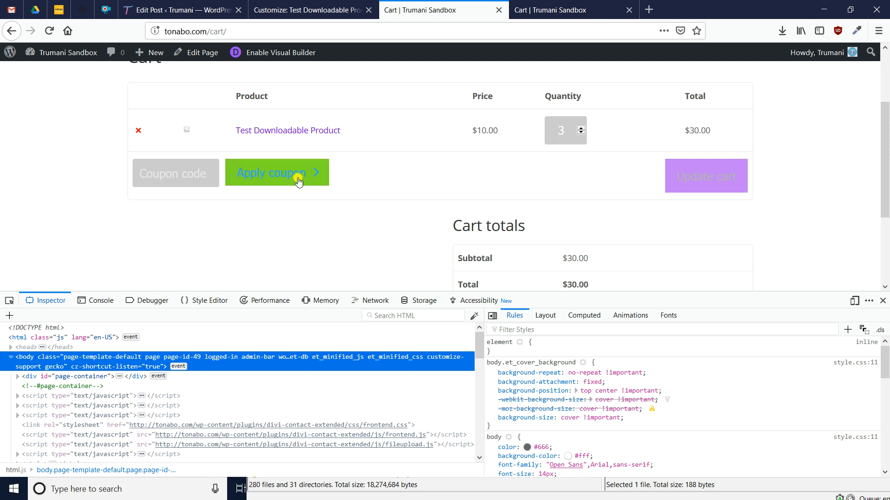
pyautogui.scroll(-3)
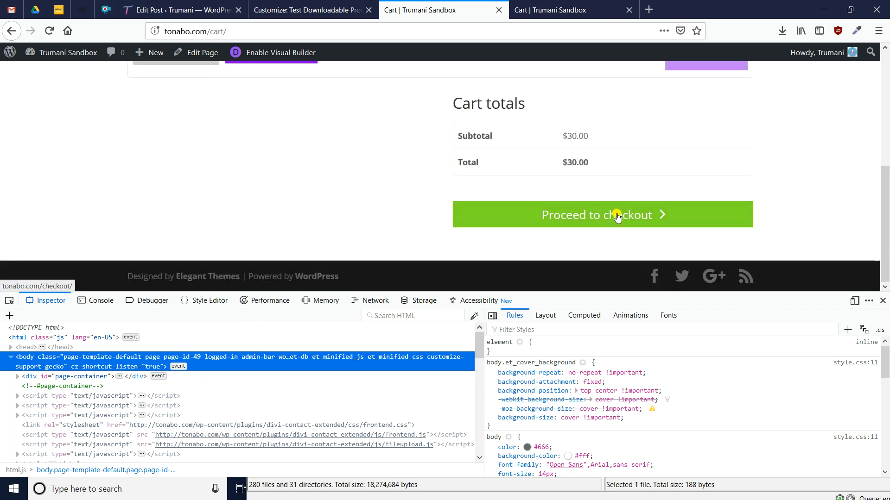
pyautogui.scroll(3)
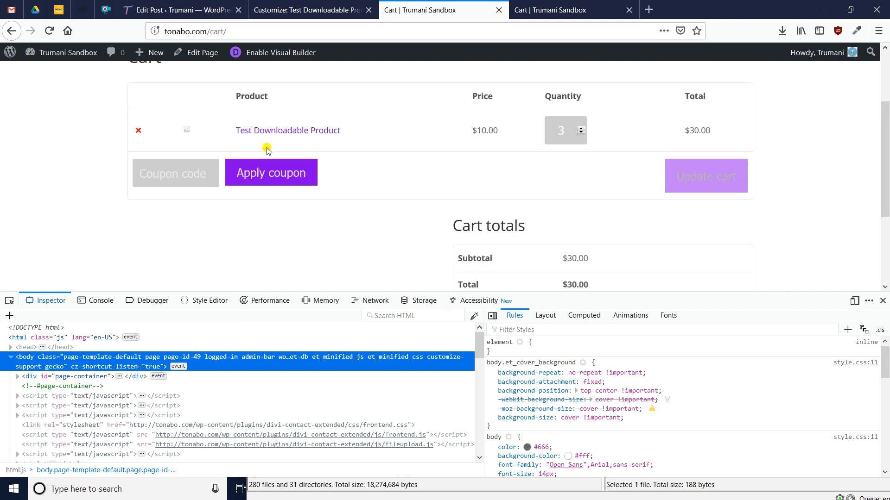
pyautogui.scroll(-3)
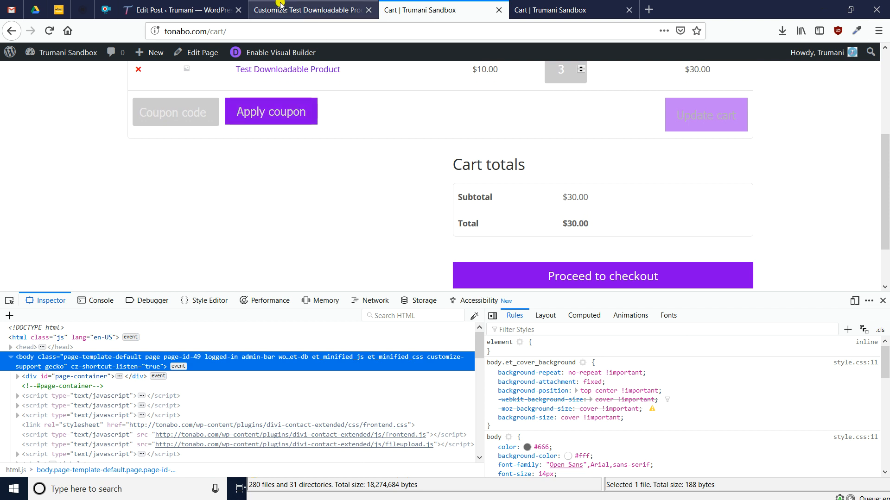
# Uncomment the a.checkout-button rules in Additional CSS and publish.
pyautogui.click(312, 9)
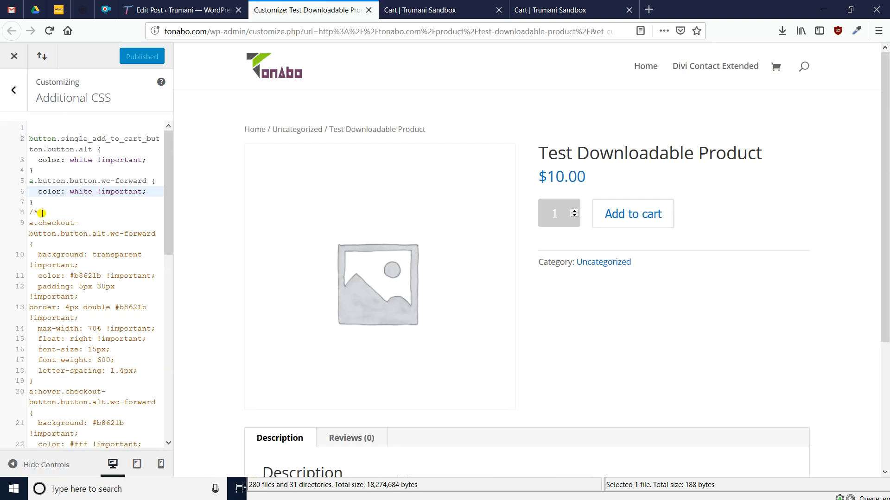
pyautogui.moveTo(443, 9)
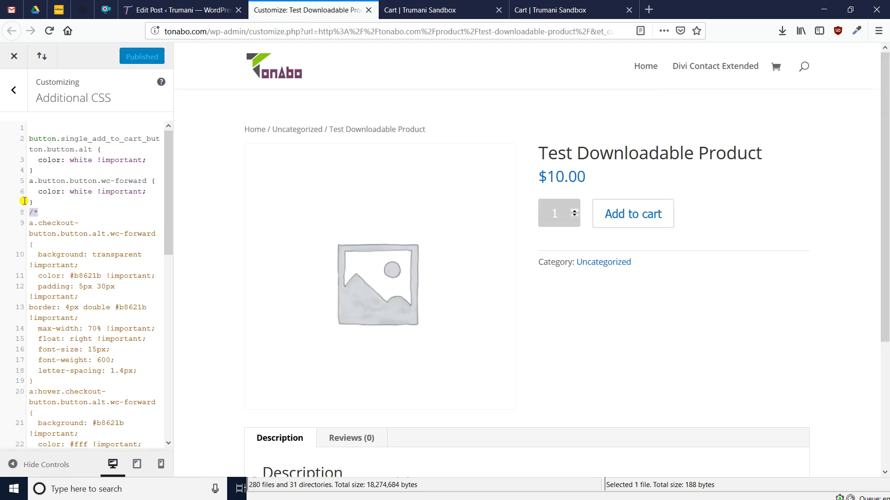
pyautogui.press('Backspace')
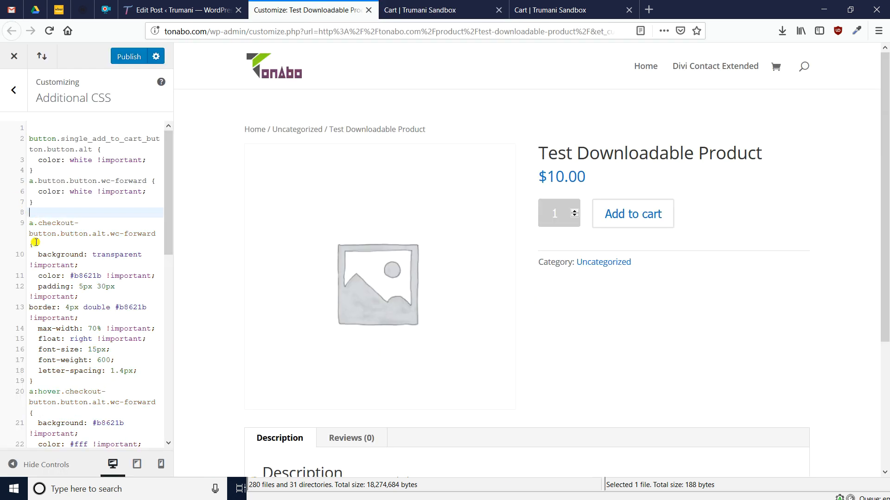
pyautogui.scroll(-3)
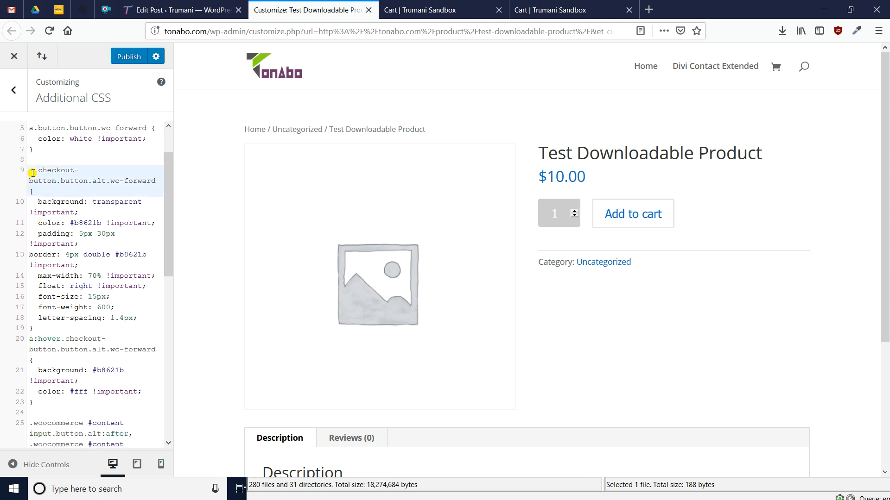
pyautogui.scroll(-3)
pyautogui.write('/*')
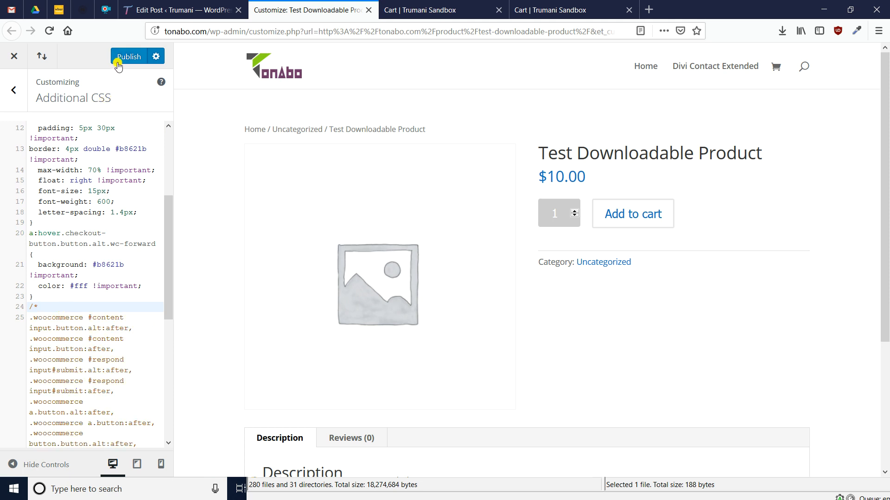
pyautogui.click(128, 56)
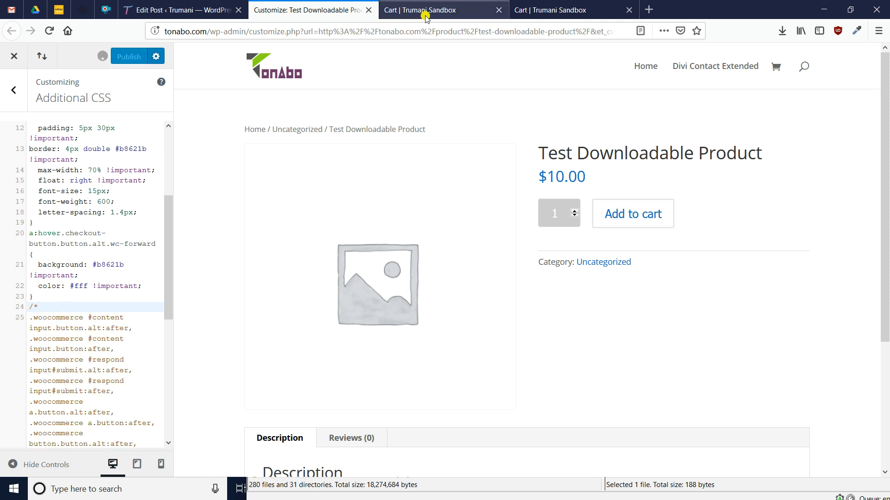
# Reload the cart page to see the transparent, double-brown-bordered Proceed to checkout button.
pyautogui.click(443, 9)
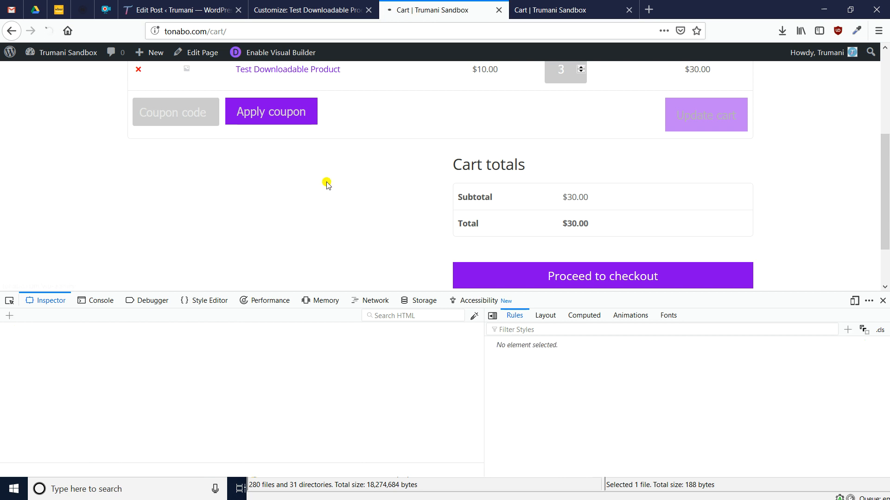
pyautogui.click(602, 276)
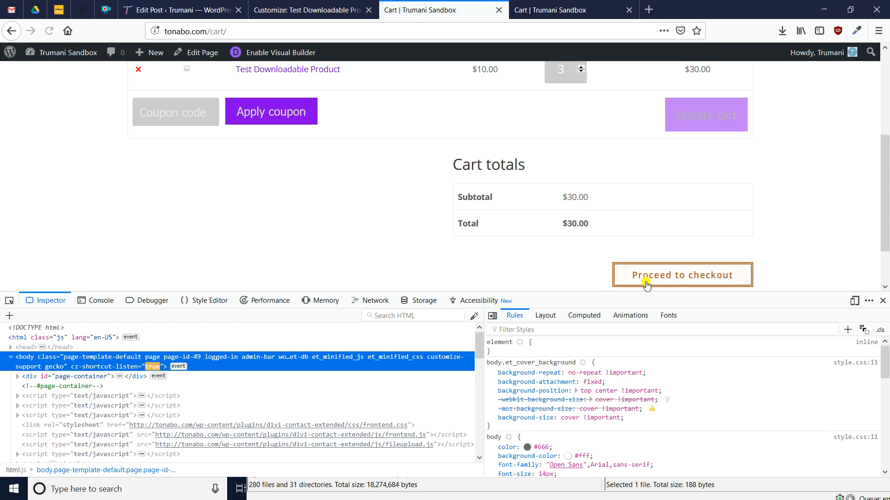
pyautogui.scroll(-3)
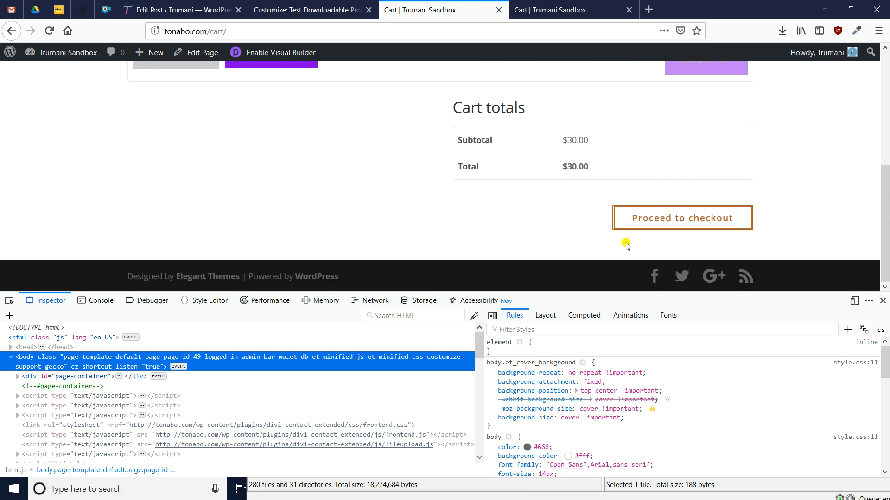
pyautogui.moveTo(650, 227)
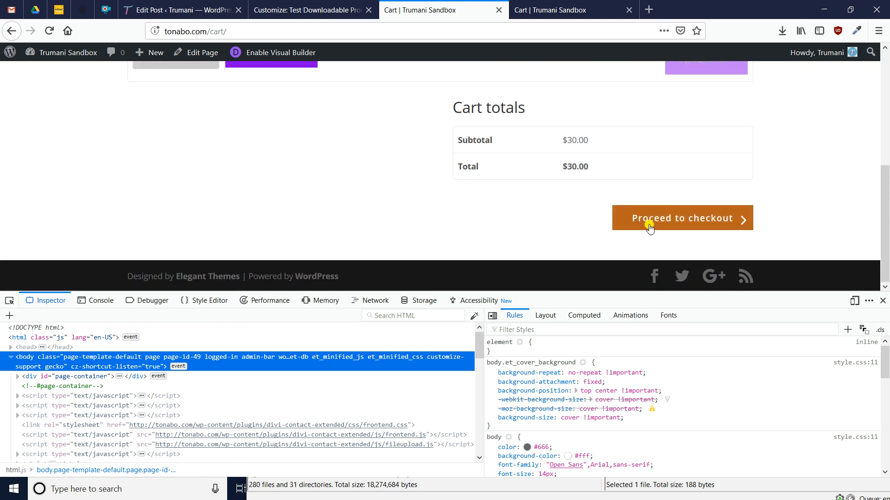
pyautogui.click(310, 9)
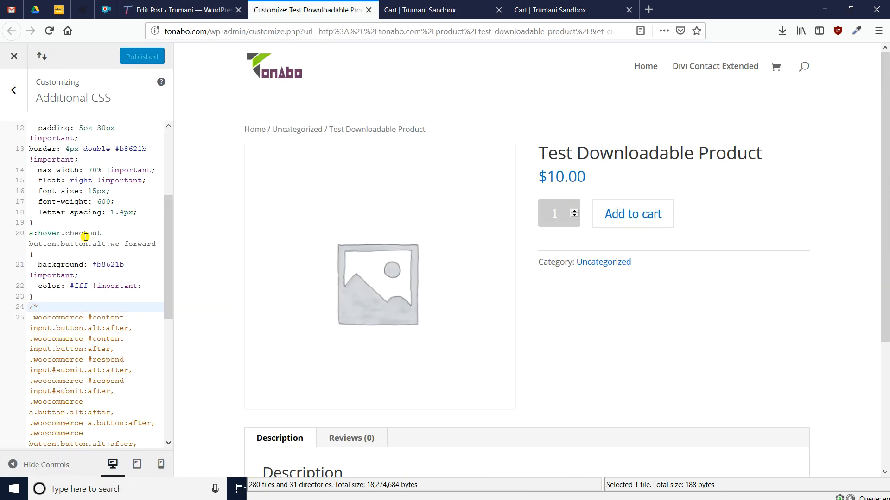
pyautogui.scroll(3)
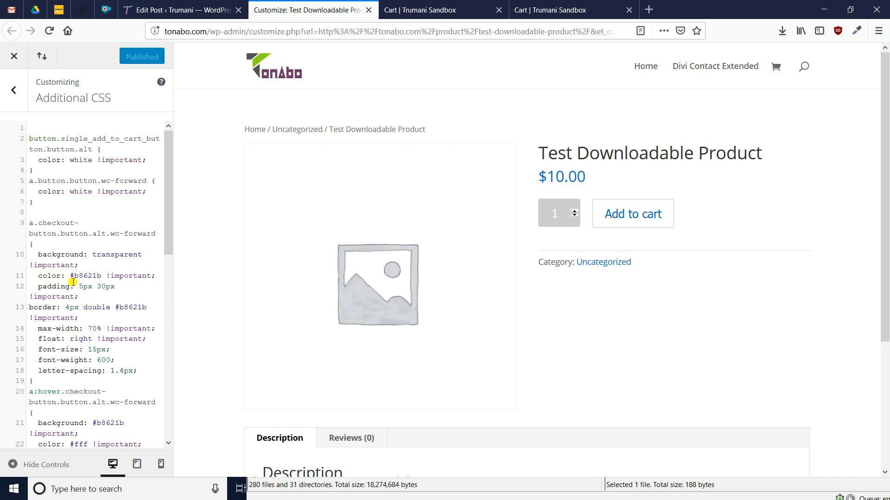
pyautogui.moveTo(322, 203)
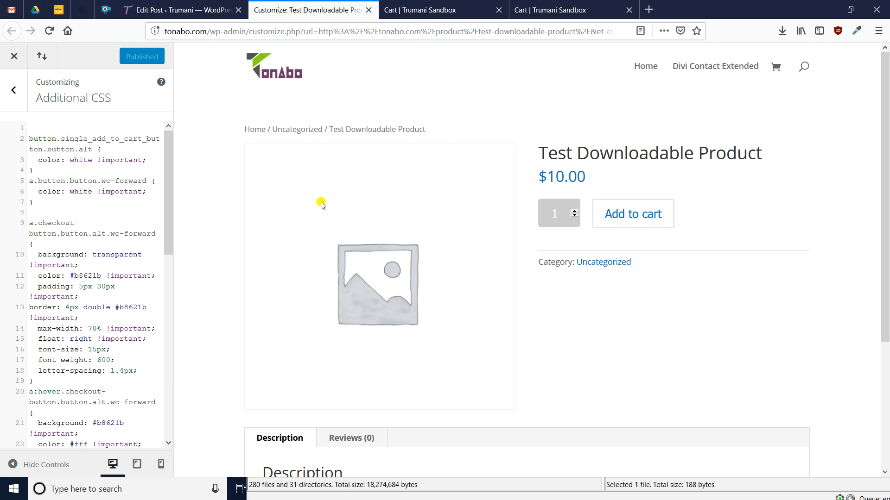
# Compare the cart button with its Additional CSS rules, ending on the float: right line.
pyautogui.click(420, 9)
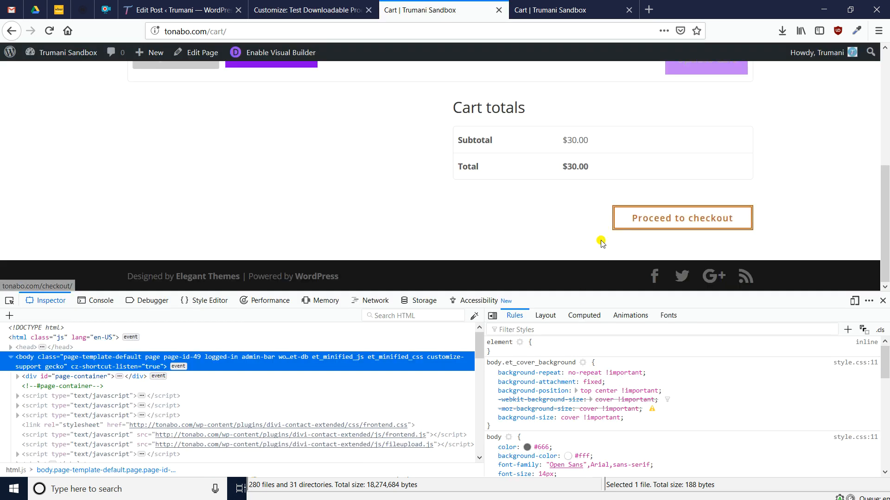
pyautogui.moveTo(558, 217)
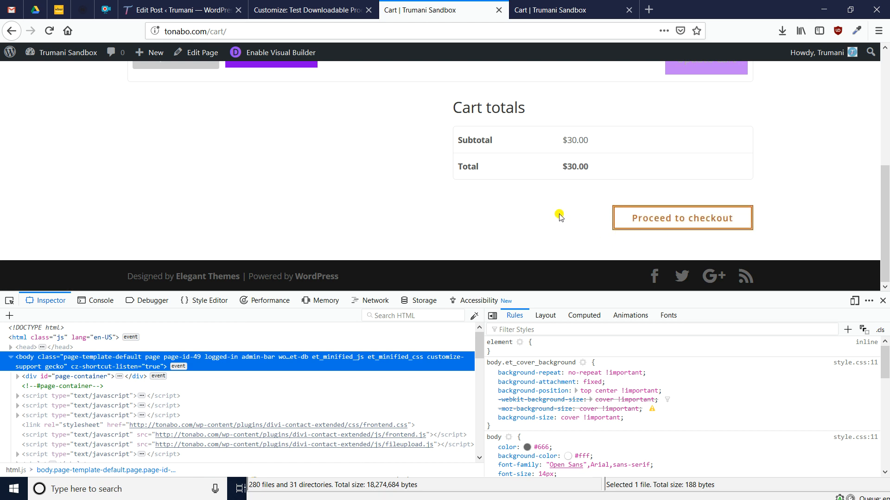
pyautogui.click(309, 9)
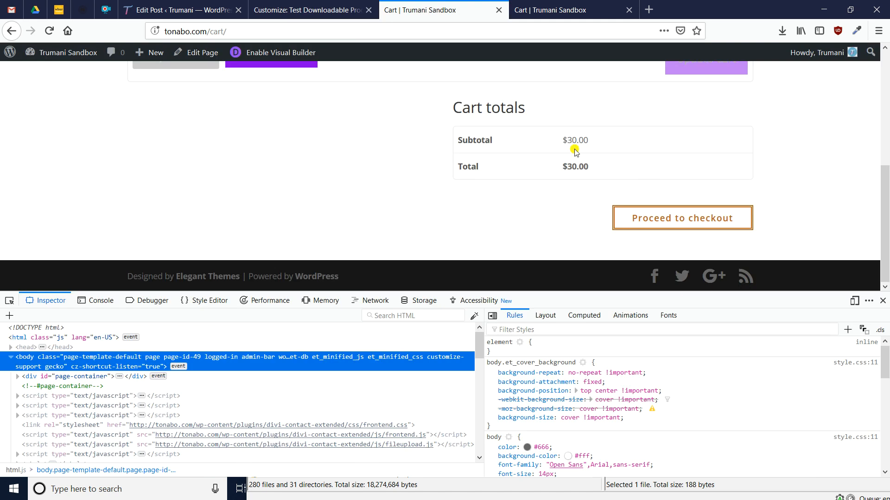
pyautogui.moveTo(609, 199)
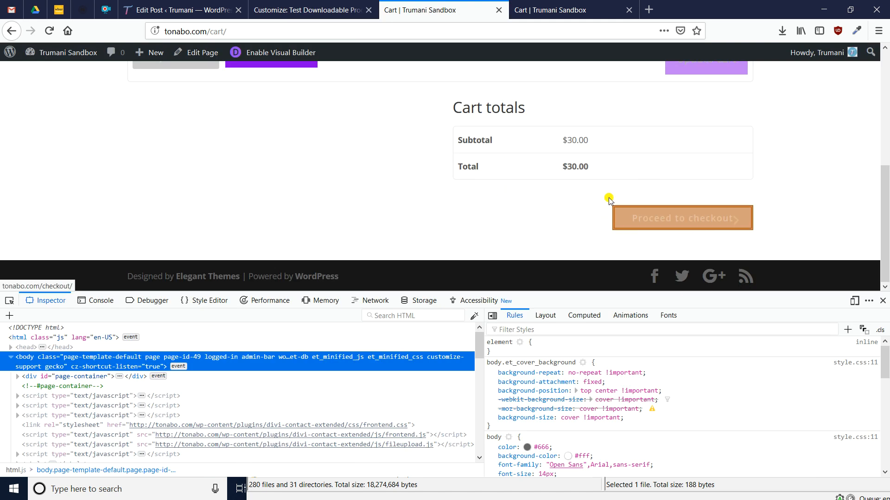
pyautogui.click(309, 9)
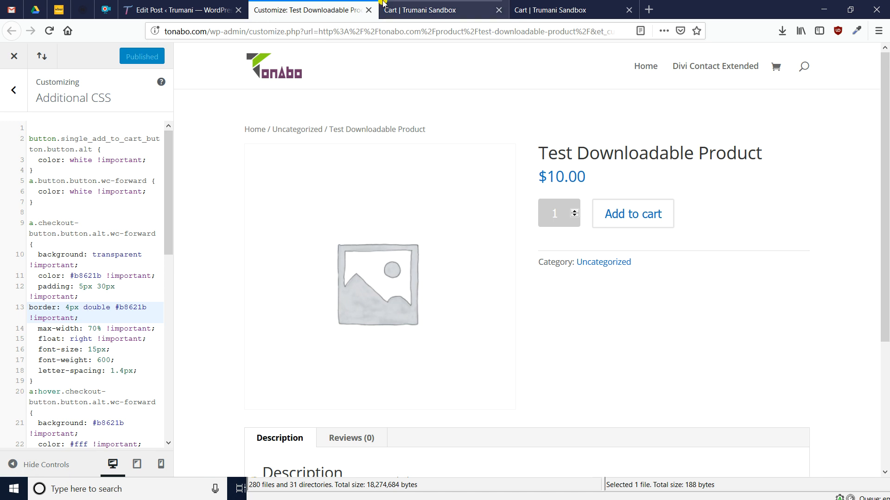
pyautogui.click(419, 9)
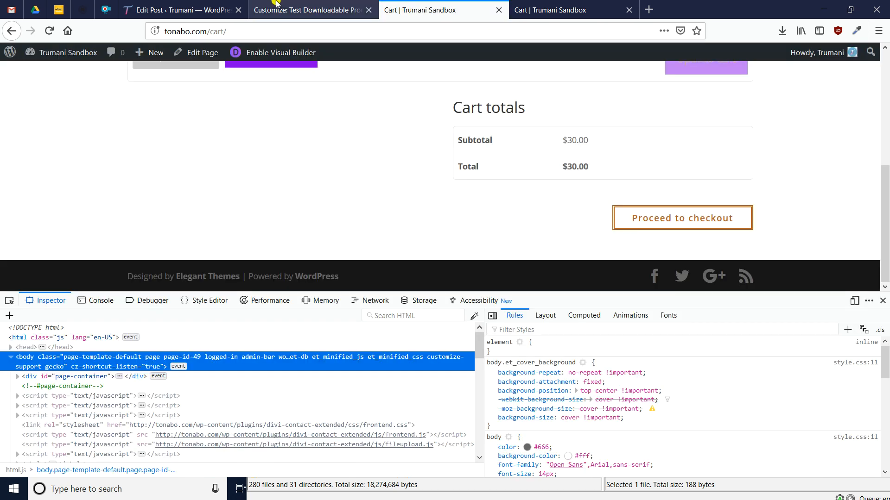
pyautogui.click(310, 10)
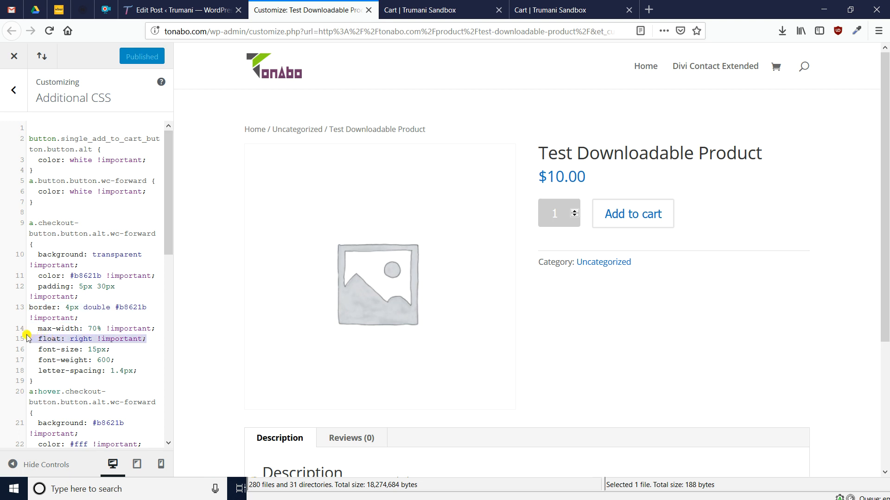
# Remove float: right !important from the checkout button, publish, and reload the cart.
pyautogui.press('Delete')
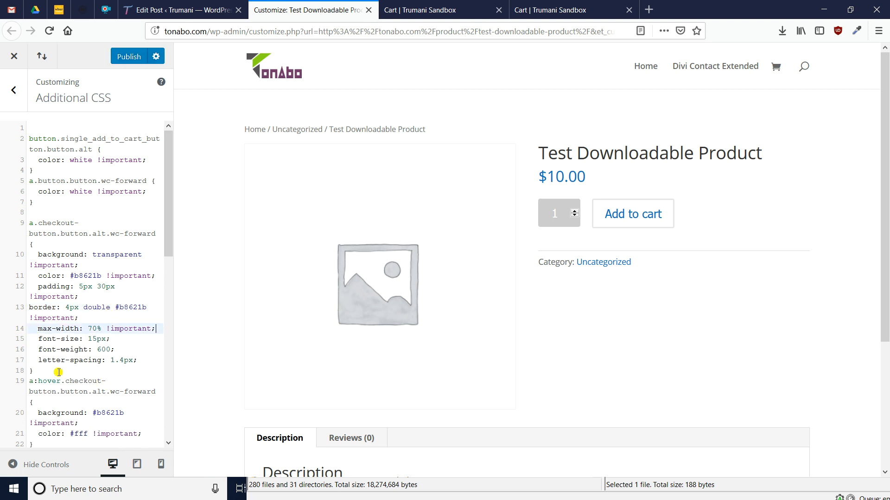
pyautogui.scroll(-3)
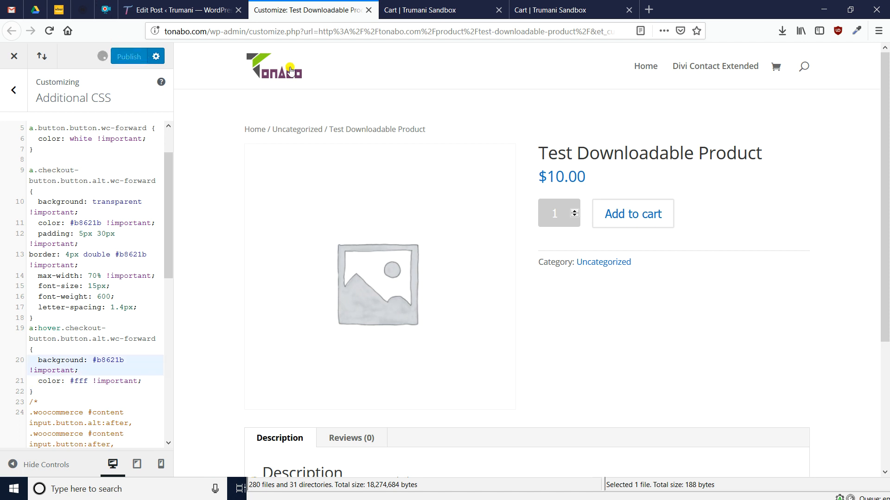
pyautogui.click(419, 10)
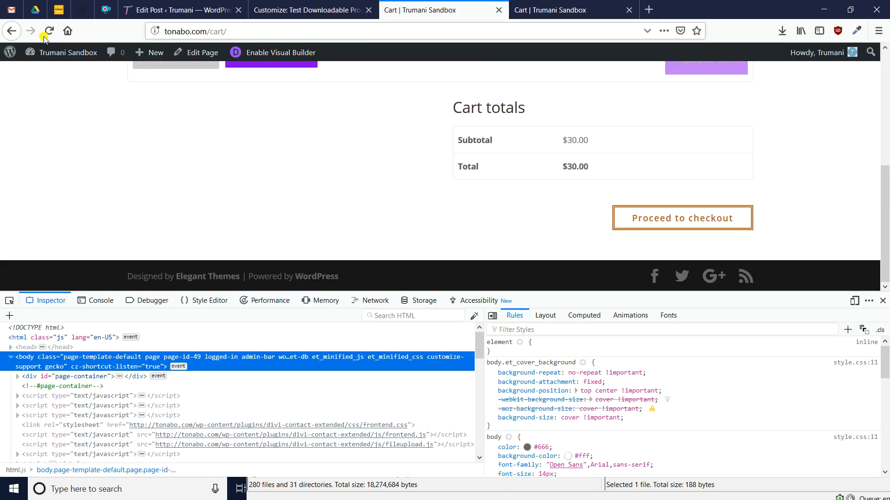
pyautogui.click(48, 31)
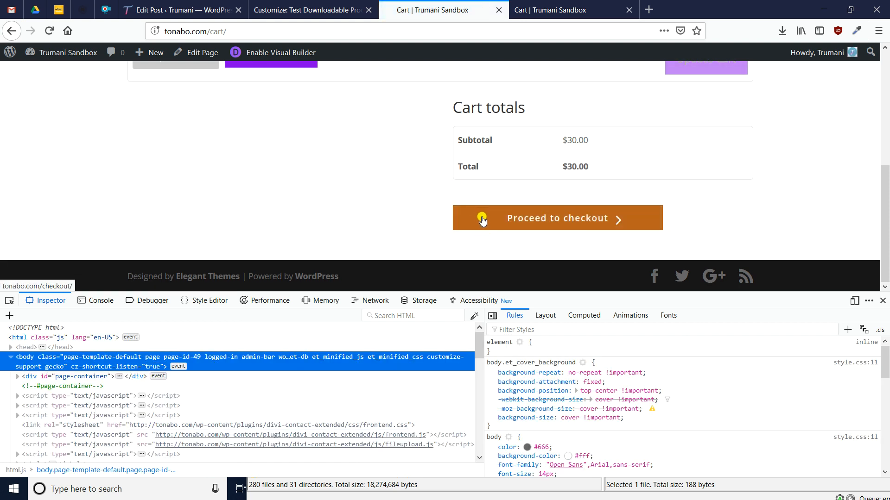
pyautogui.moveTo(486, 219)
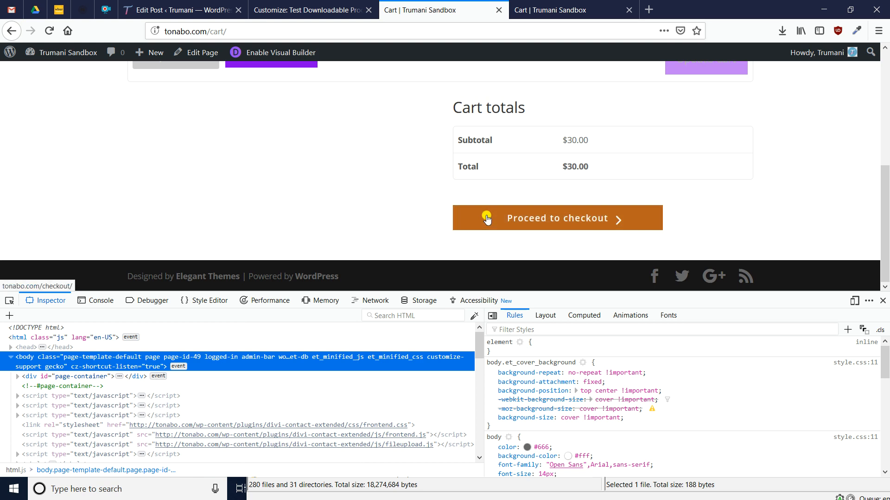
pyautogui.moveTo(475, 185)
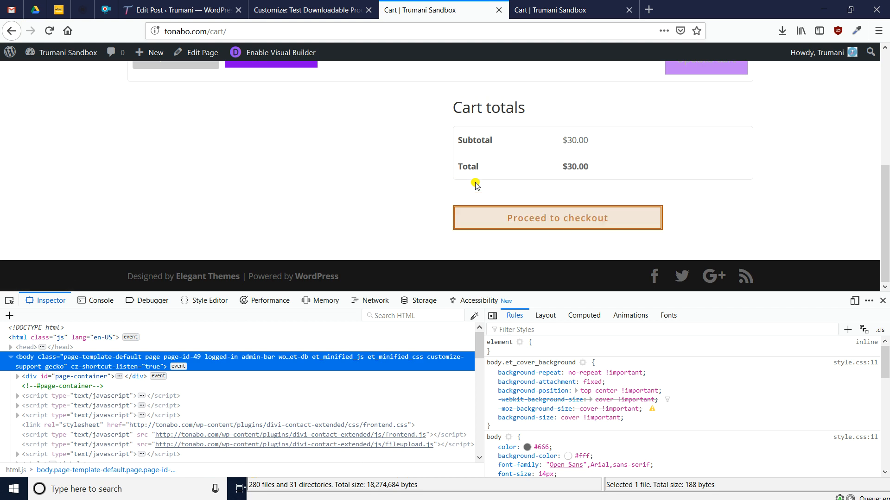
pyautogui.moveTo(504, 188)
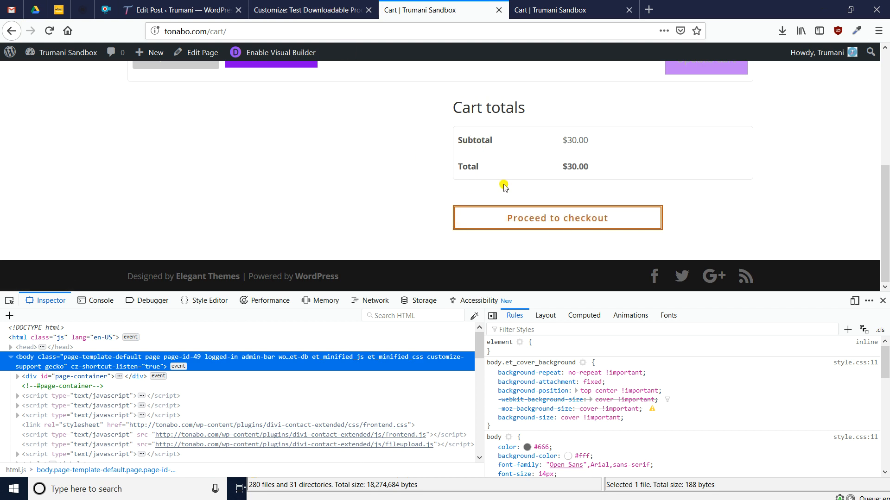
pyautogui.moveTo(620, 223)
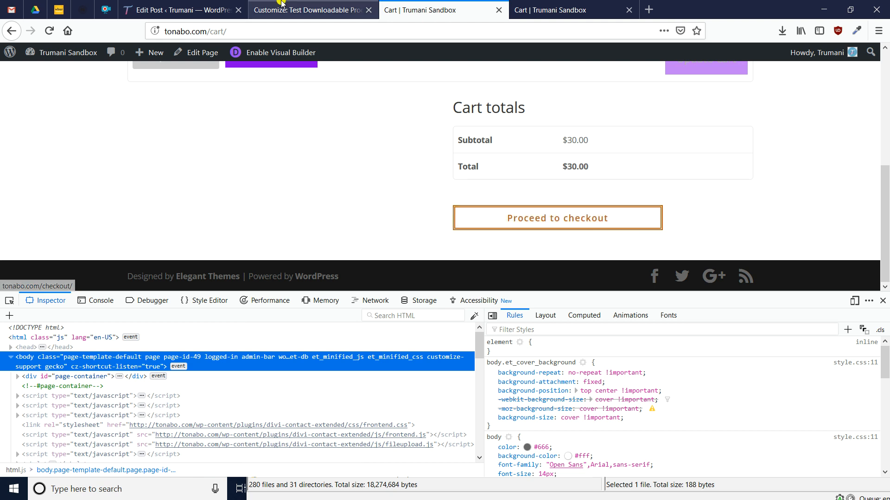
# Inspect the Add Button Icon option under Buttons Style, then return to the main menu unchanged.
pyautogui.click(312, 9)
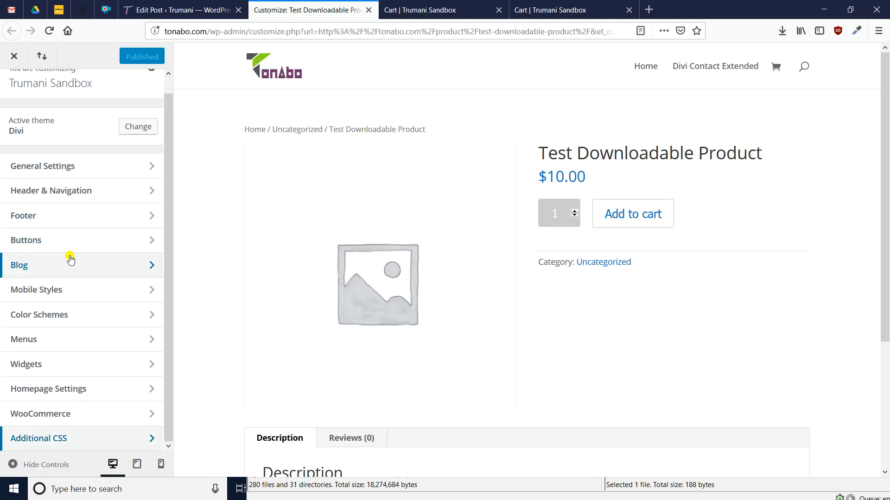
pyautogui.click(26, 240)
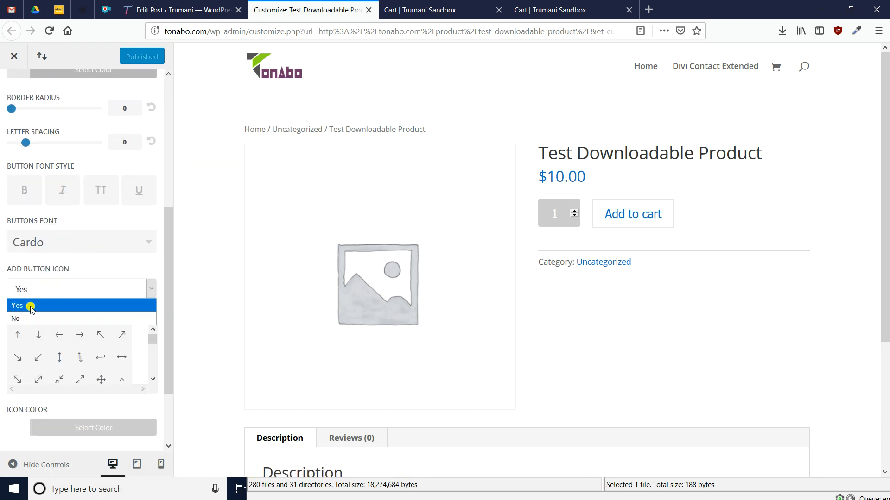
pyautogui.moveTo(64, 317)
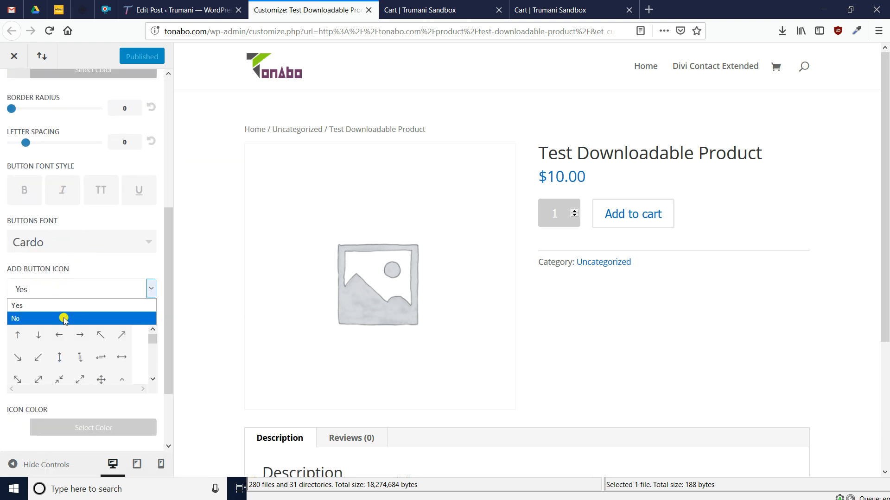
pyautogui.moveTo(47, 318)
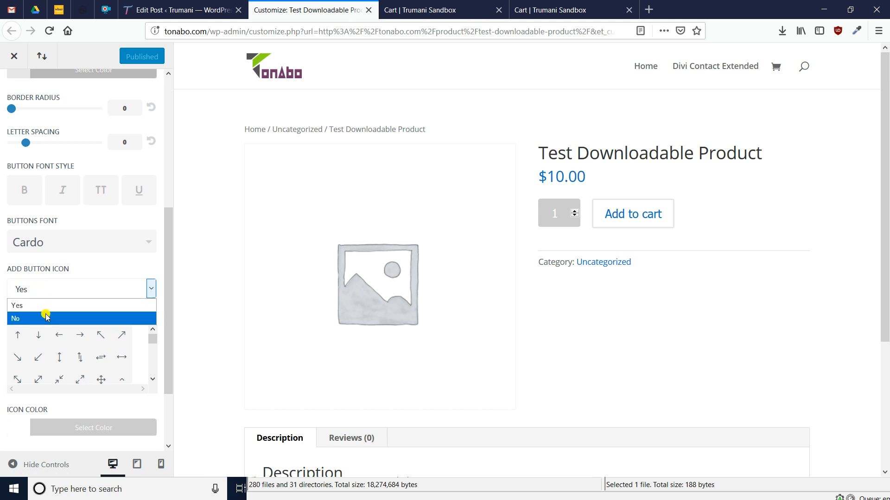
pyautogui.click(14, 89)
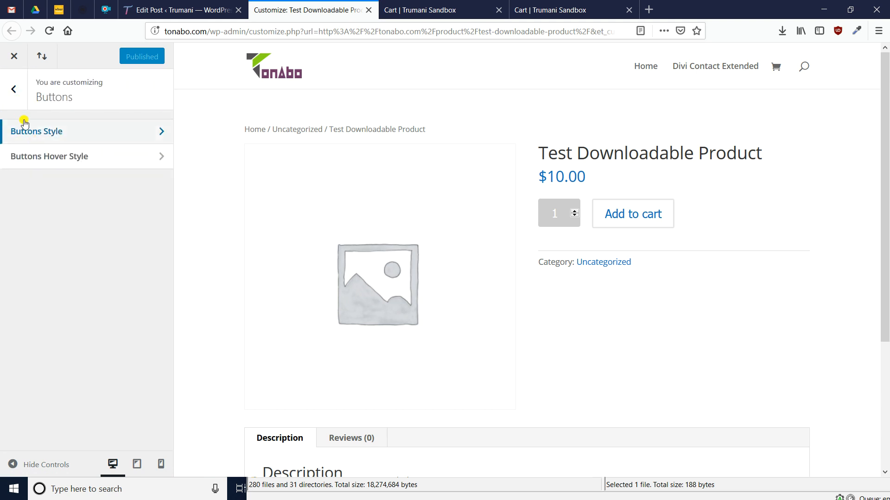
pyautogui.click(13, 89)
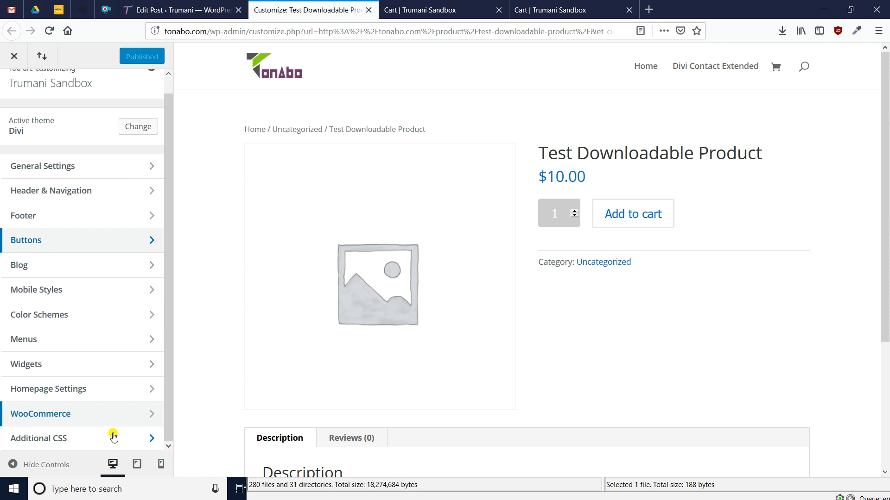
# Uncomment the .woocommerce button :after rule in Additional CSS, publish, and return to the cart.
pyautogui.click(39, 438)
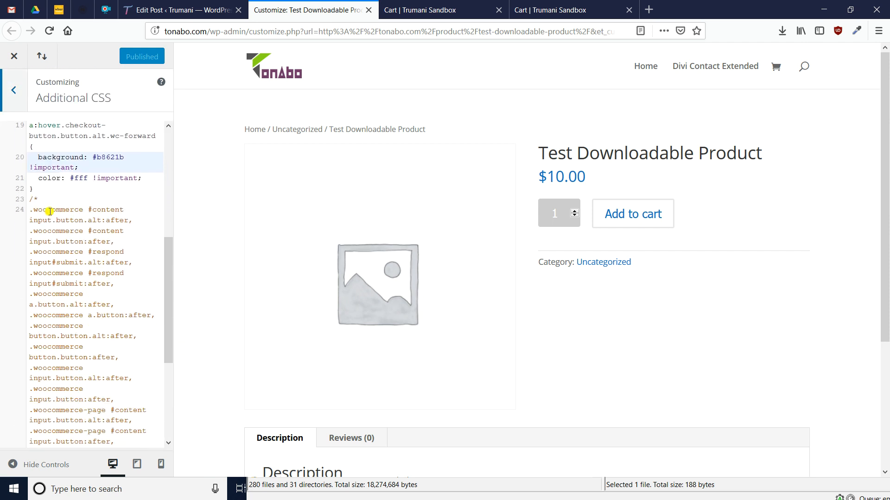
pyautogui.scroll(-3)
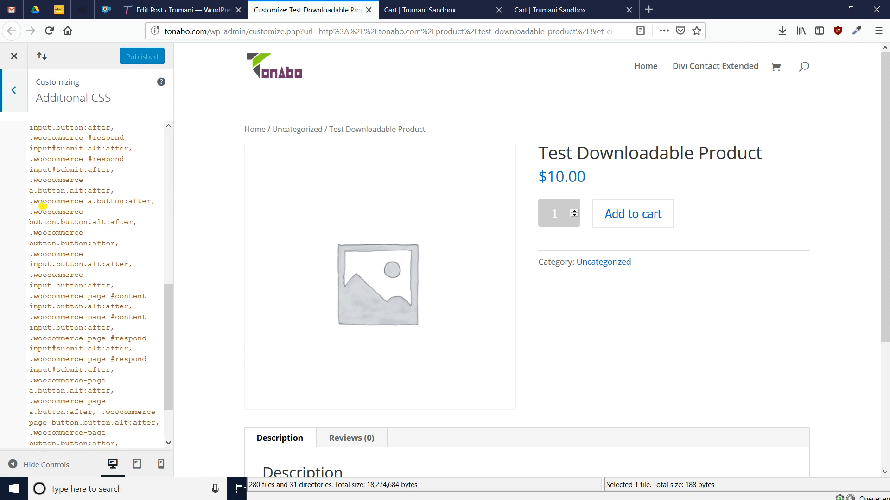
pyautogui.scroll(-3)
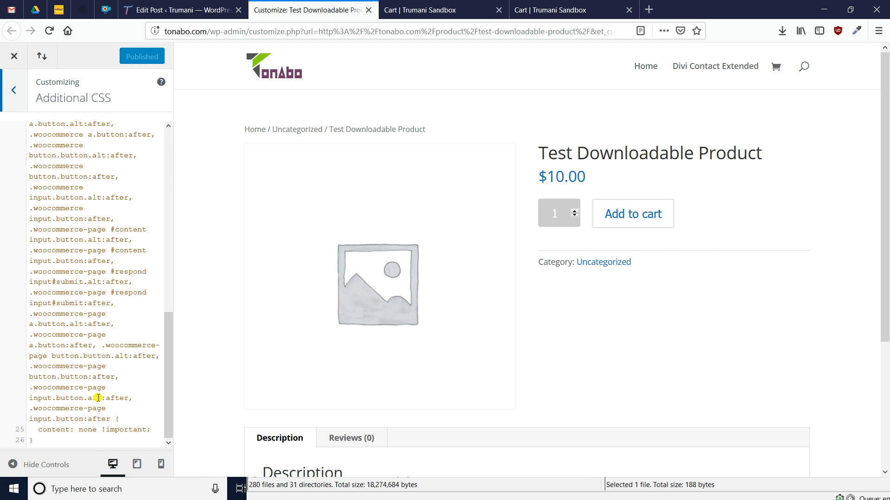
pyautogui.scroll(3)
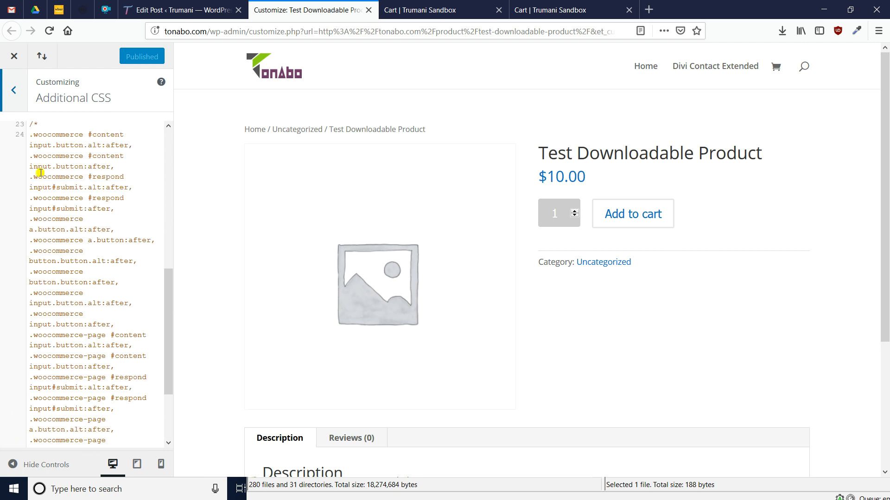
pyautogui.scroll(3)
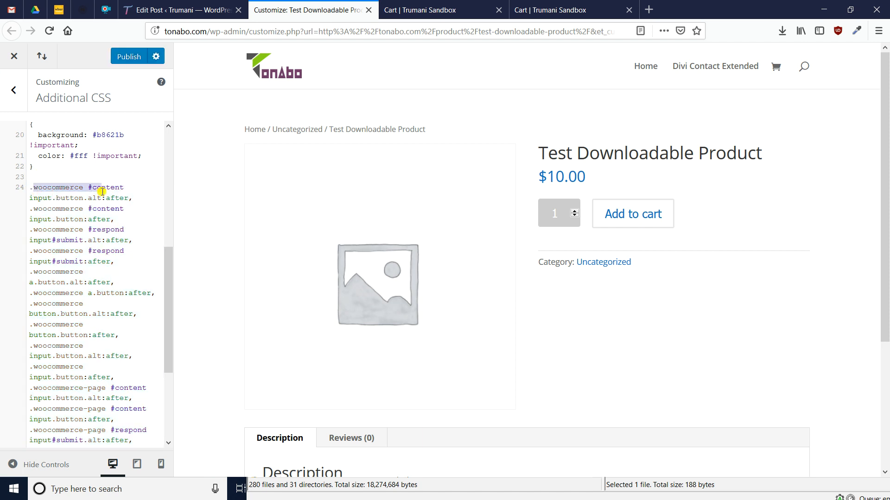
pyautogui.scroll(-3)
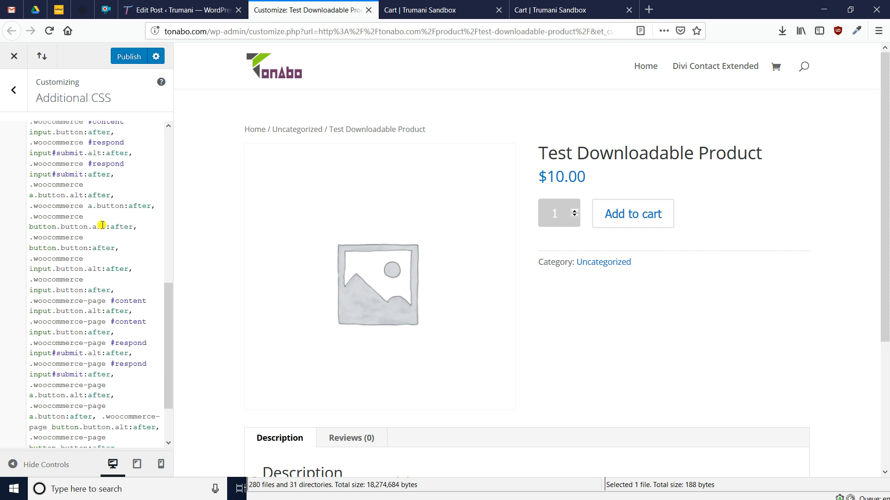
pyautogui.scroll(-3)
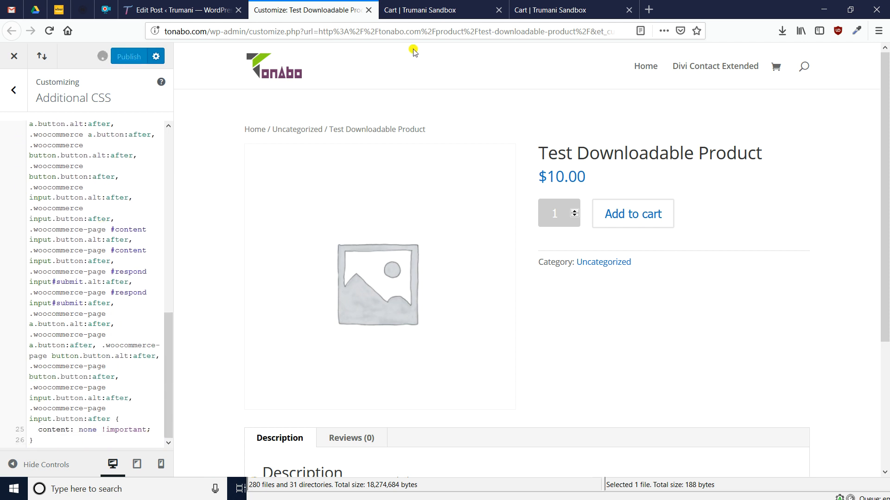
pyautogui.click(443, 10)
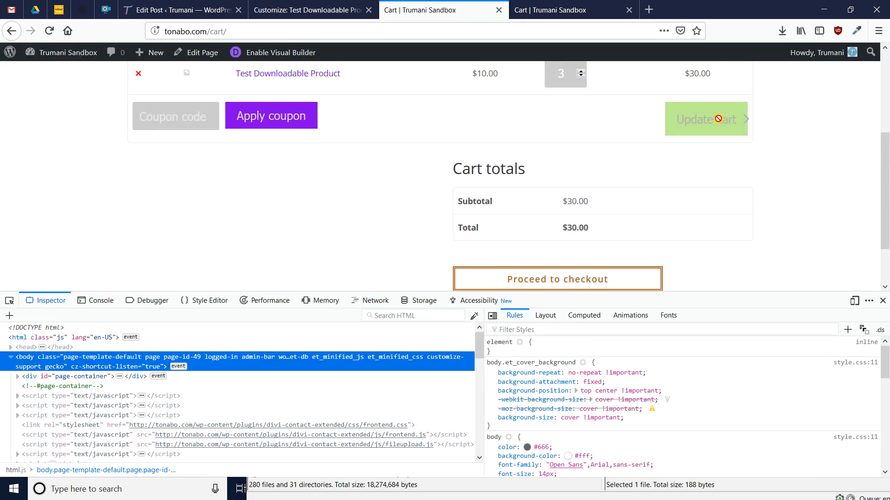
pyautogui.moveTo(507, 272)
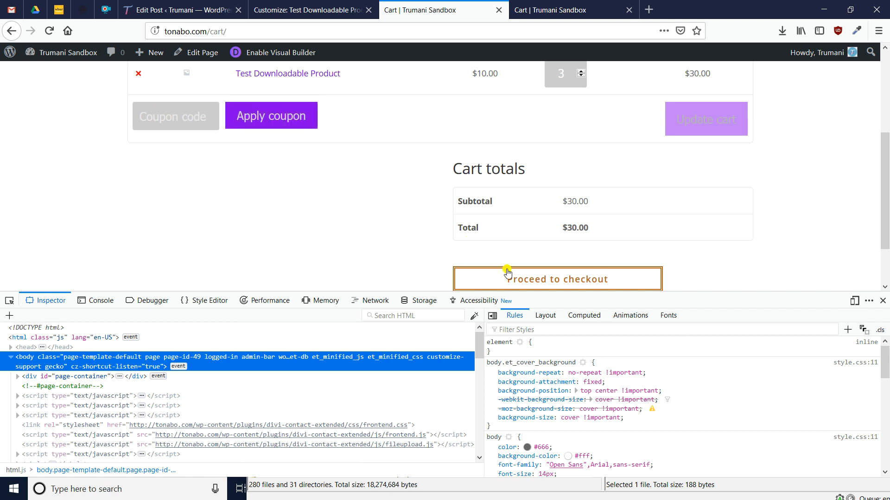
pyautogui.click(556, 278)
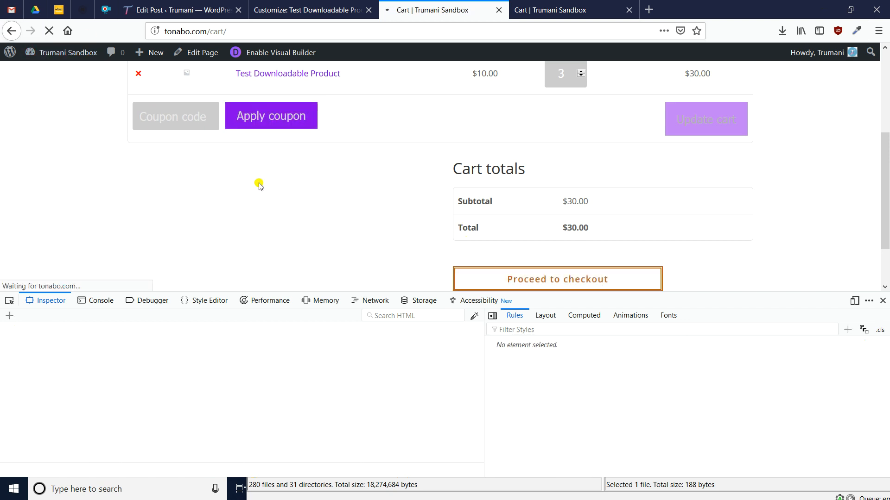
pyautogui.moveTo(383, 173)
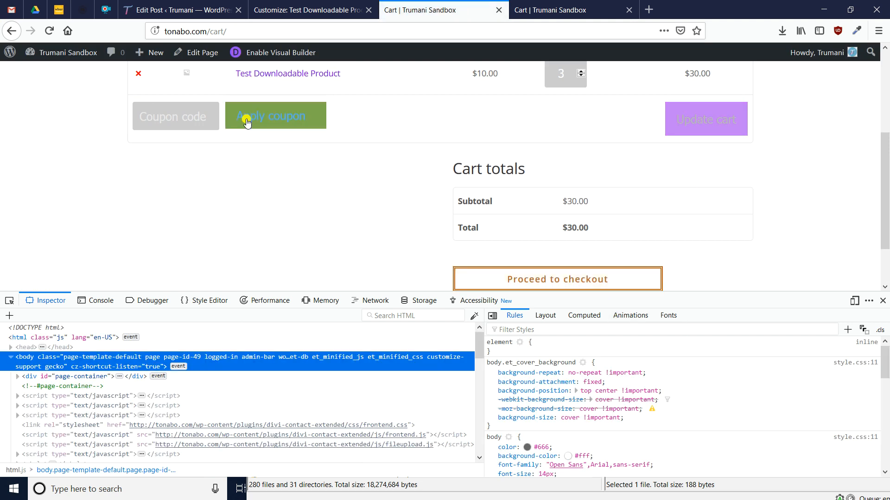
pyautogui.moveTo(719, 141)
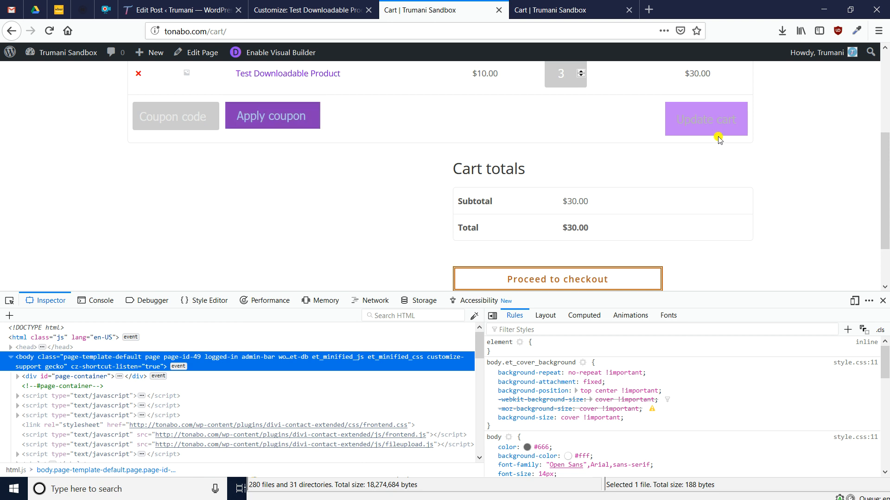
pyautogui.moveTo(271, 115)
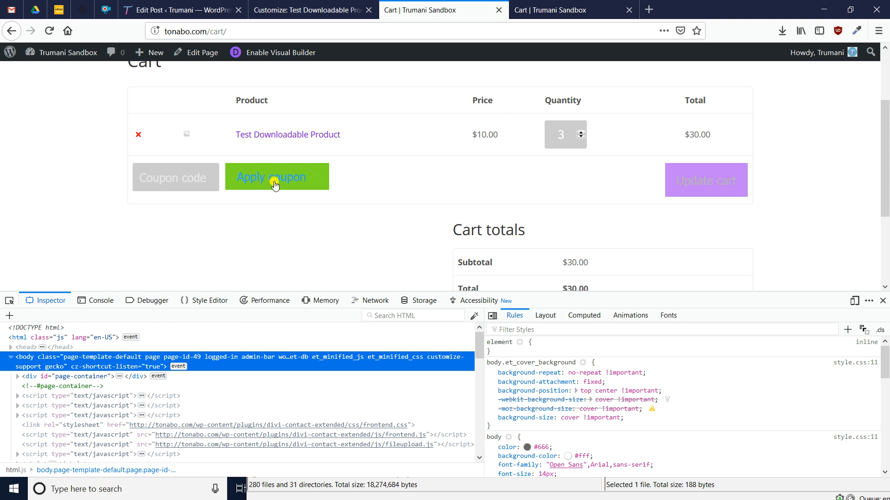
pyautogui.scroll(-3)
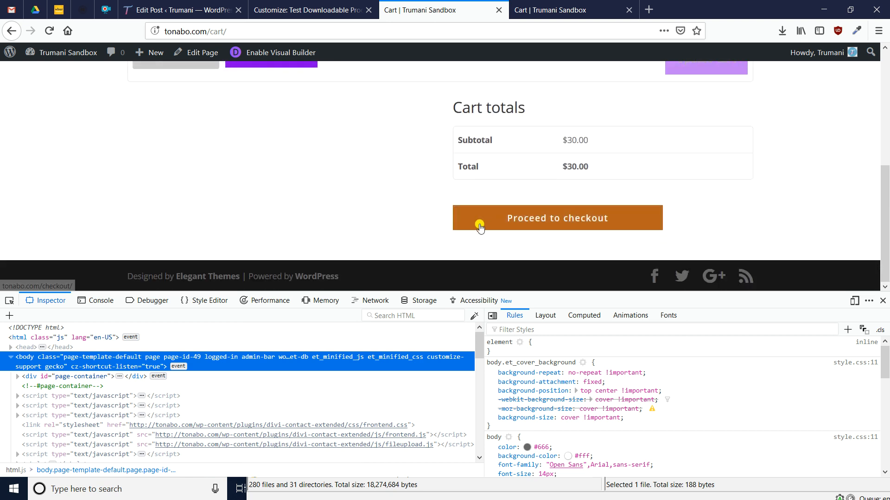
pyautogui.scroll(3)
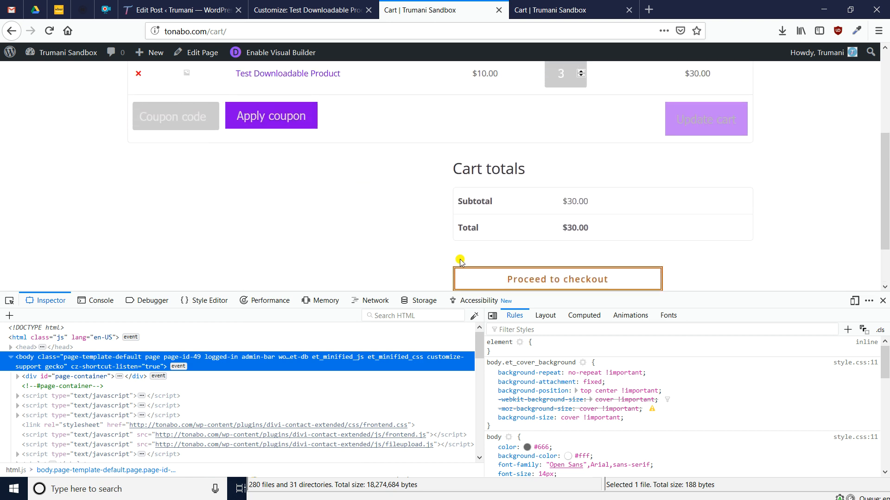
pyautogui.moveTo(481, 288)
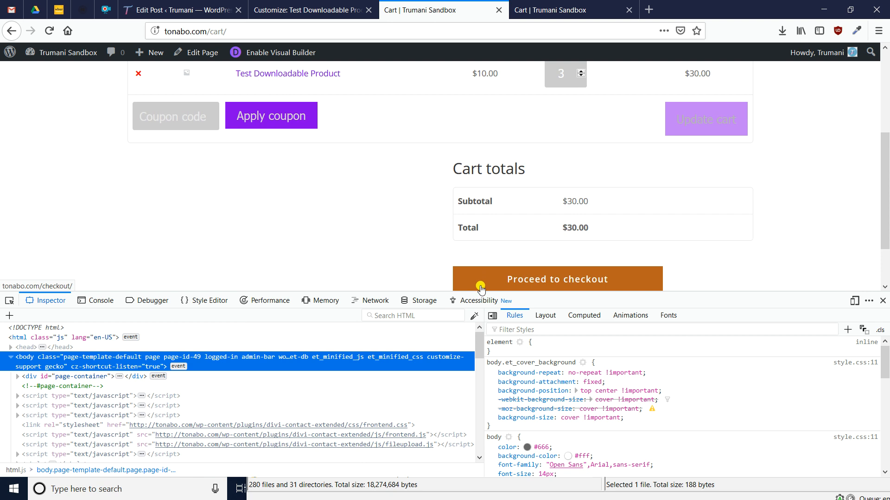
pyautogui.moveTo(259, 136)
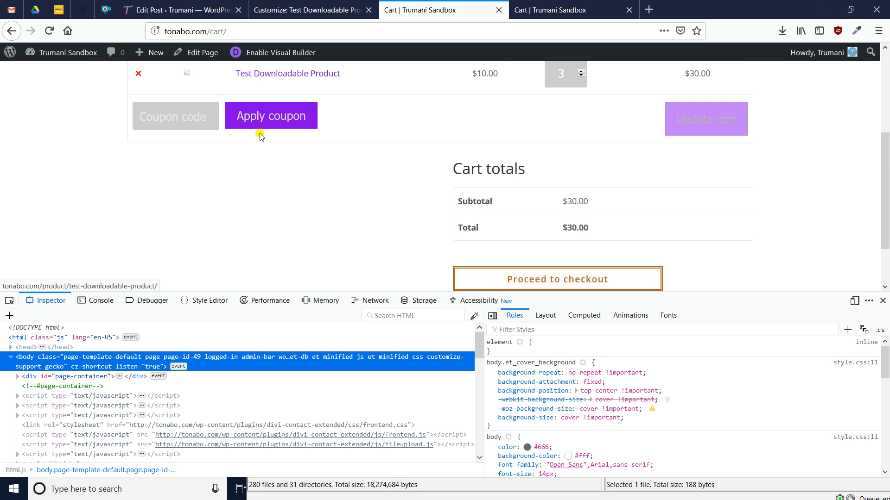
pyautogui.moveTo(271, 116)
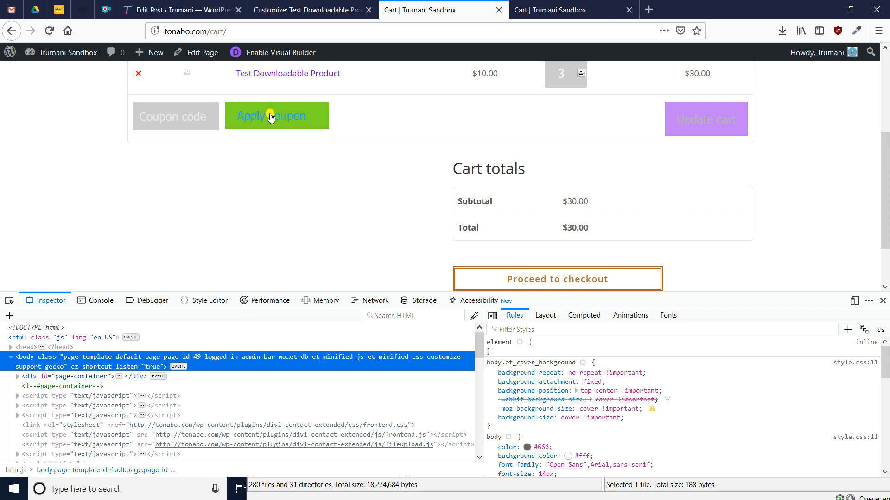
# Inspect the Apply coupon button to find its plain 'button' class, then return to the Customizer.
pyautogui.click(271, 115)
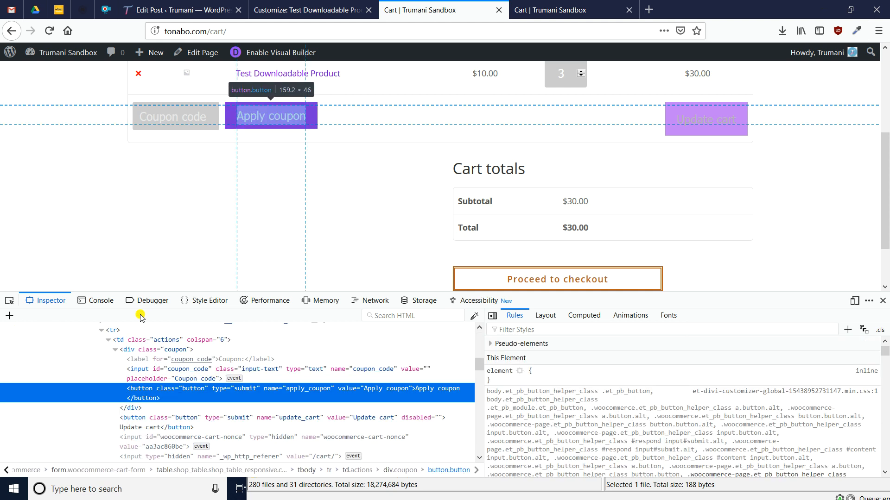
pyautogui.moveTo(204, 396)
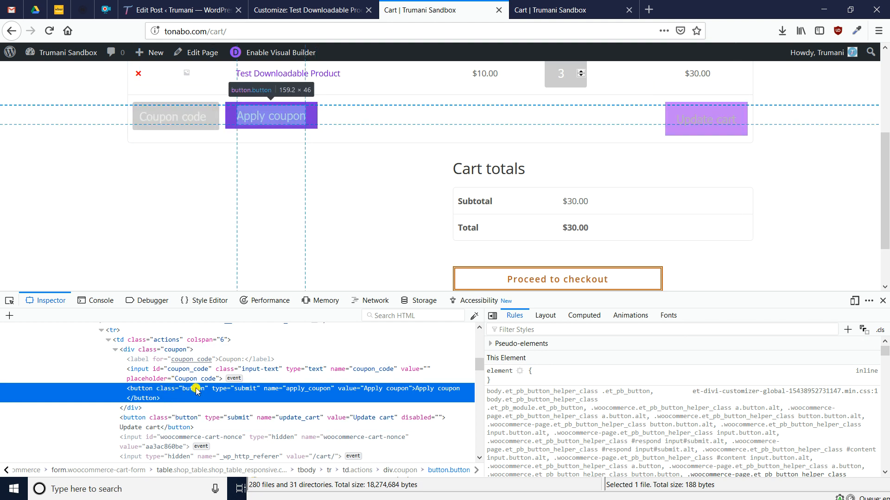
pyautogui.doubleClick(193, 388)
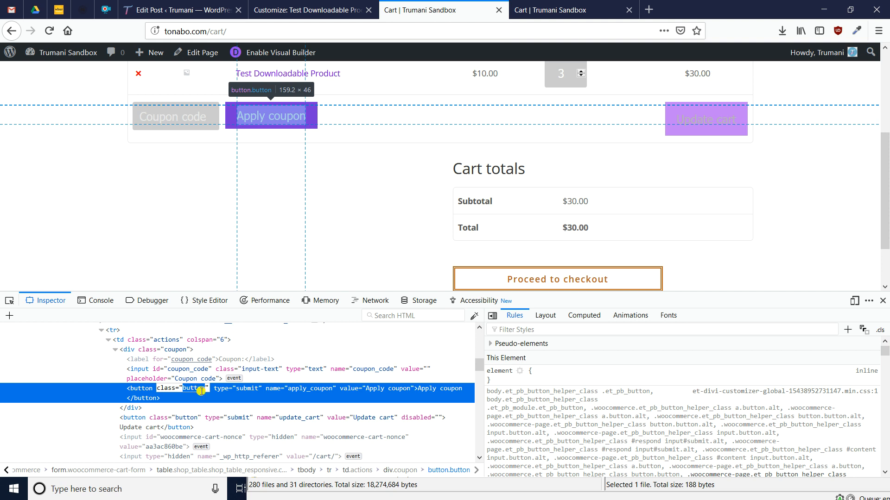
pyautogui.click(310, 10)
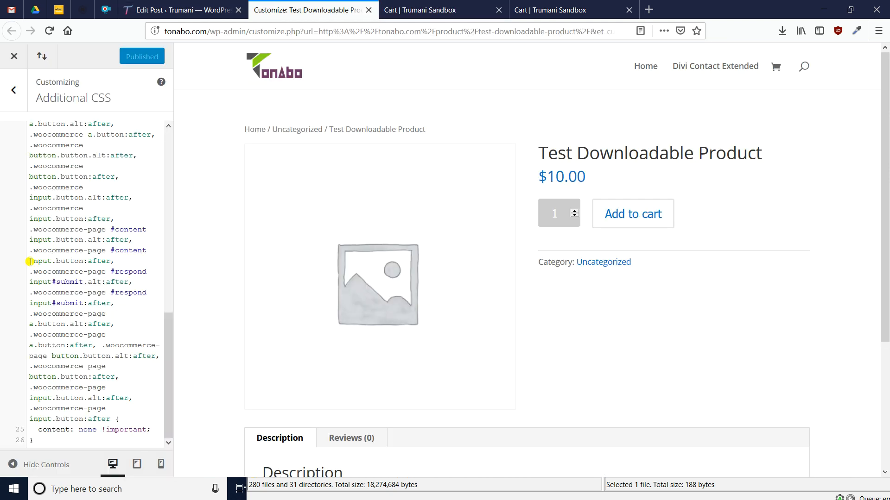
# Bring up the Customizer previewing the cart page with Additional CSS open.
pyautogui.scroll(-3)
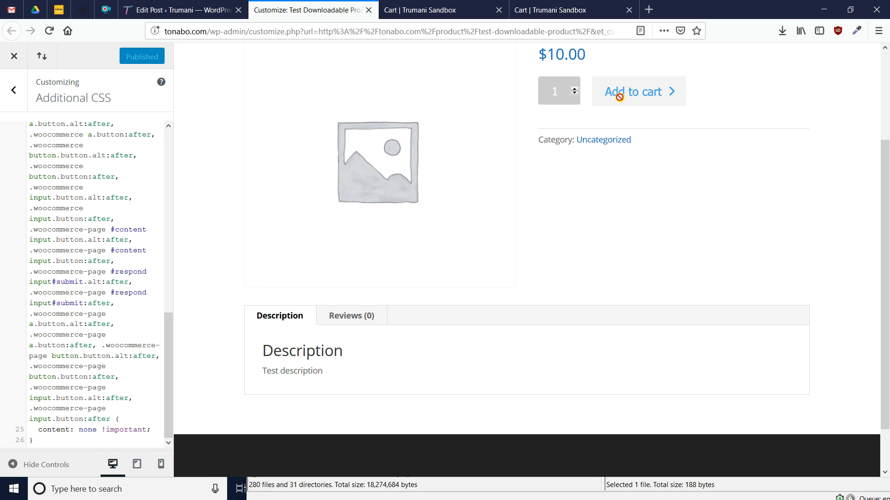
pyautogui.click(443, 9)
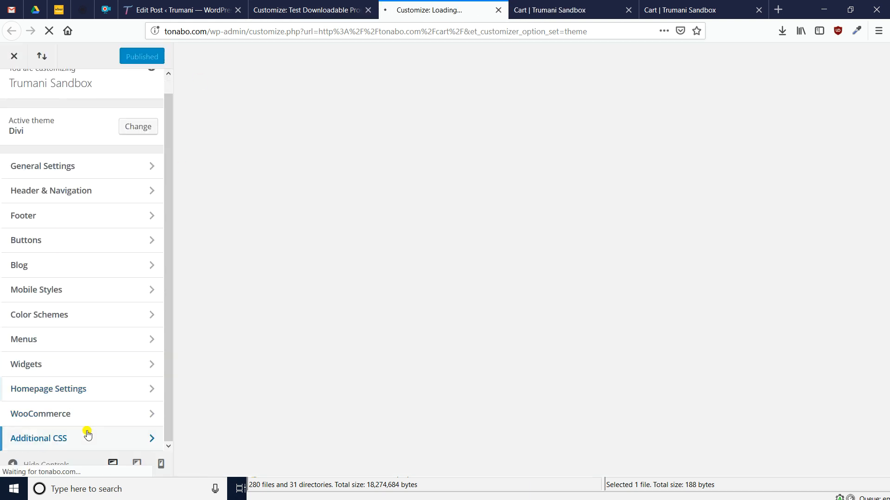
pyautogui.click(38, 438)
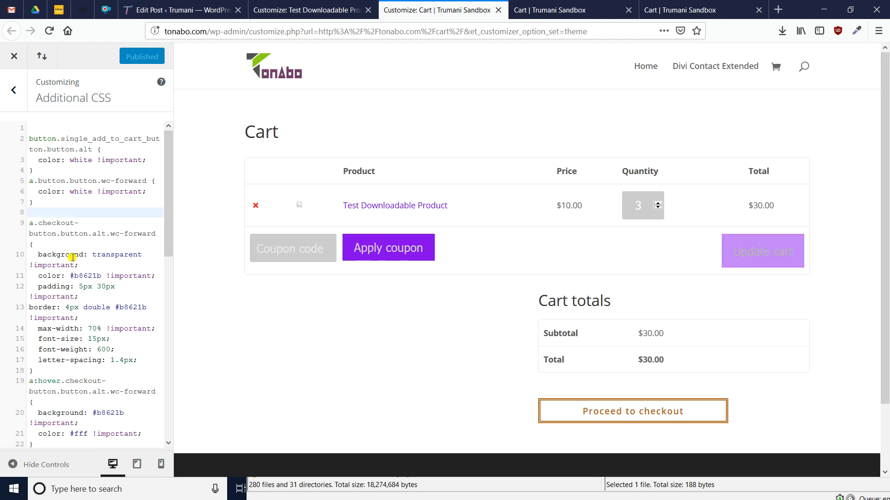
# Add a button.button rule with color: #fff !important at the end of Additional CSS.
pyautogui.scroll(-3)
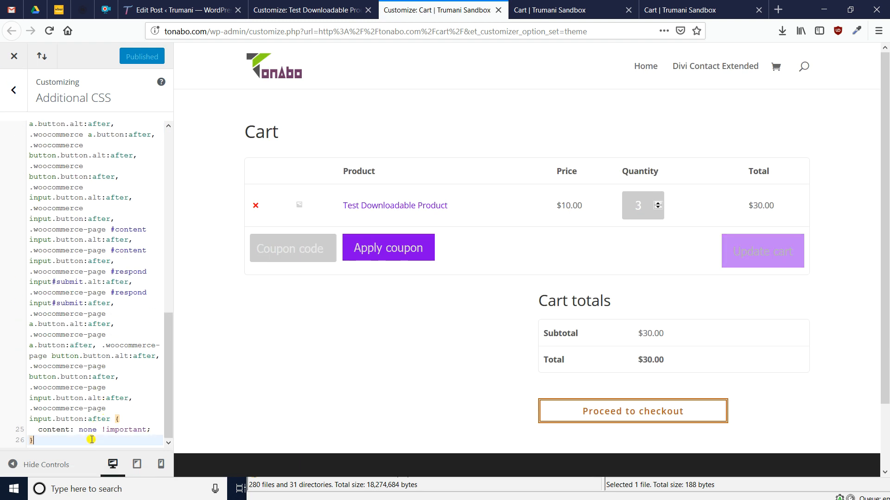
pyautogui.write('button')
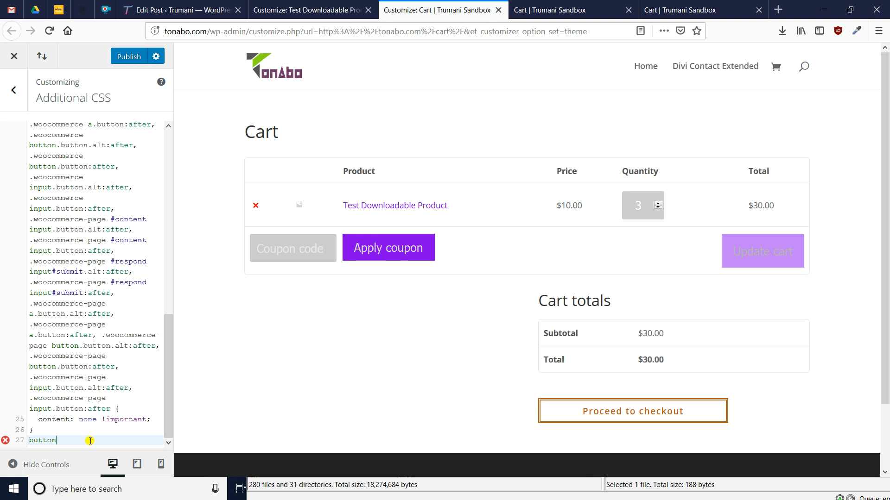
pyautogui.write('.button {')
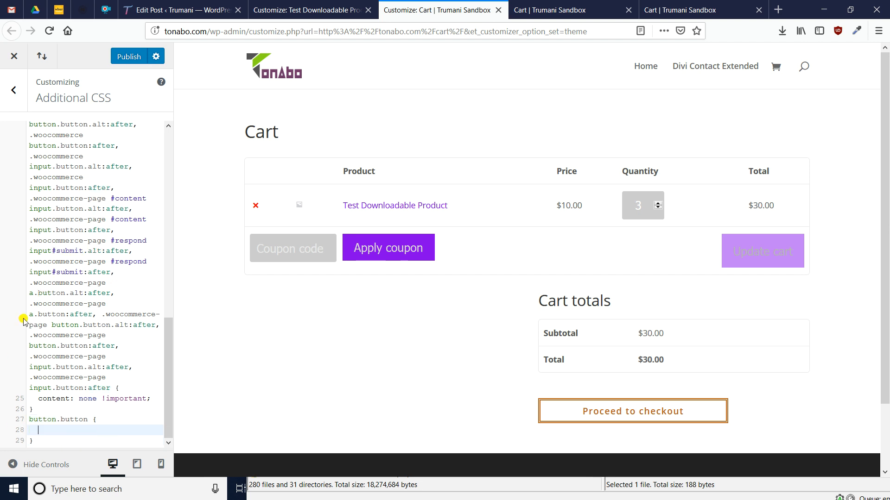
pyautogui.scroll(3)
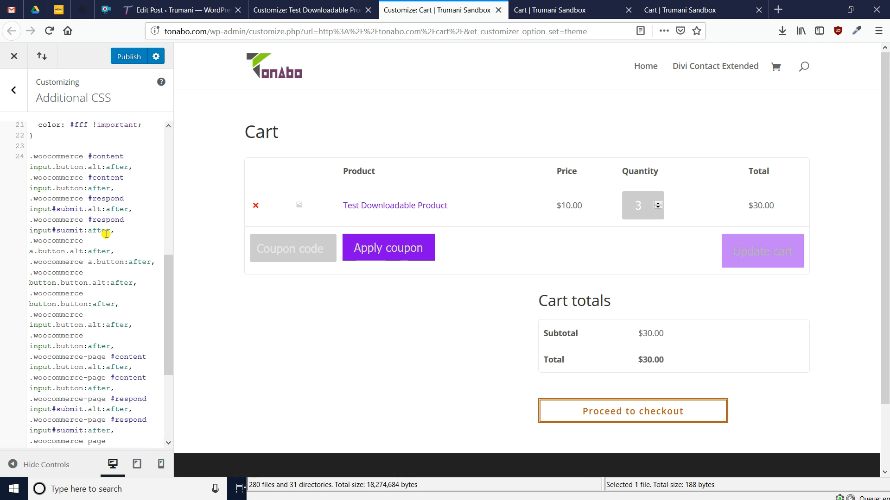
pyautogui.scroll(3)
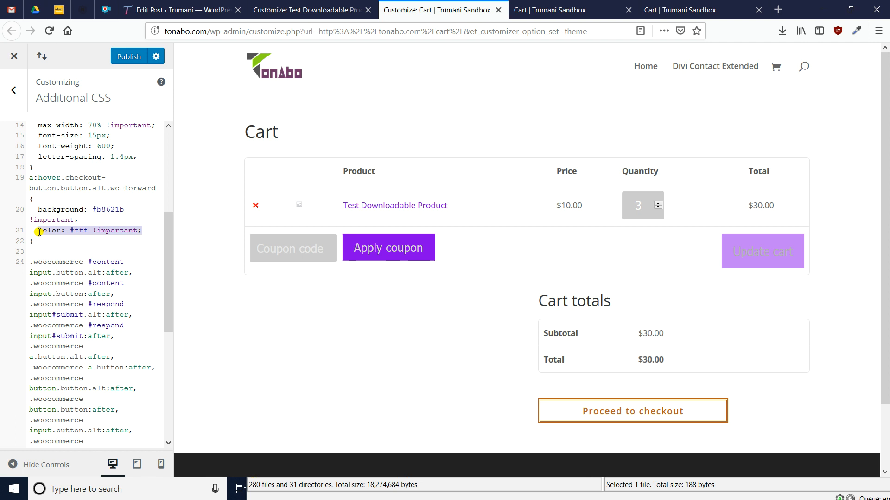
pyautogui.scroll(-3)
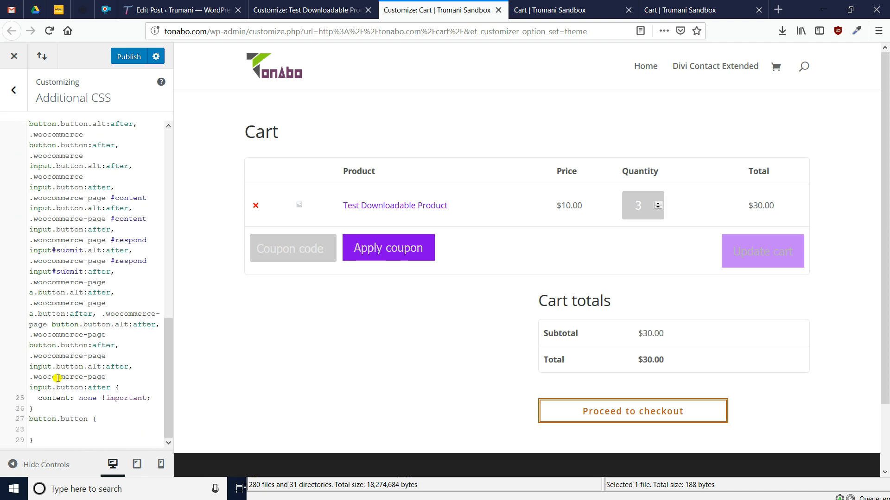
pyautogui.write('color: #fff !important;')
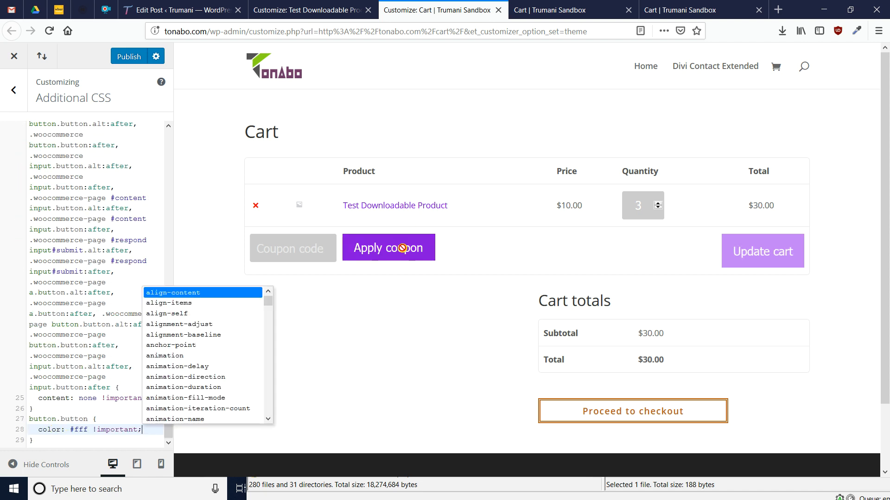
pyautogui.moveTo(167, 345)
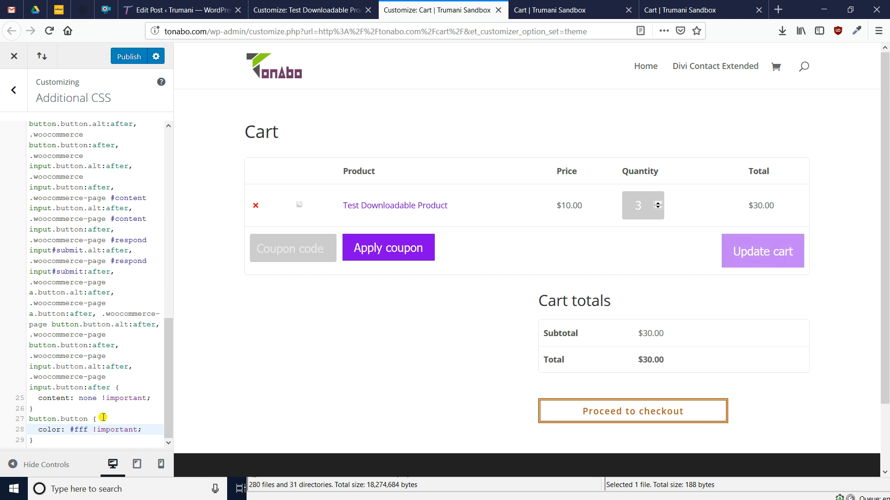
pyautogui.moveTo(146, 426)
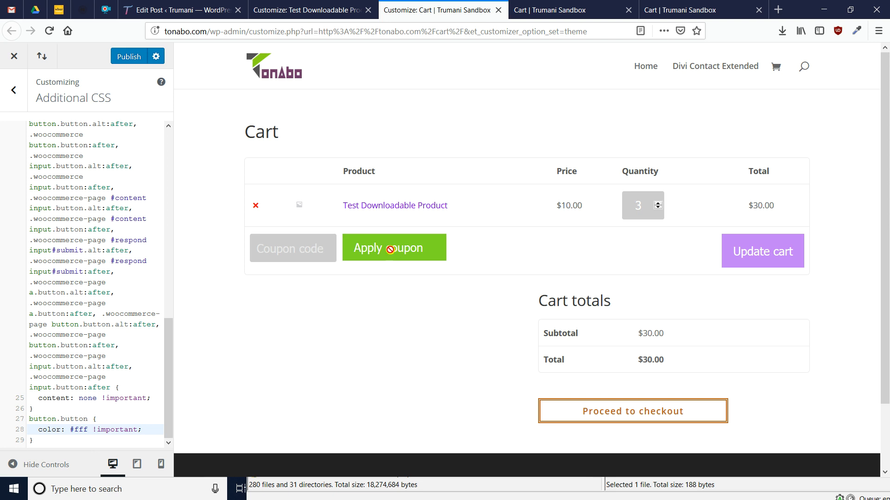
# Copy padding: 5px 30px !important into the button.button rule and publish.
pyautogui.scroll(3)
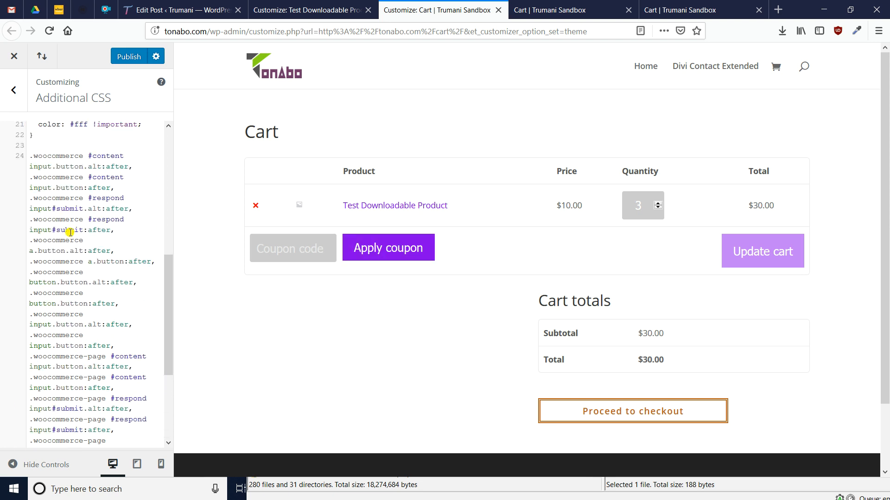
pyautogui.scroll(3)
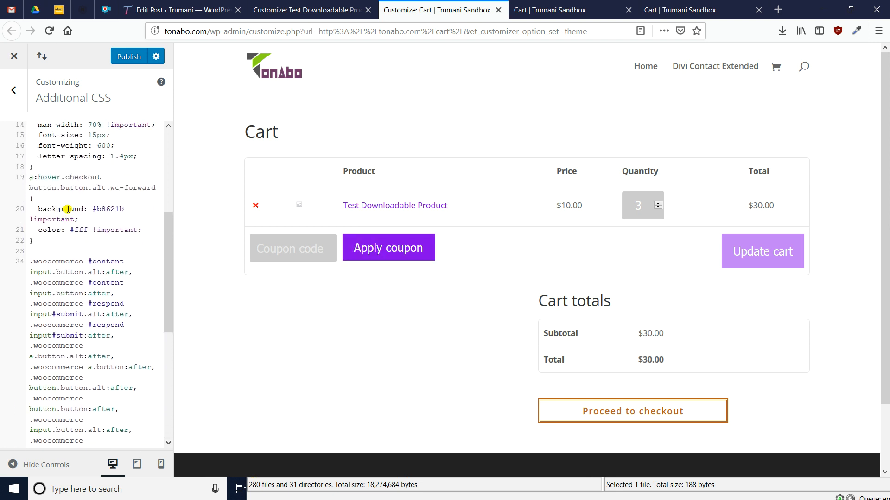
pyautogui.scroll(3)
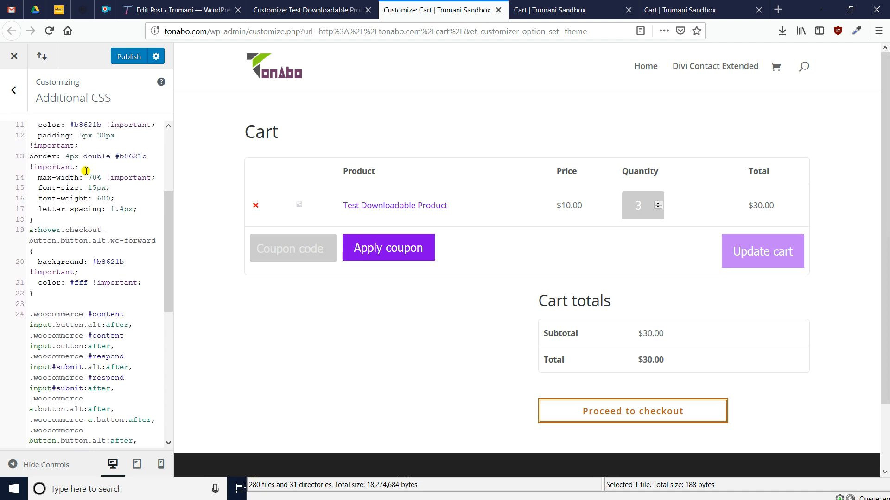
pyautogui.scroll(3)
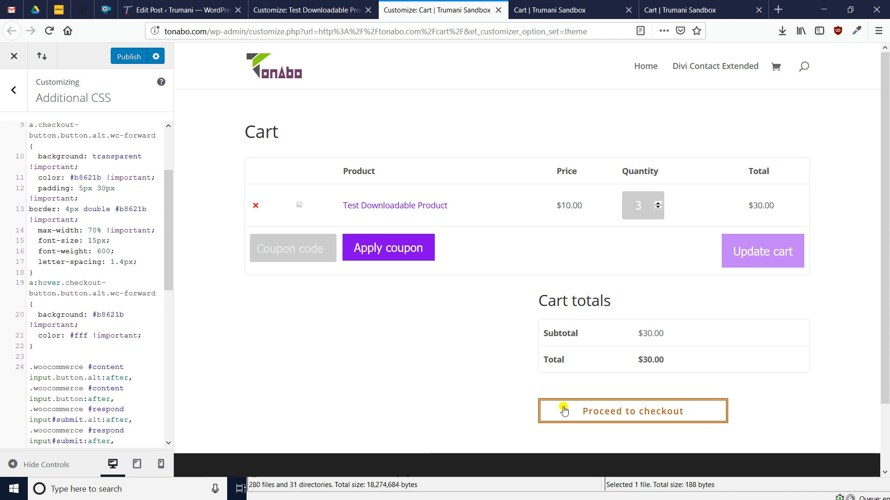
pyautogui.doubleClick(54, 188)
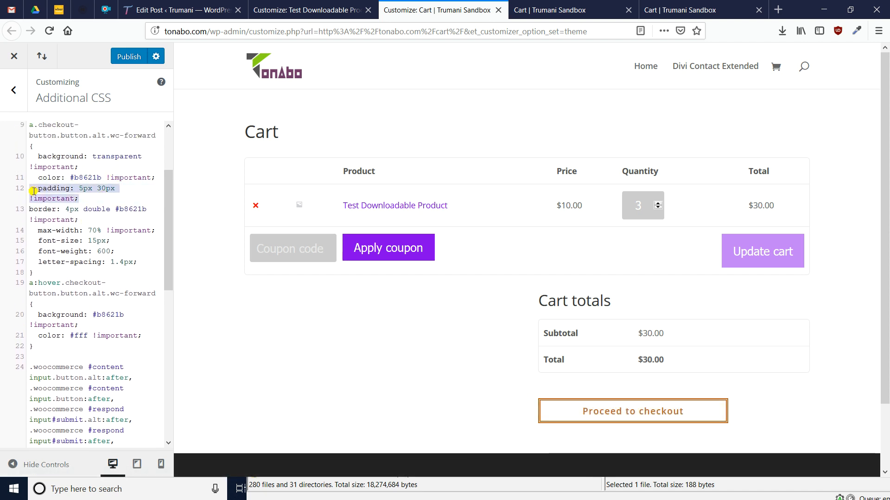
pyautogui.scroll(-3)
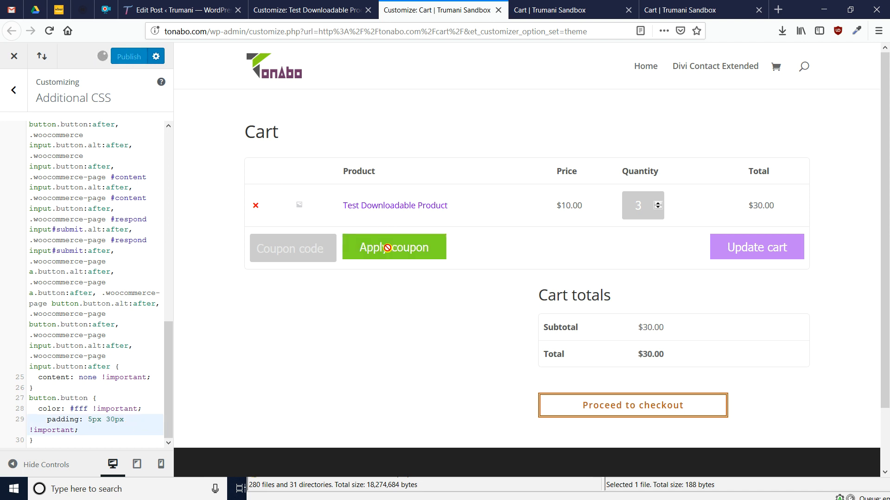
pyautogui.click(129, 57)
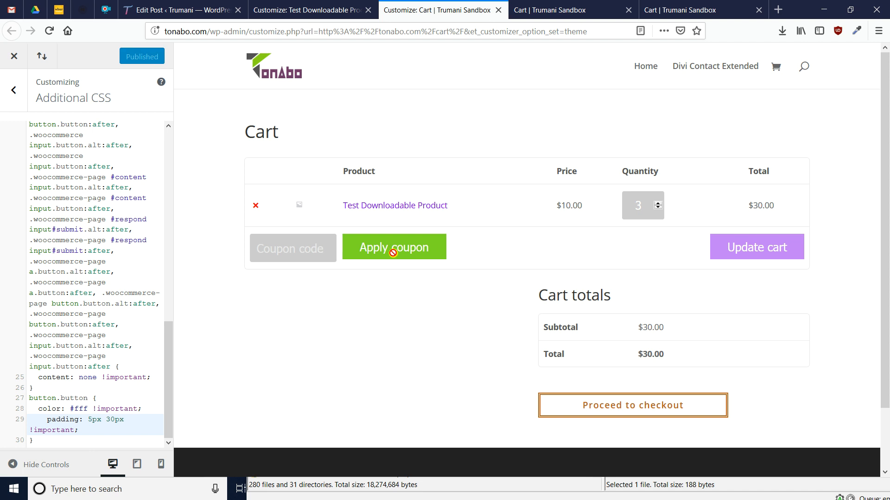
pyautogui.moveTo(689, 259)
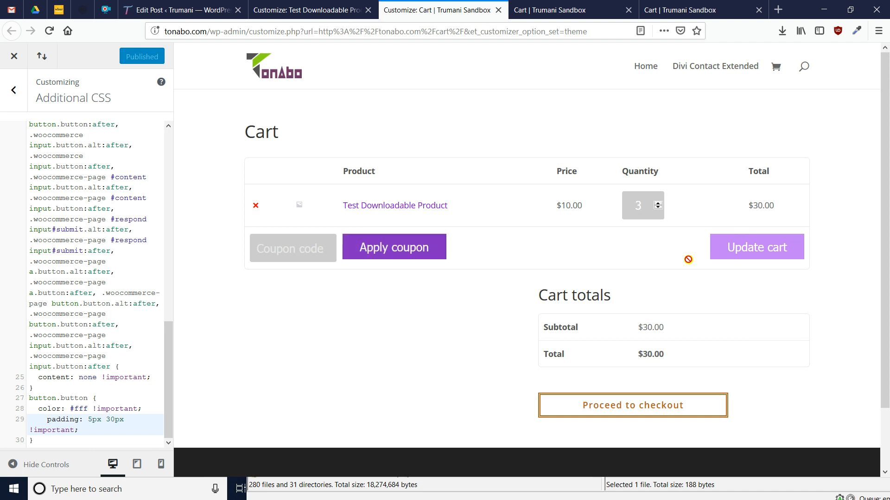
pyautogui.moveTo(668, 287)
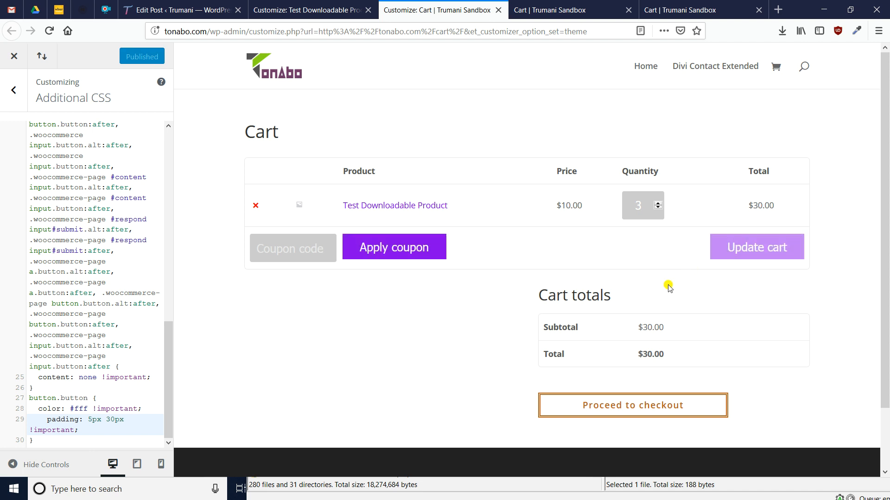
pyautogui.moveTo(573, 9)
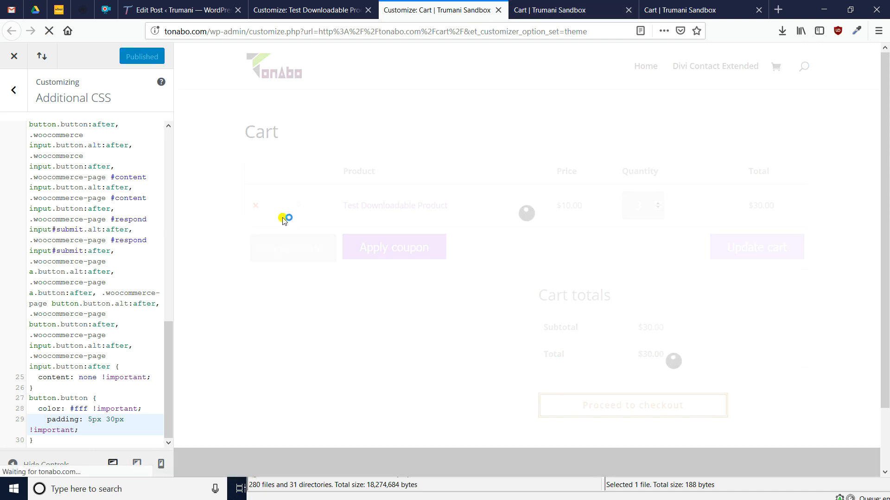
# Remove the product from the previewed cart, then reload the live cart page and inspect the Return to shop button.
pyautogui.click(256, 206)
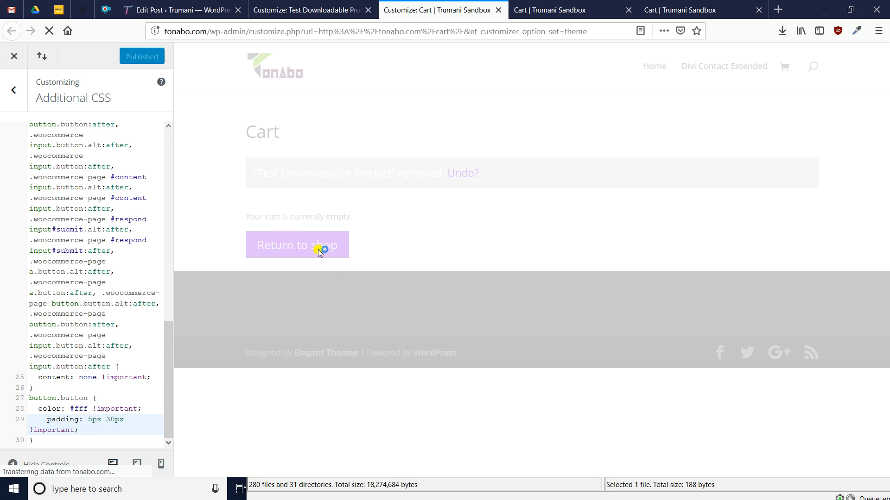
pyautogui.click(549, 9)
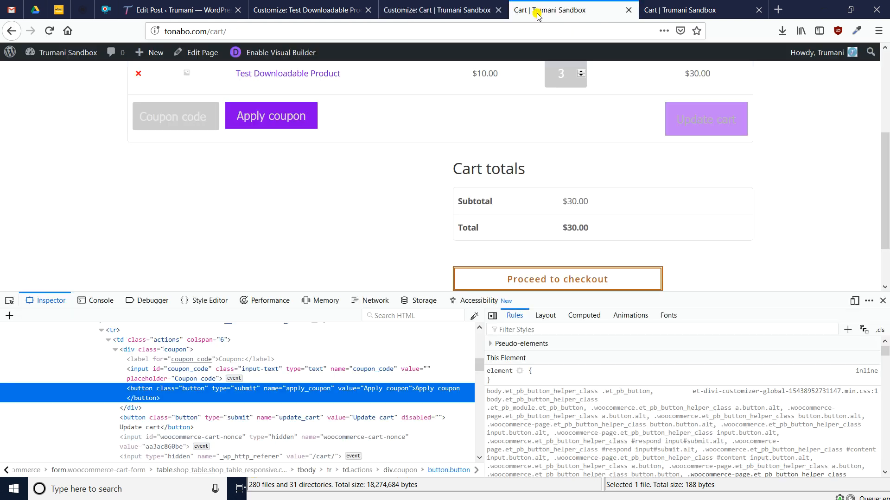
pyautogui.click(270, 116)
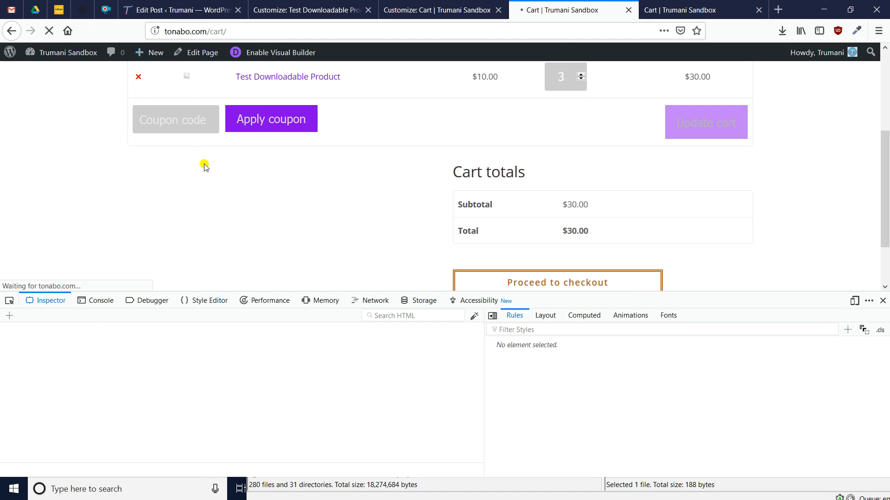
pyautogui.scroll(3)
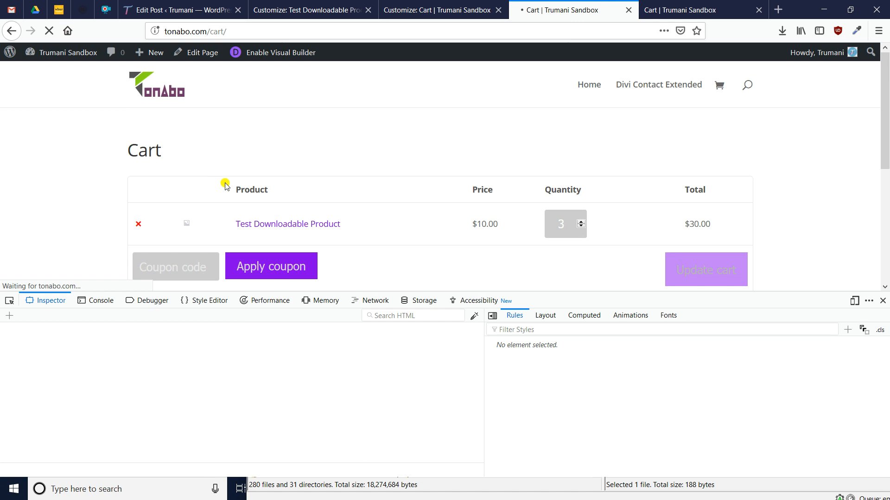
pyautogui.click(138, 224)
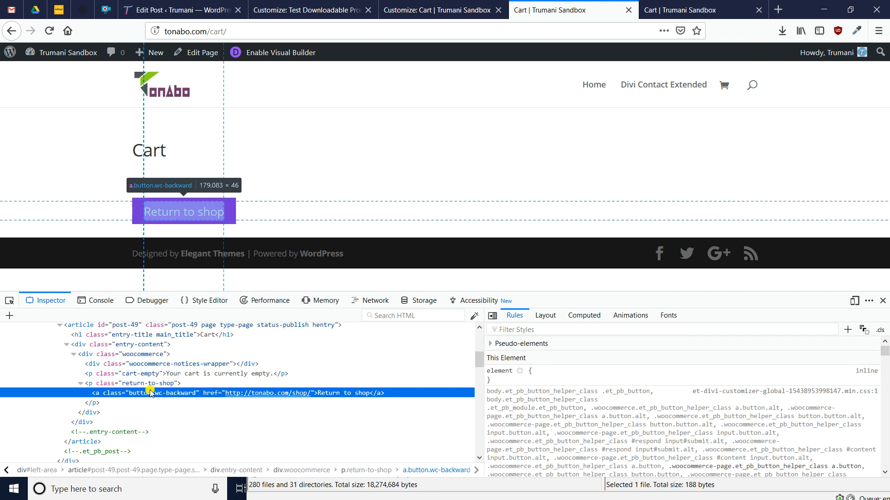
pyautogui.moveTo(155, 398)
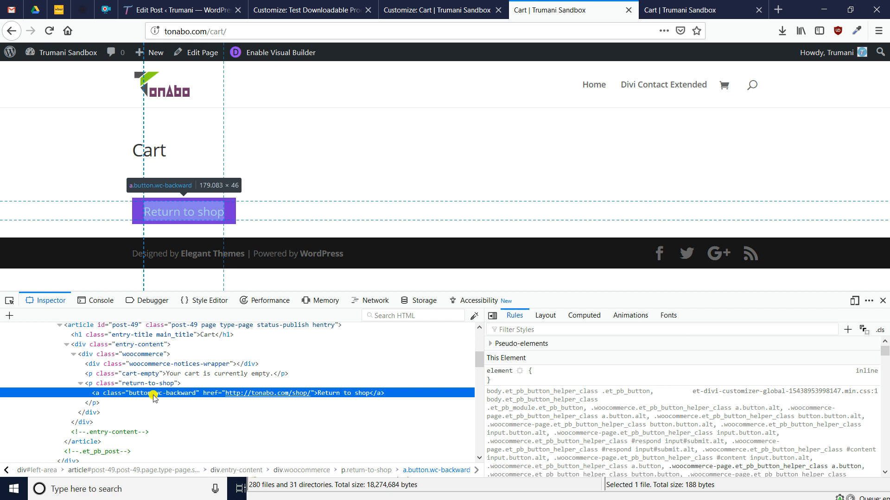
# Copy the Return to shop button's class and start an a.button.wc-backward rule in Additional CSS.
pyautogui.doubleClick(153, 393)
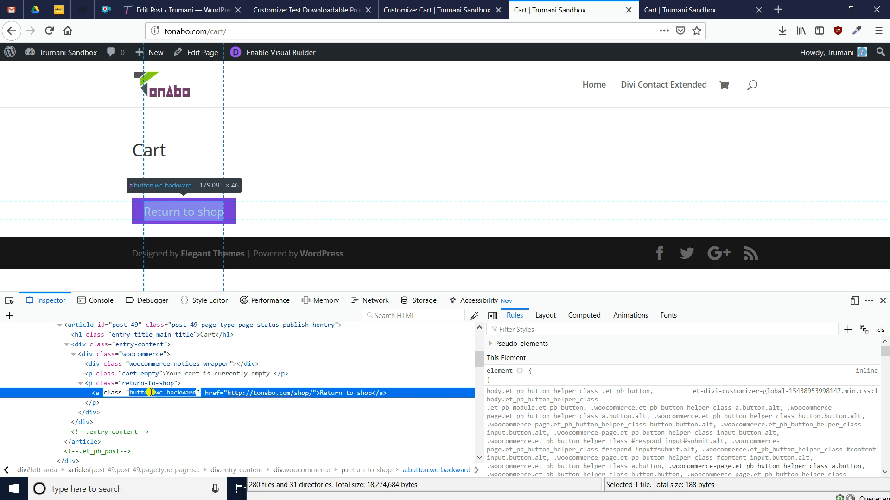
pyautogui.click(441, 9)
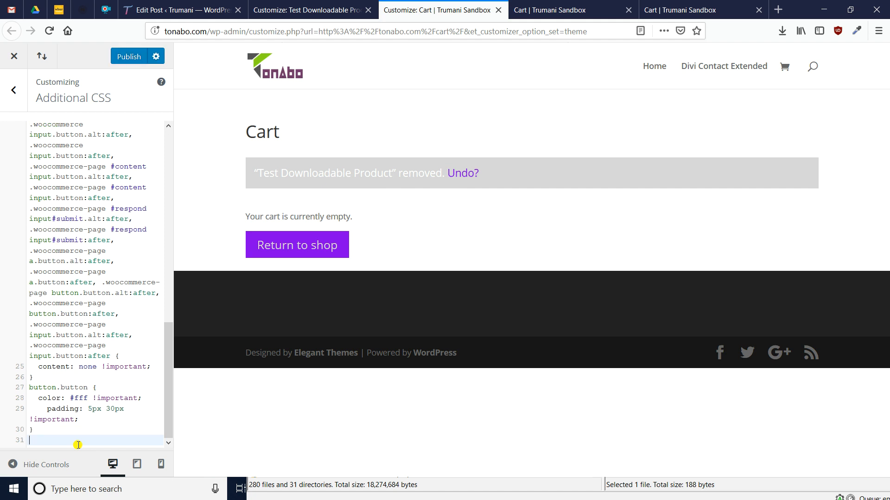
pyautogui.write('a.button.button wc-backward')
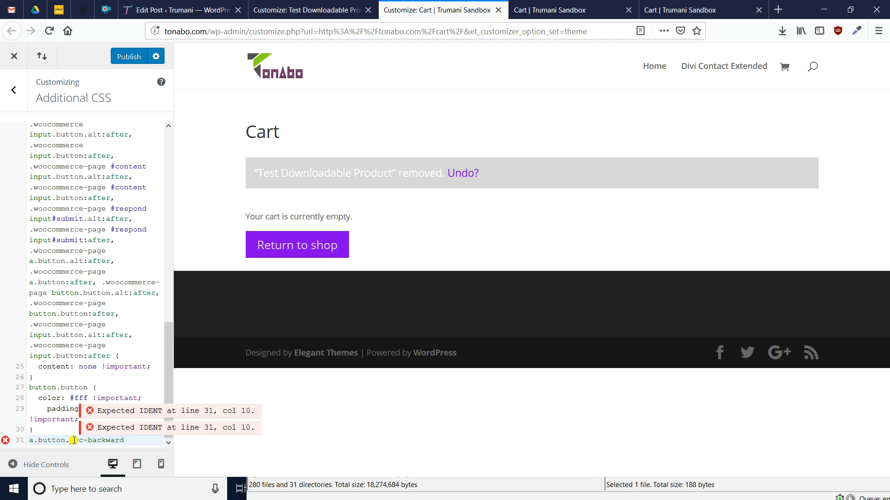
pyautogui.click(572, 9)
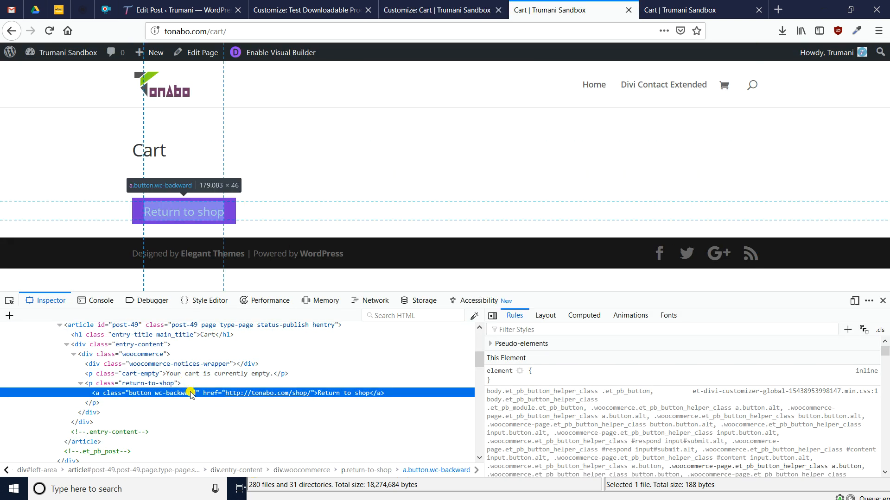
# Add color: #fff !important and padding: 5px 30px !important to the a.button.wc-backward rule.
pyautogui.click(436, 9)
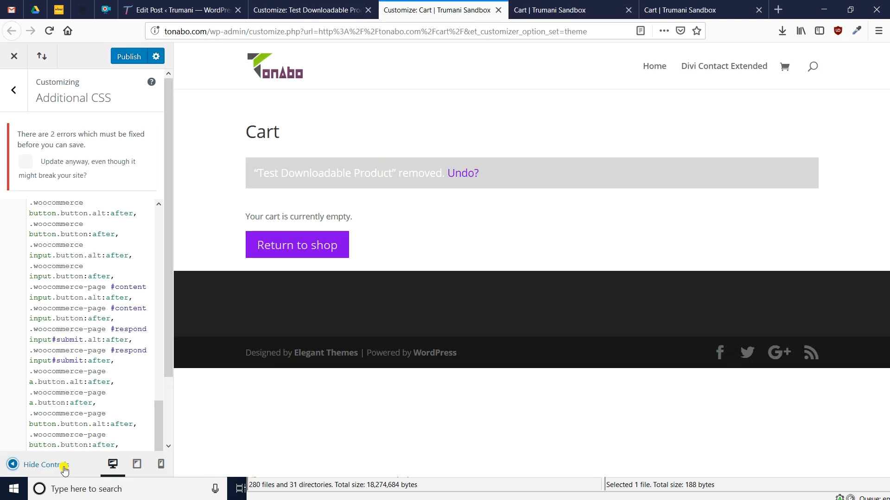
pyautogui.scroll(-3)
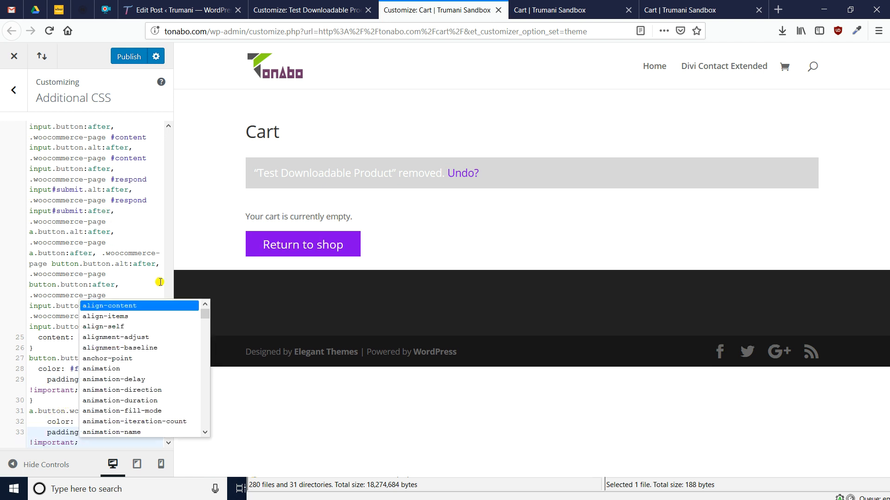
pyautogui.moveTo(89, 441)
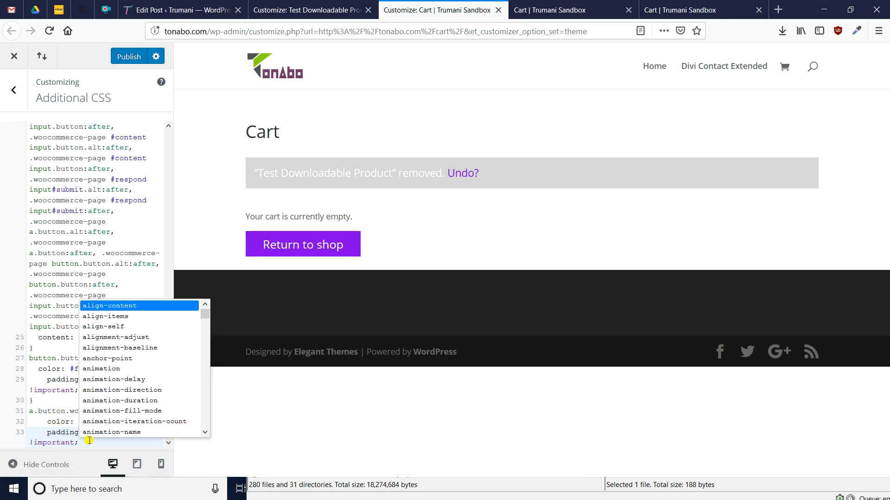
# Add text-transform: uppercase to the a.button.wc-backward rule, publish, and return to the live cart page.
pyautogui.write('text-transform: uppercase;')
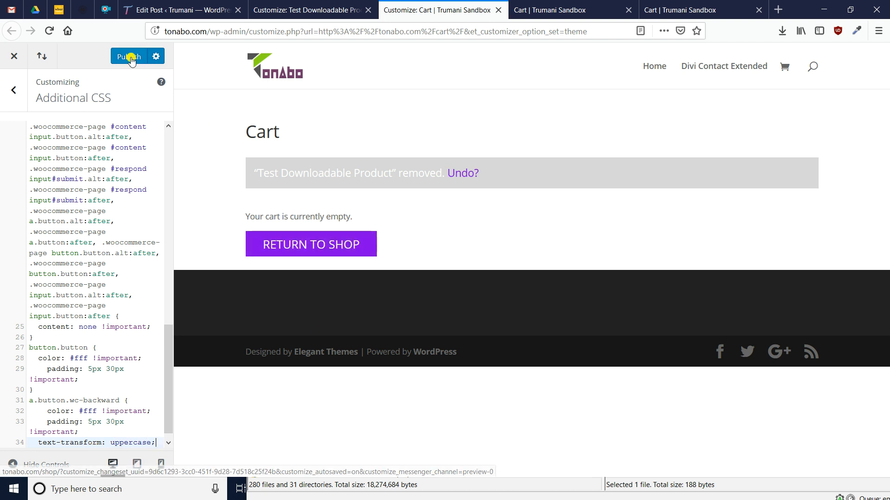
pyautogui.click(129, 56)
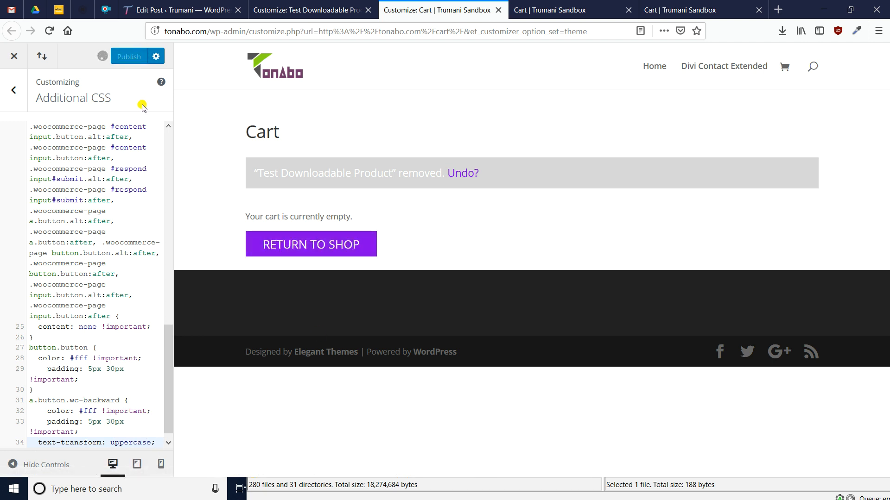
pyautogui.click(128, 56)
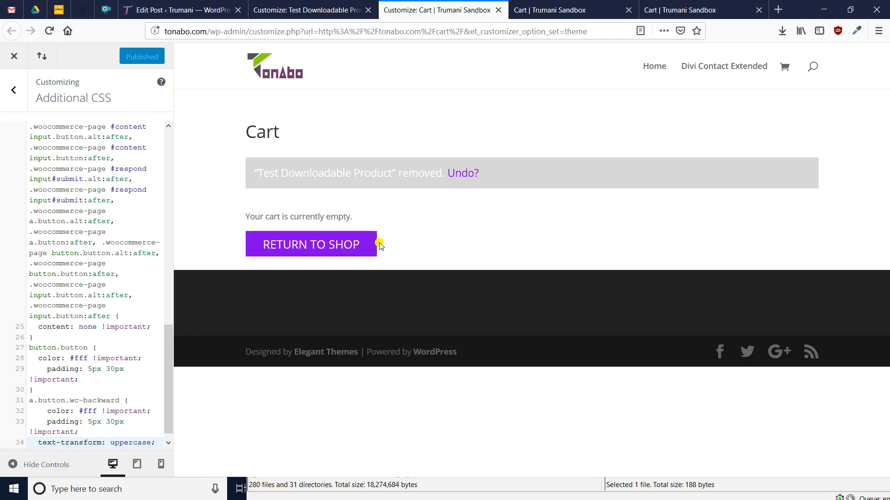
pyautogui.click(548, 9)
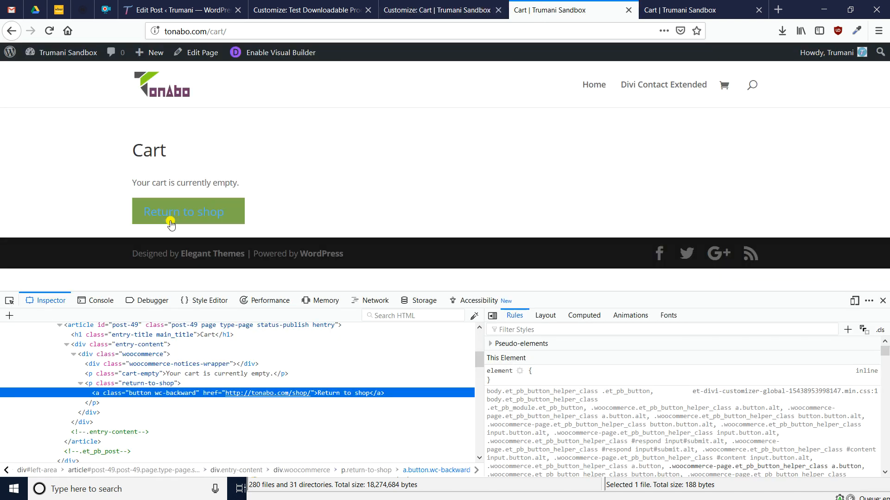
# Go from the empty cart to the shop and add the Test Downloadable Product to the cart again.
pyautogui.click(183, 211)
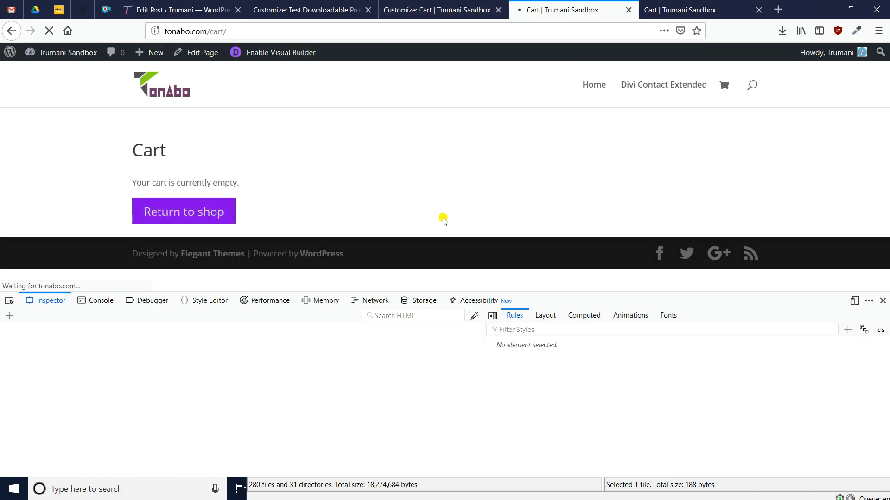
pyautogui.click(184, 211)
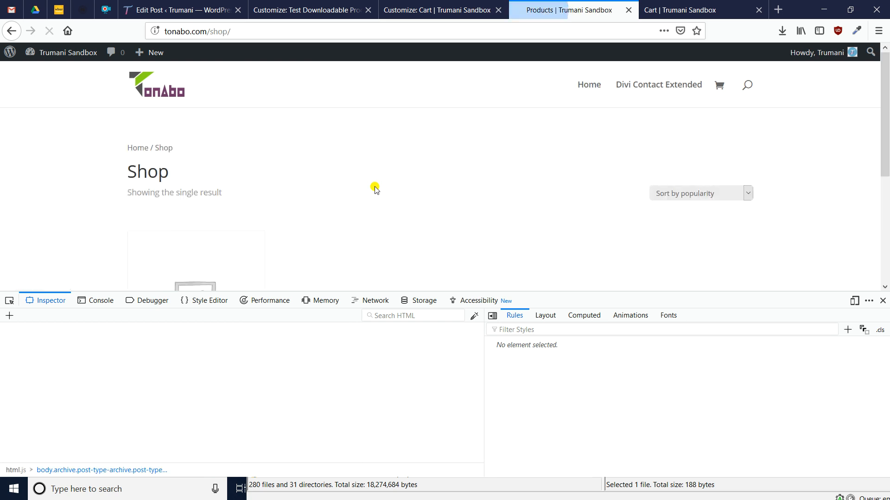
pyautogui.scroll(-3)
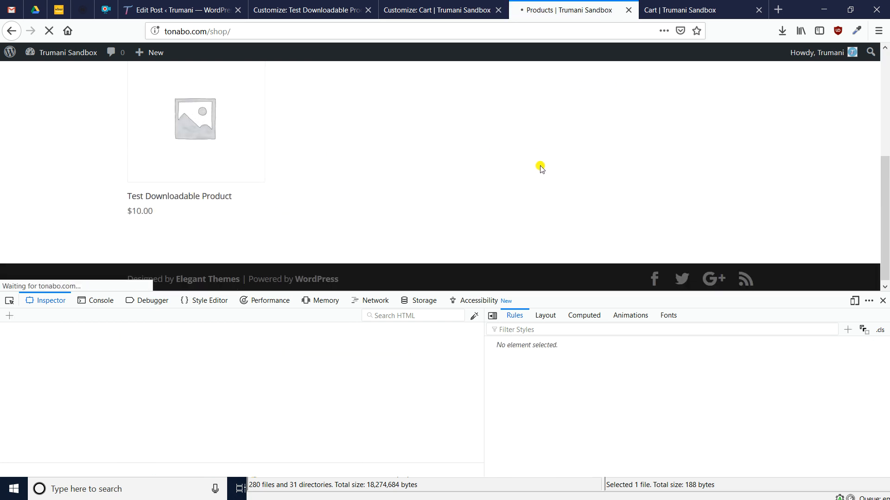
pyautogui.click(179, 195)
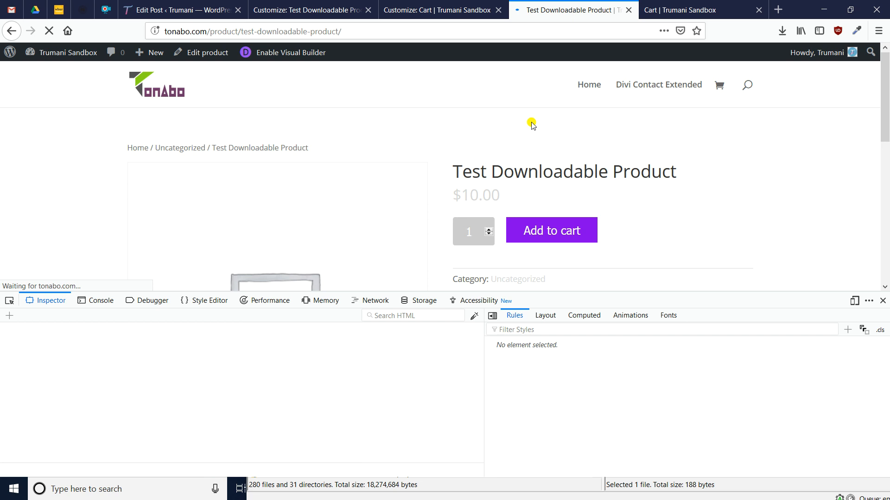
pyautogui.click(550, 230)
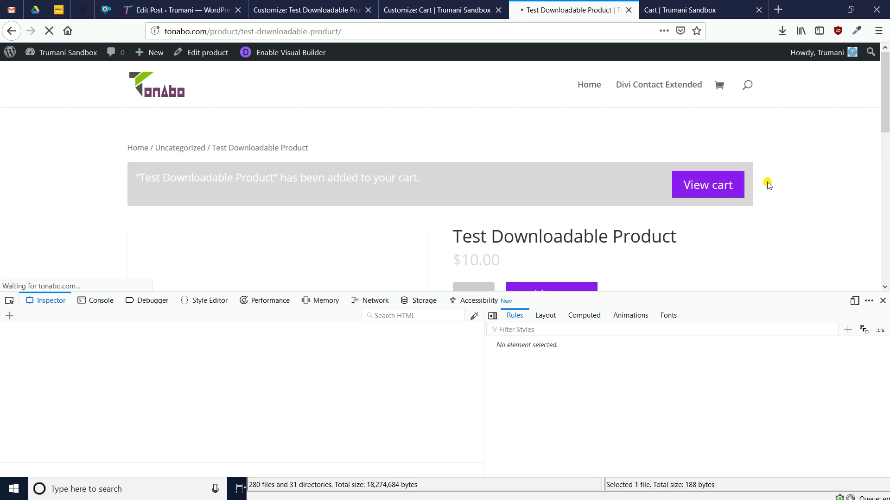
pyautogui.click(707, 185)
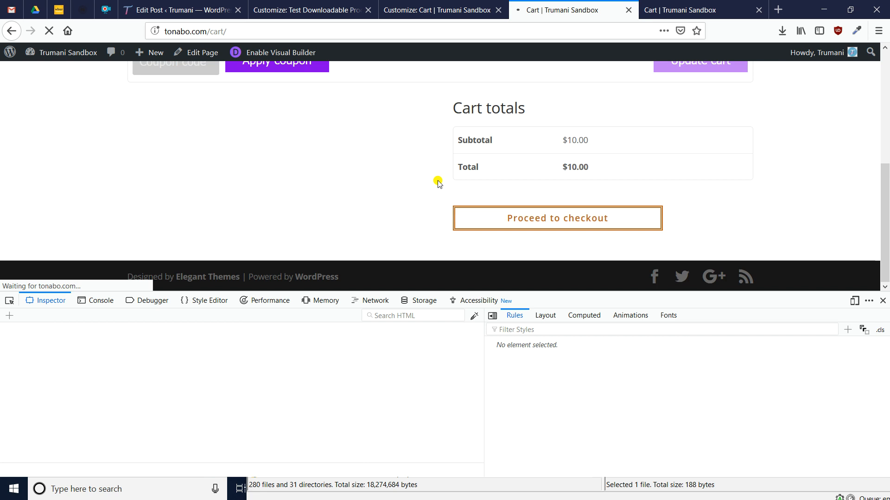
pyautogui.moveTo(435, 188)
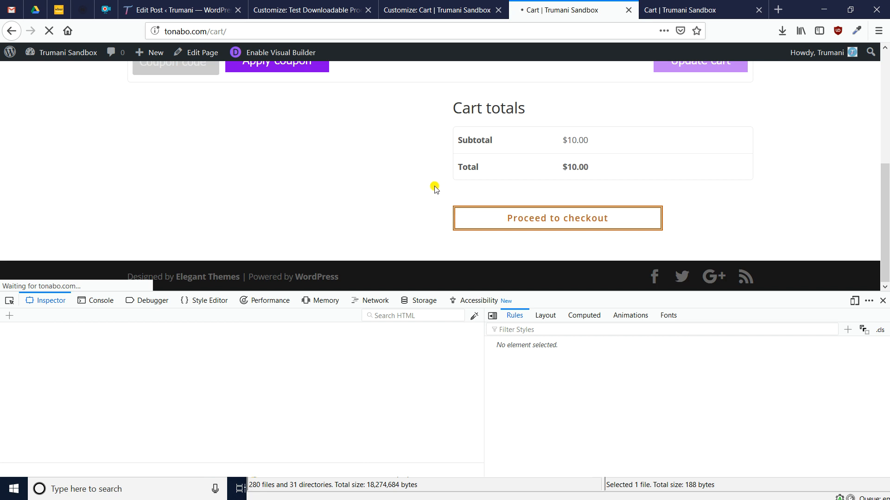
# Proceed to checkout and bring the Place order button into view for inspection.
pyautogui.click(557, 218)
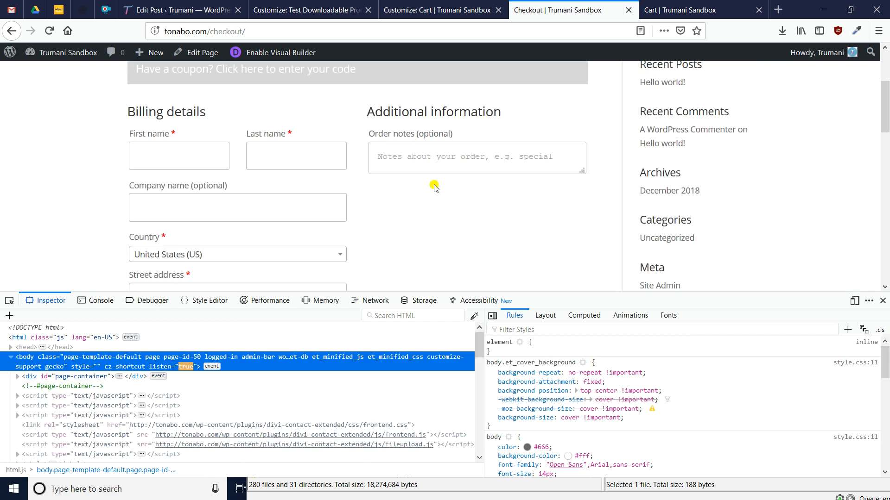
pyautogui.scroll(-3)
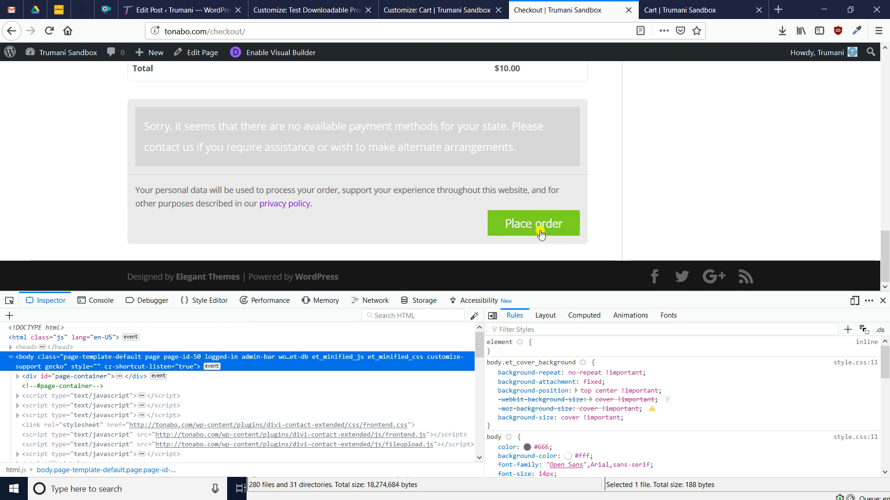
pyautogui.rightClick(533, 223)
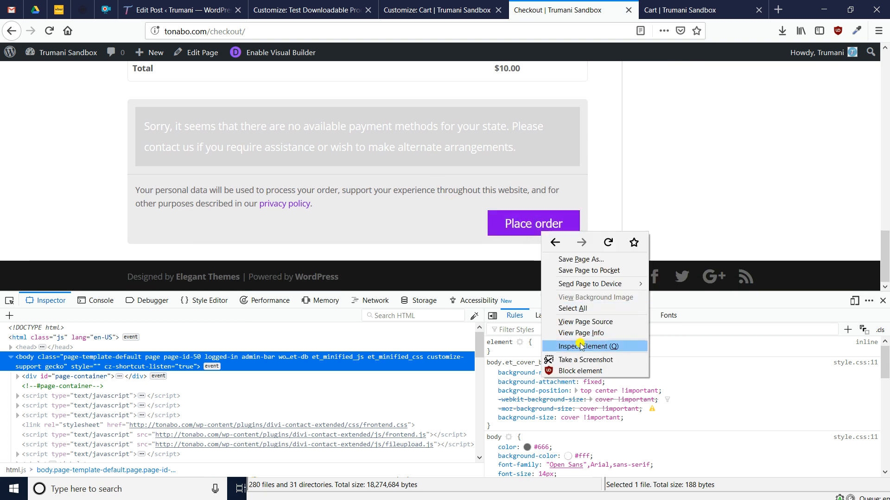
# Inspect the Place order button, pick out its place_order id, and return to the Customizer.
pyautogui.click(589, 346)
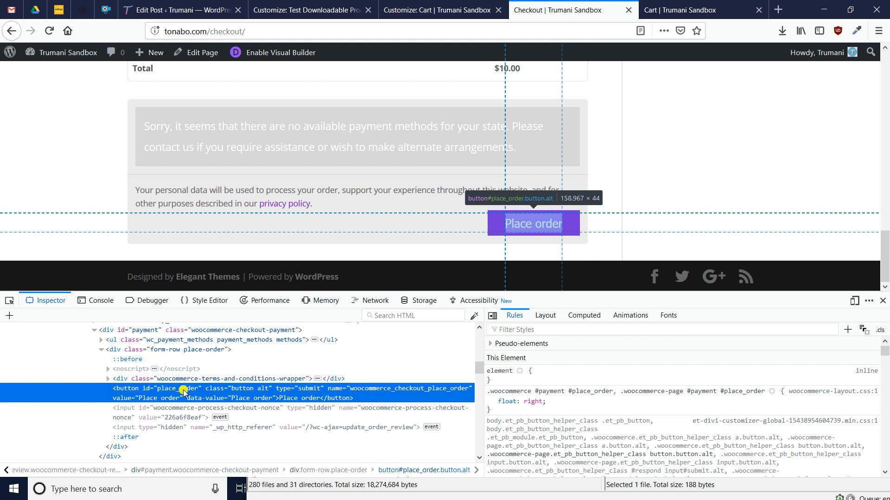
pyautogui.doubleClick(179, 388)
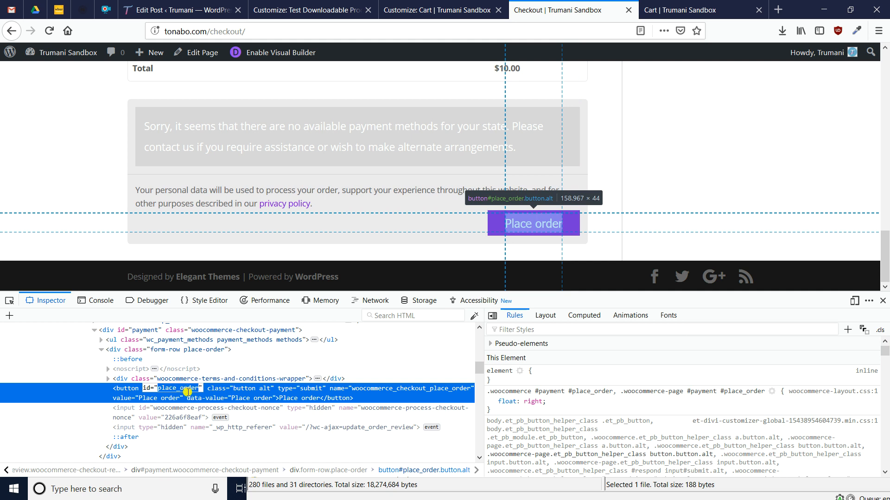
pyautogui.moveTo(272, 380)
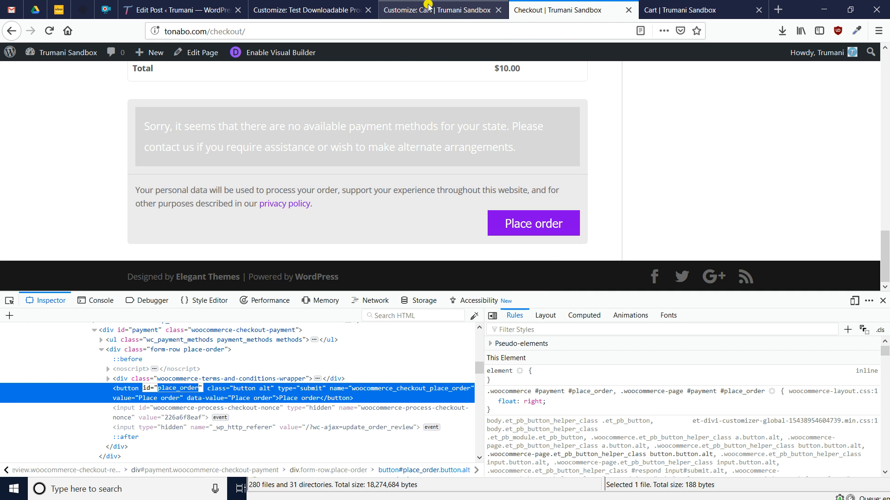
pyautogui.moveTo(202, 52)
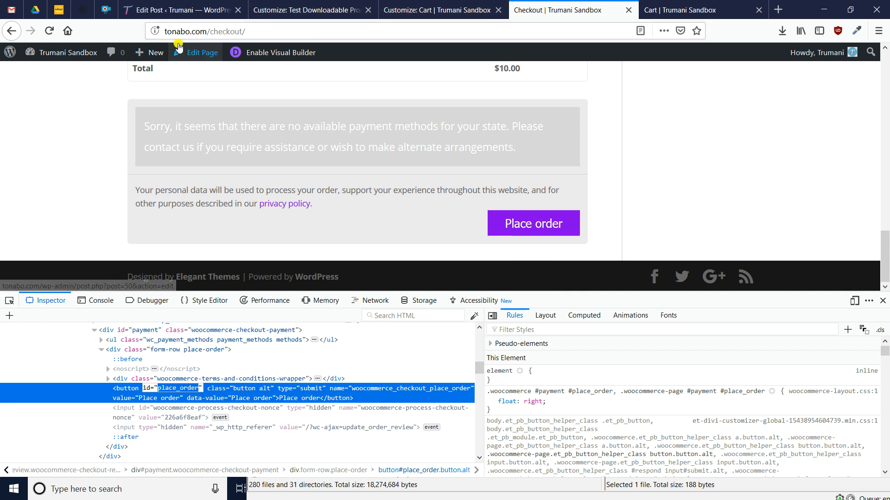
pyautogui.click(307, 10)
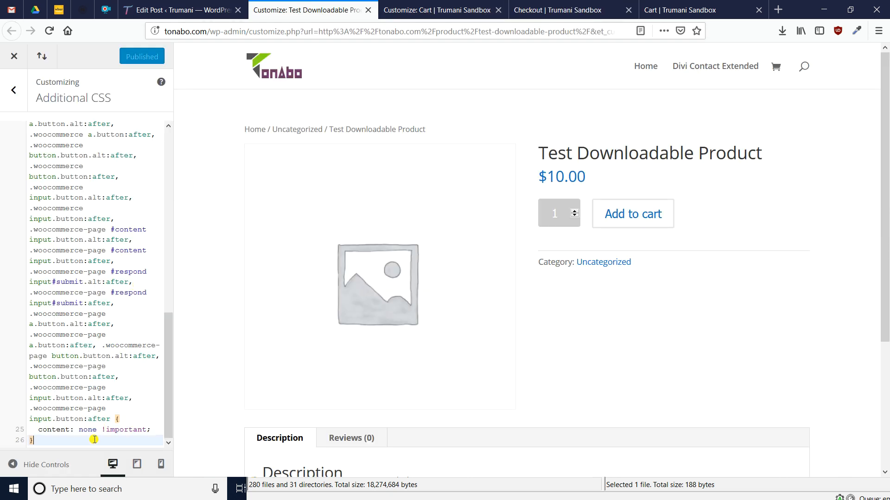
# Write button#place_order.button.alt { color: red !important; } at the end of Additional CSS, rechecking the class names along the way.
pyautogui.write('button#')
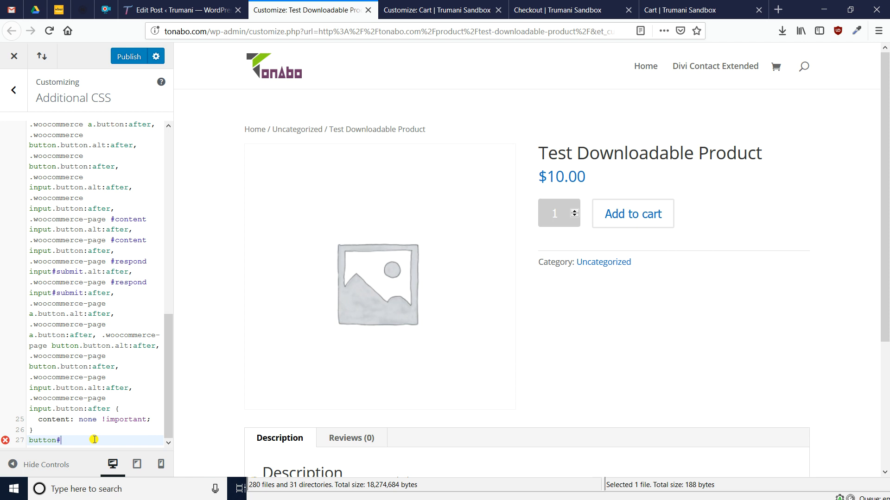
pyautogui.click(437, 10)
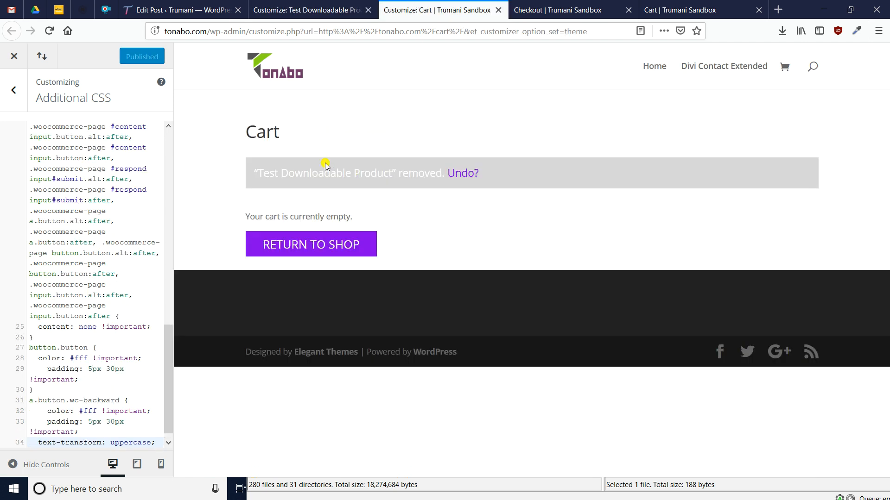
pyautogui.click(557, 9)
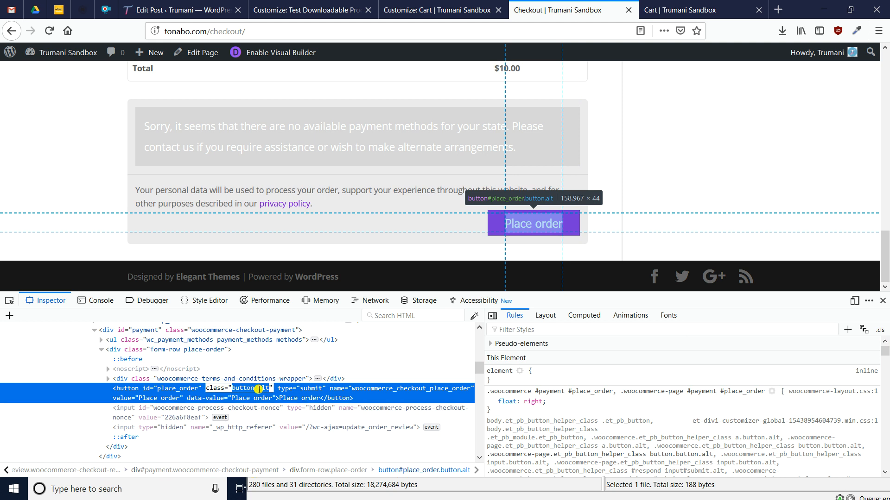
pyautogui.click(310, 10)
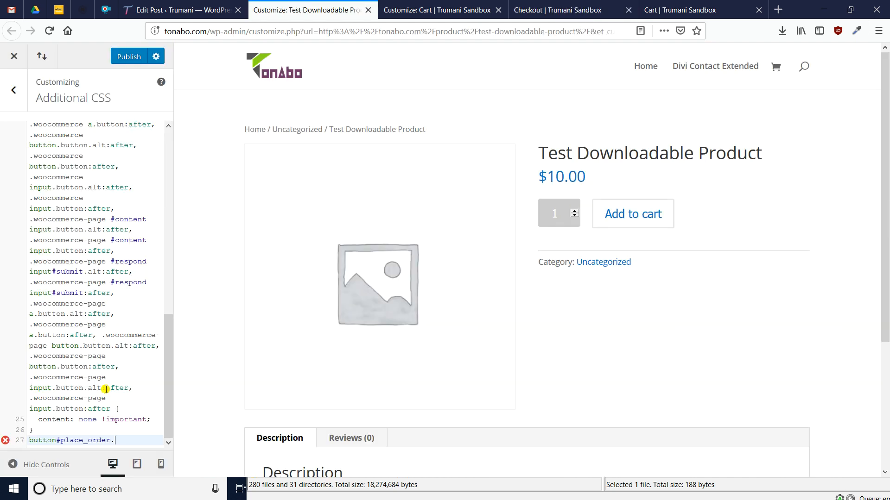
pyautogui.write('.button.alt {')
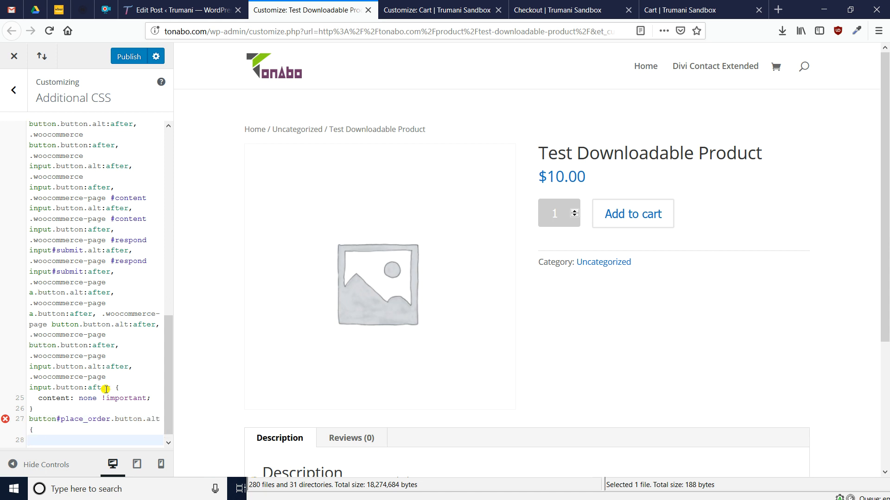
pyautogui.scroll(-3)
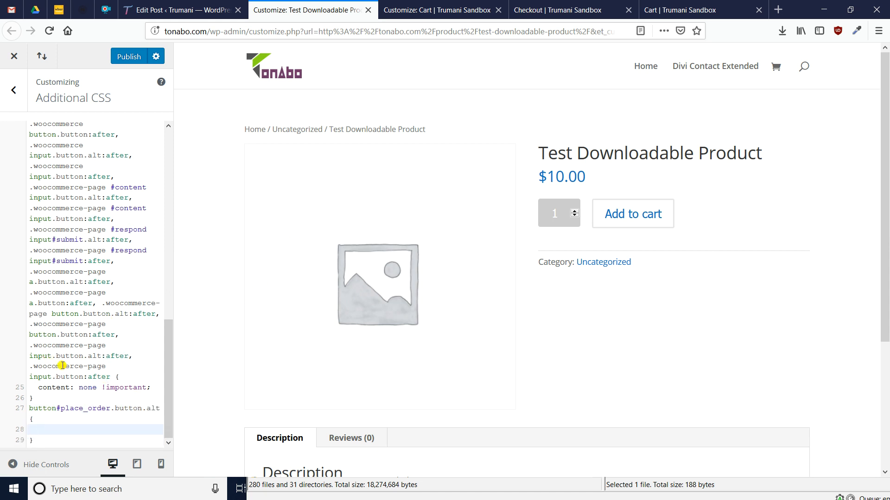
pyautogui.write('color:')
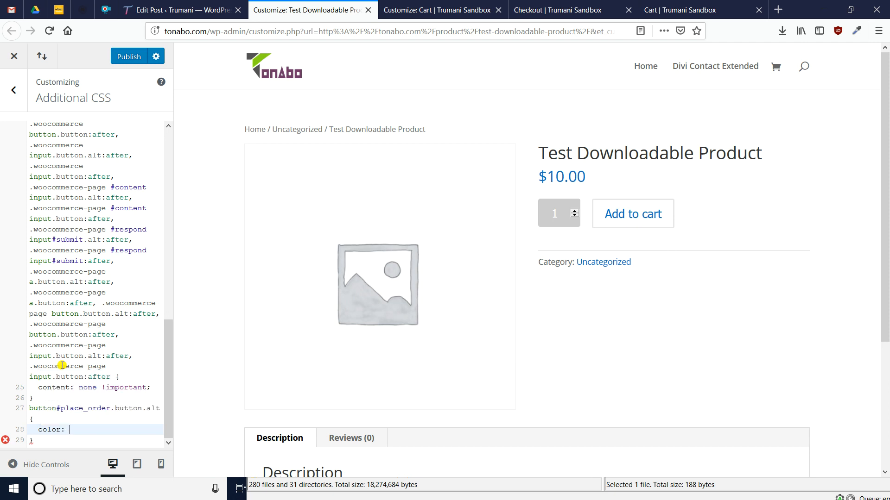
pyautogui.write('red !important;')
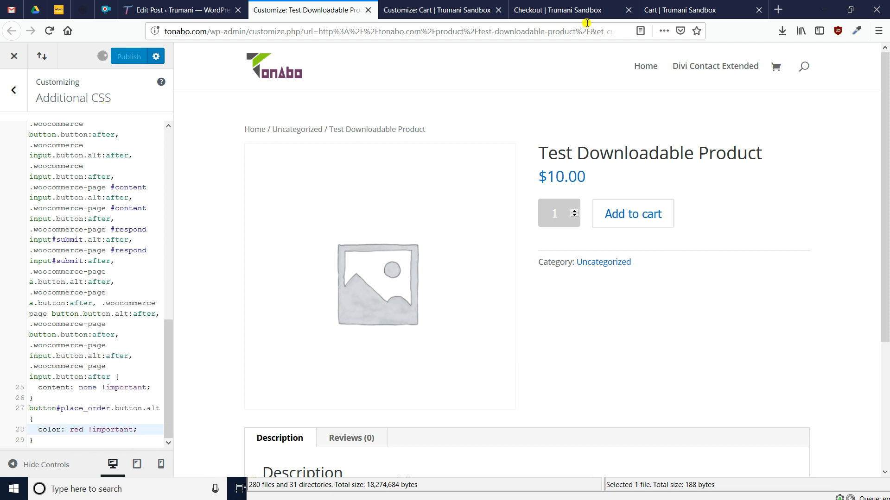
# Reload the checkout page so Place order shows red text and return to the top.
pyautogui.click(556, 9)
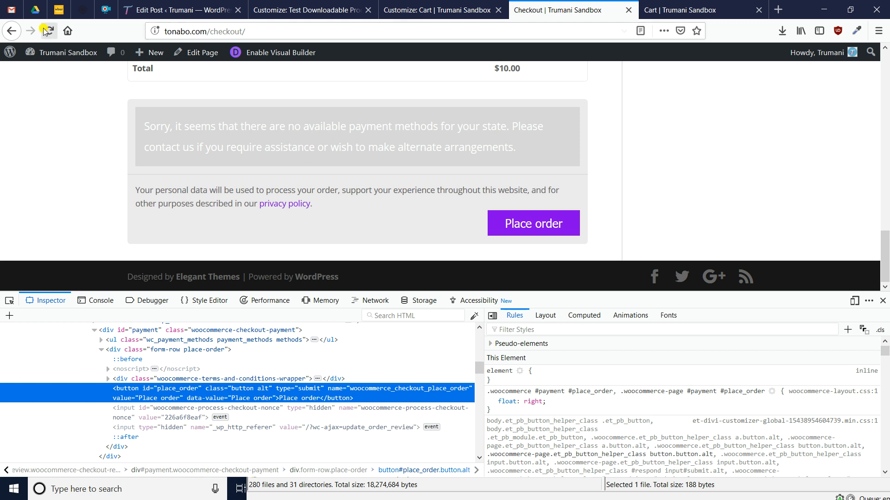
pyautogui.click(532, 223)
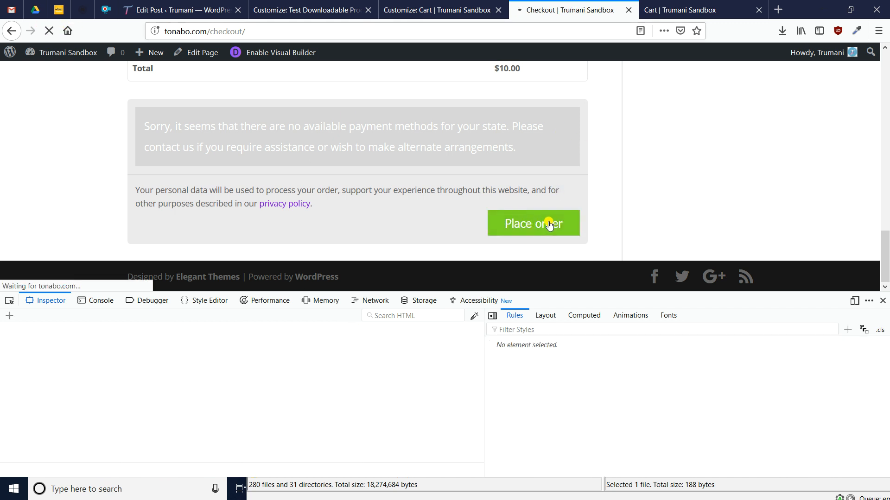
pyautogui.click(533, 223)
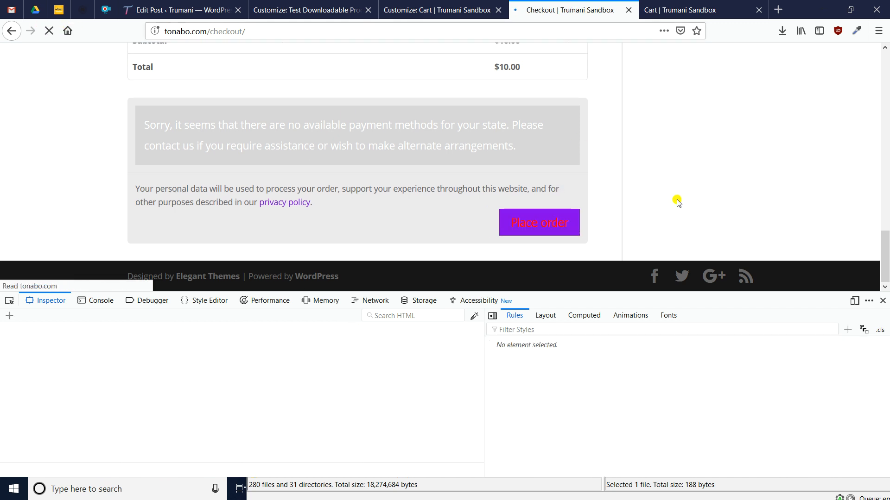
pyautogui.click(562, 236)
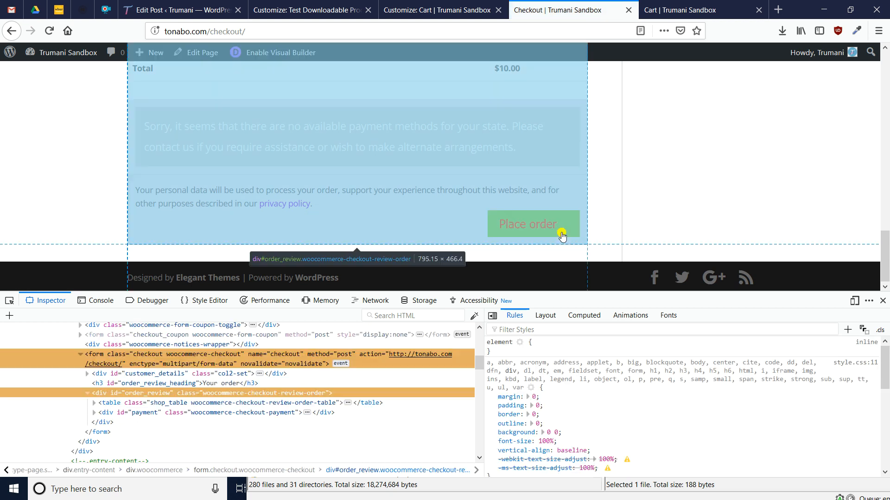
pyautogui.scroll(3)
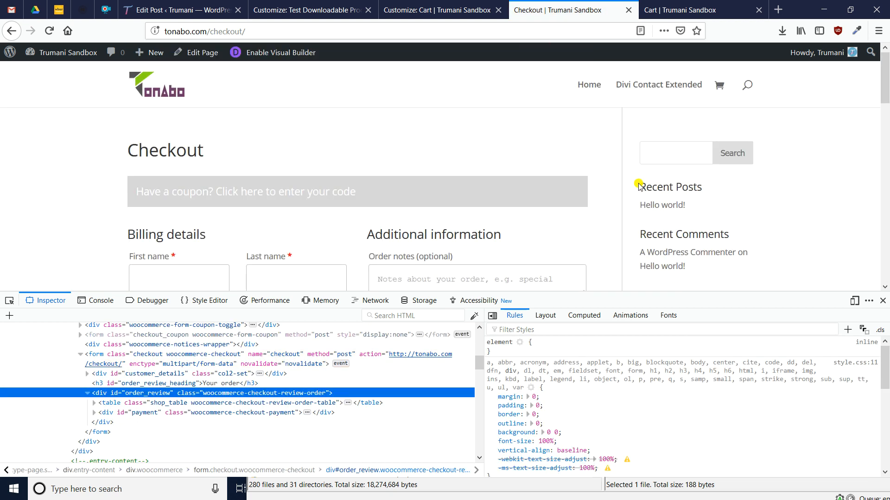
pyautogui.moveTo(441, 198)
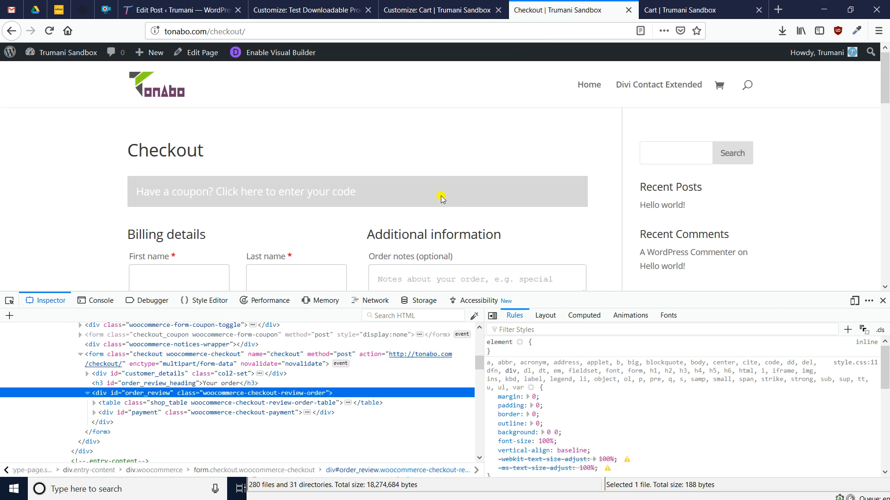
pyautogui.moveTo(414, 187)
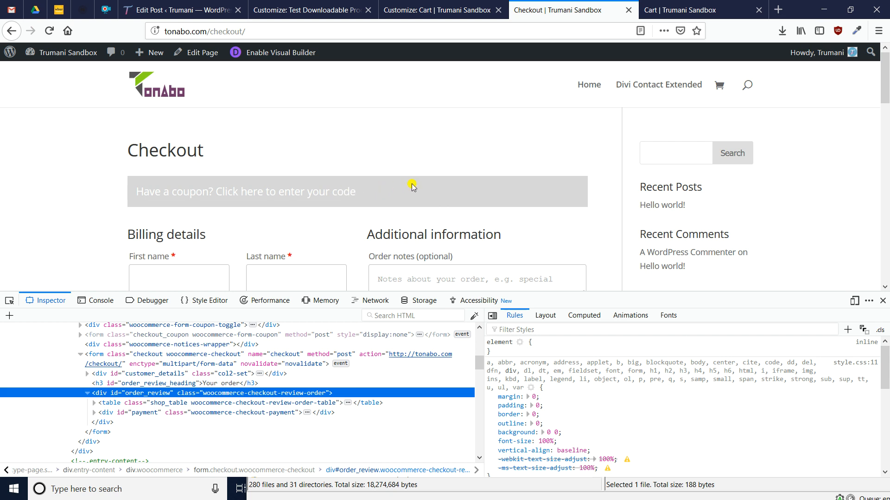
pyautogui.moveTo(379, 174)
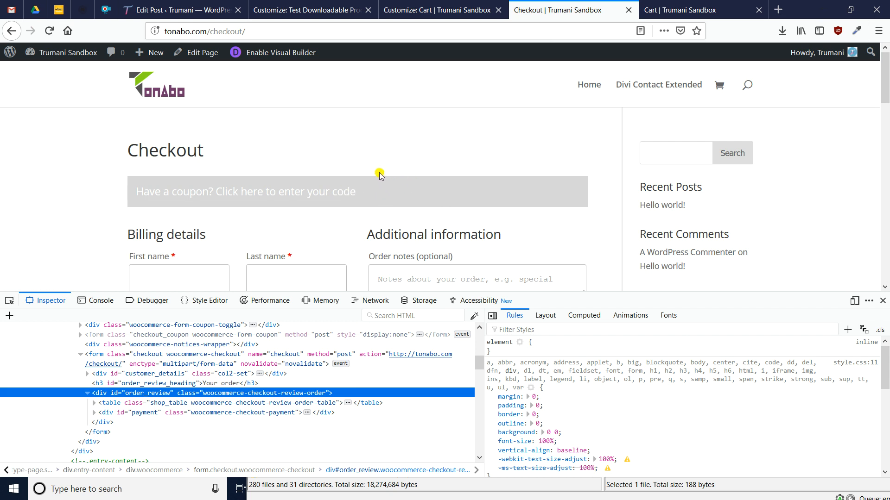
pyautogui.moveTo(324, 132)
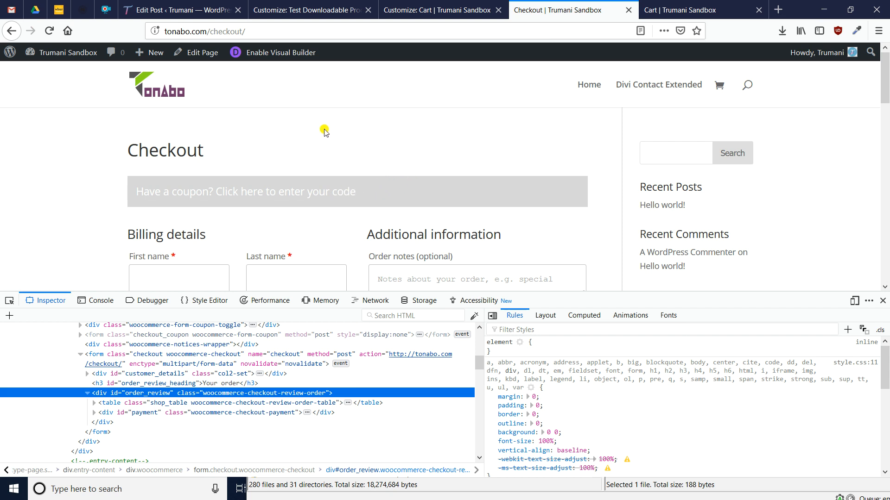